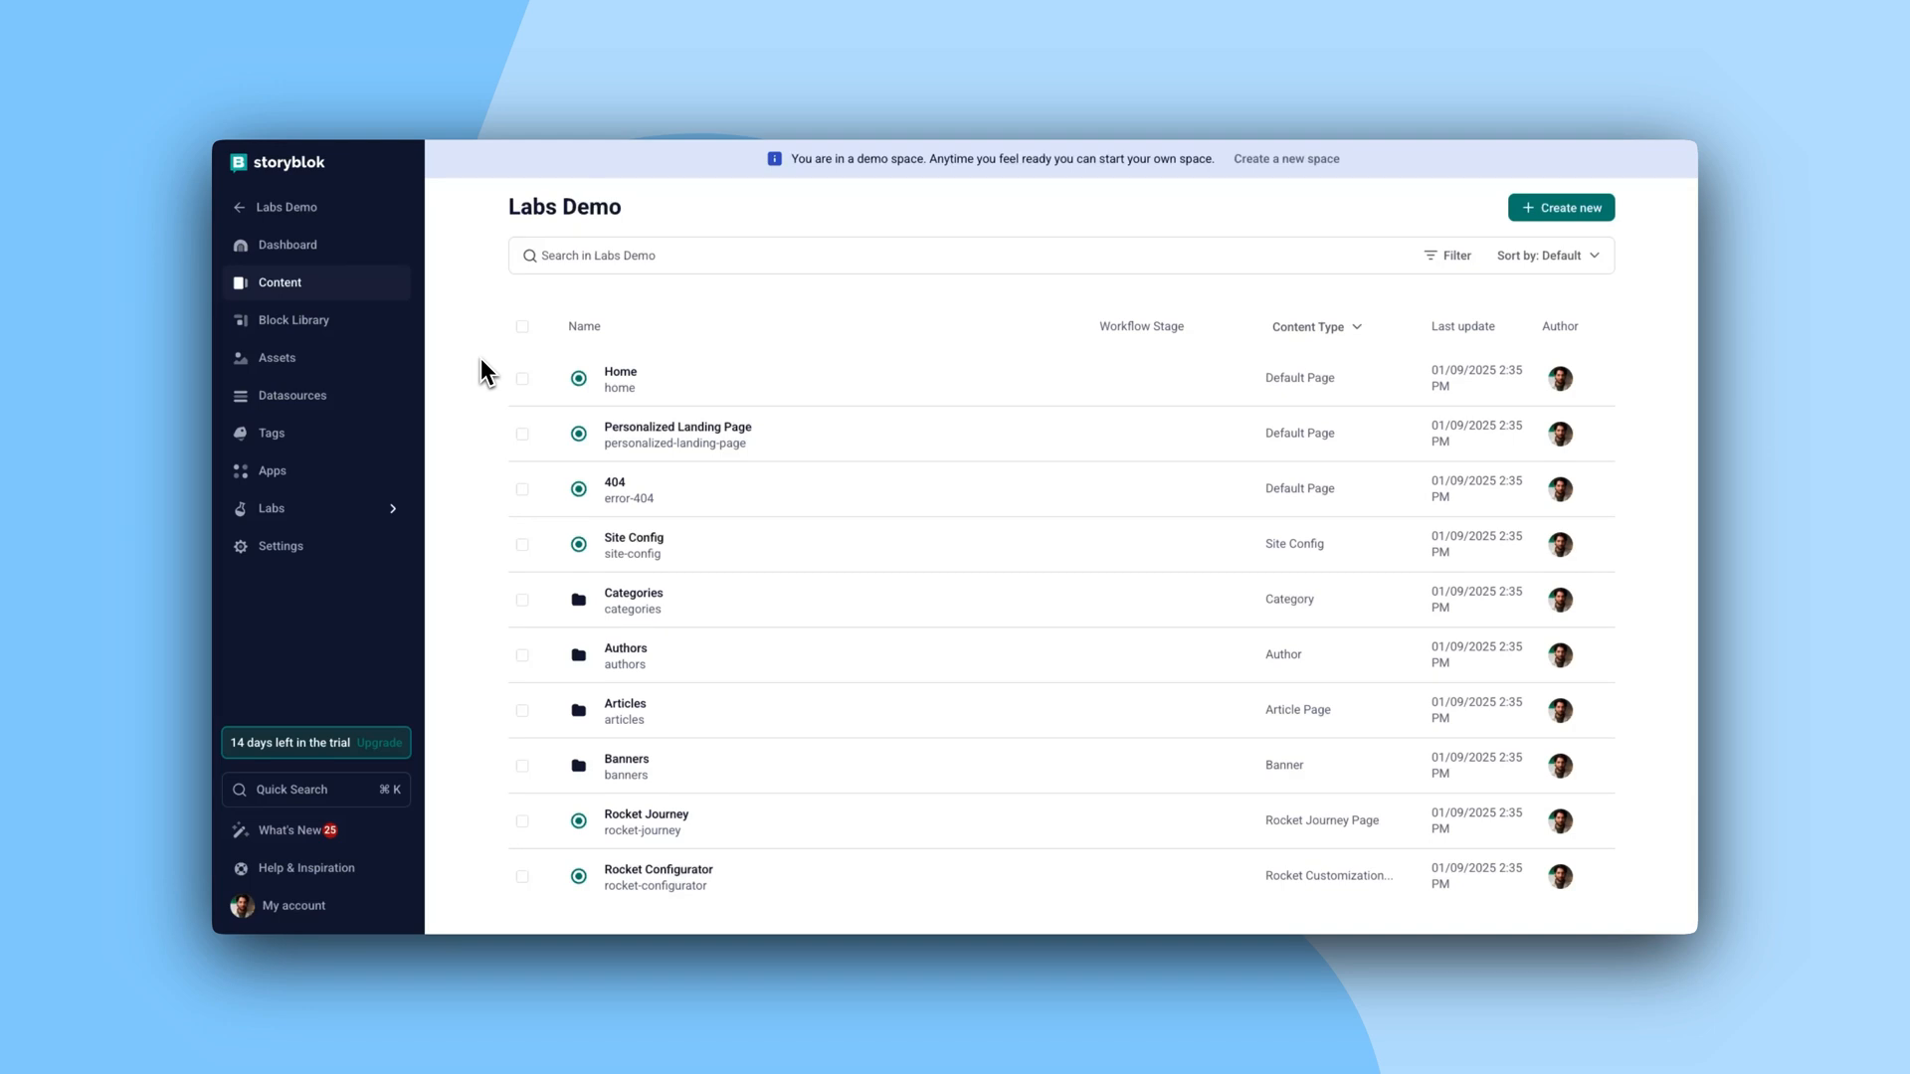
- Enable AI features in the space's AI Settings and save
{"action": "left_click", "coordinate": [280, 546]}
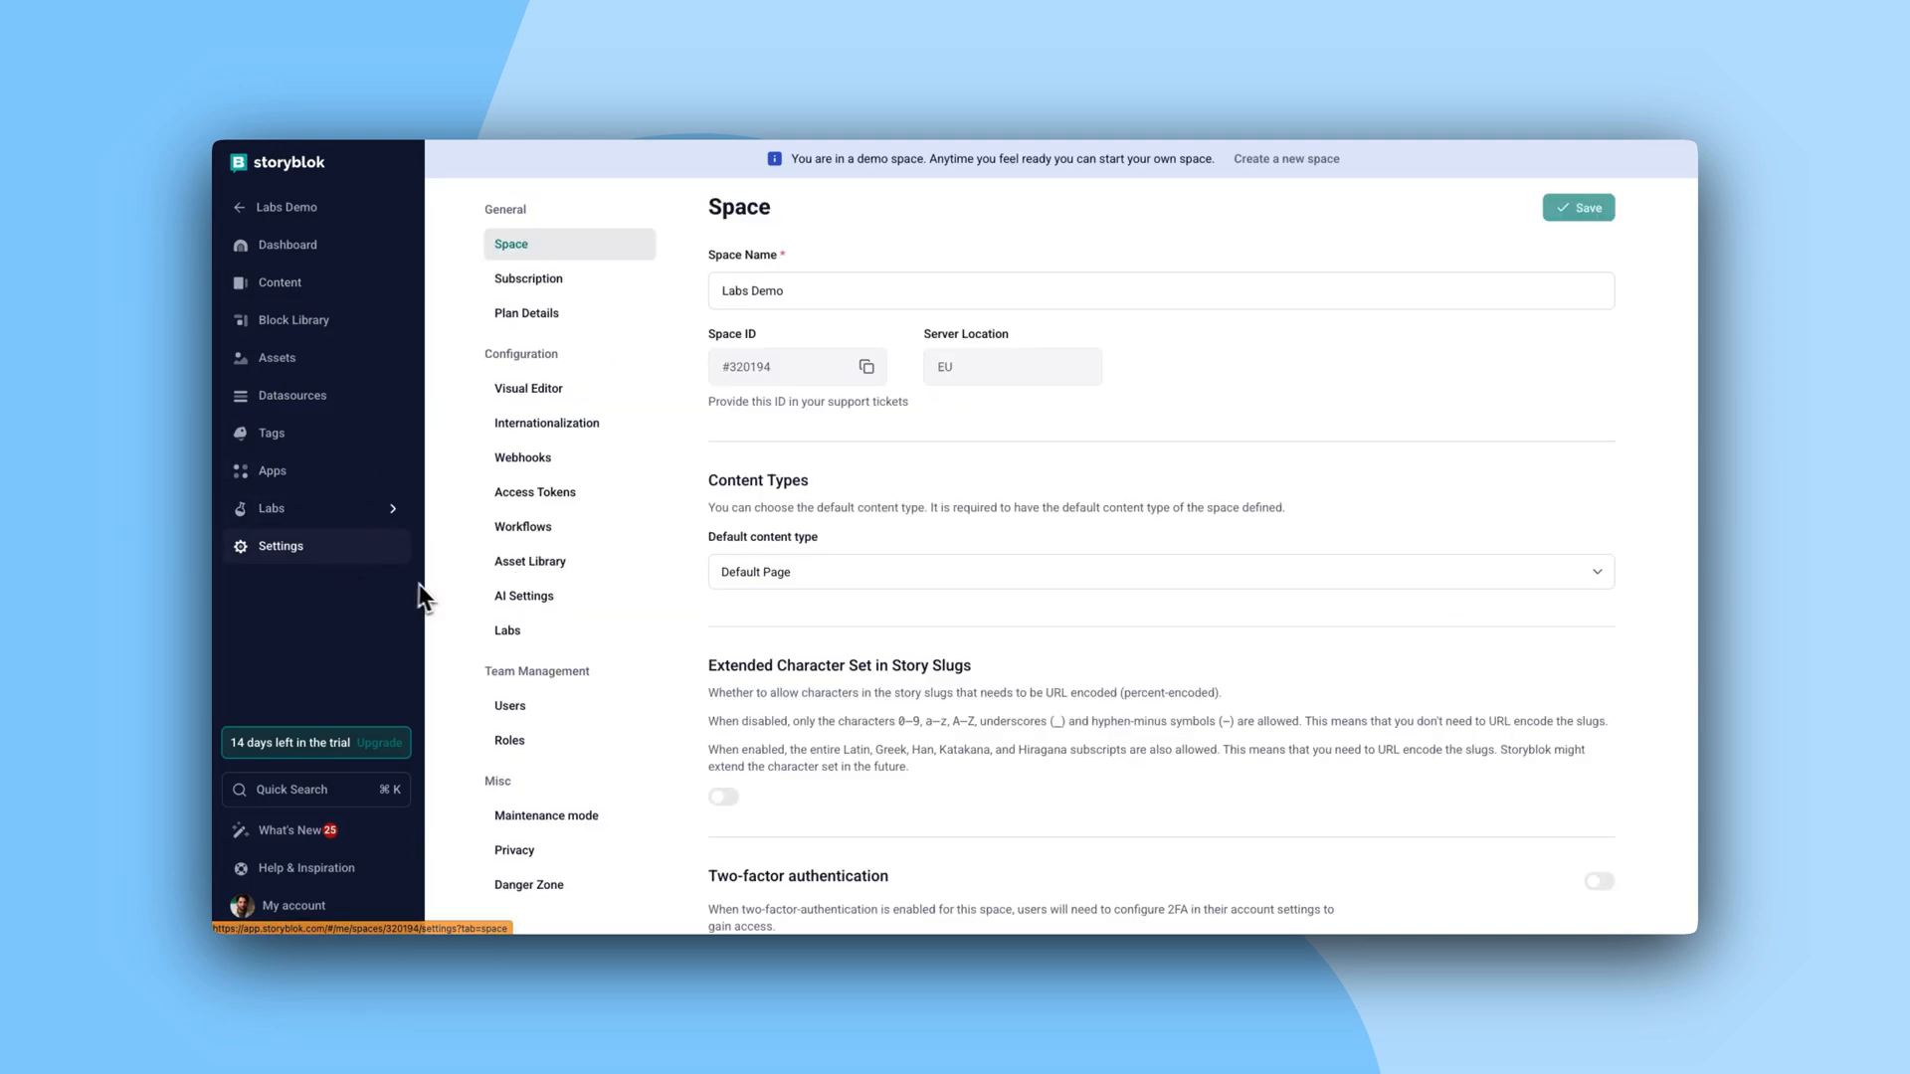
{"action": "left_click", "coordinate": [524, 596]}
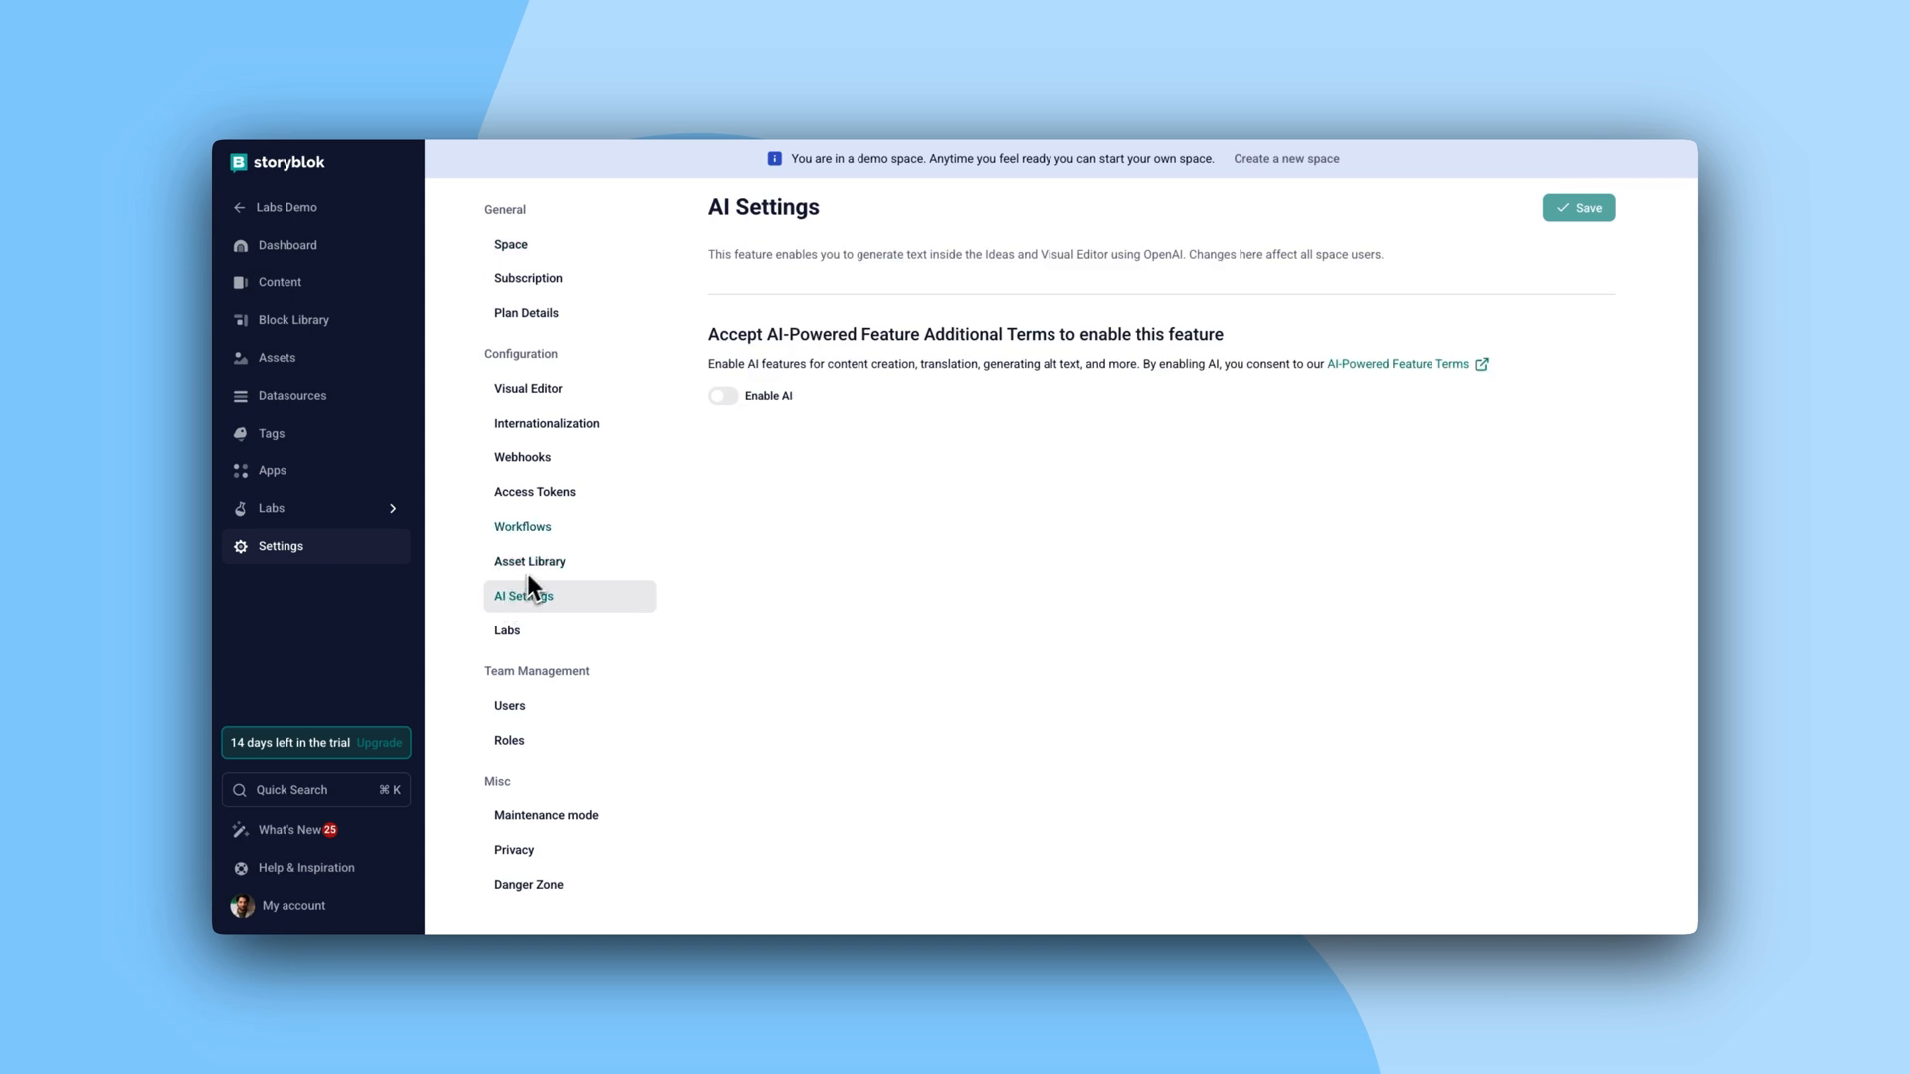
{"action": "left_click", "coordinate": [721, 395]}
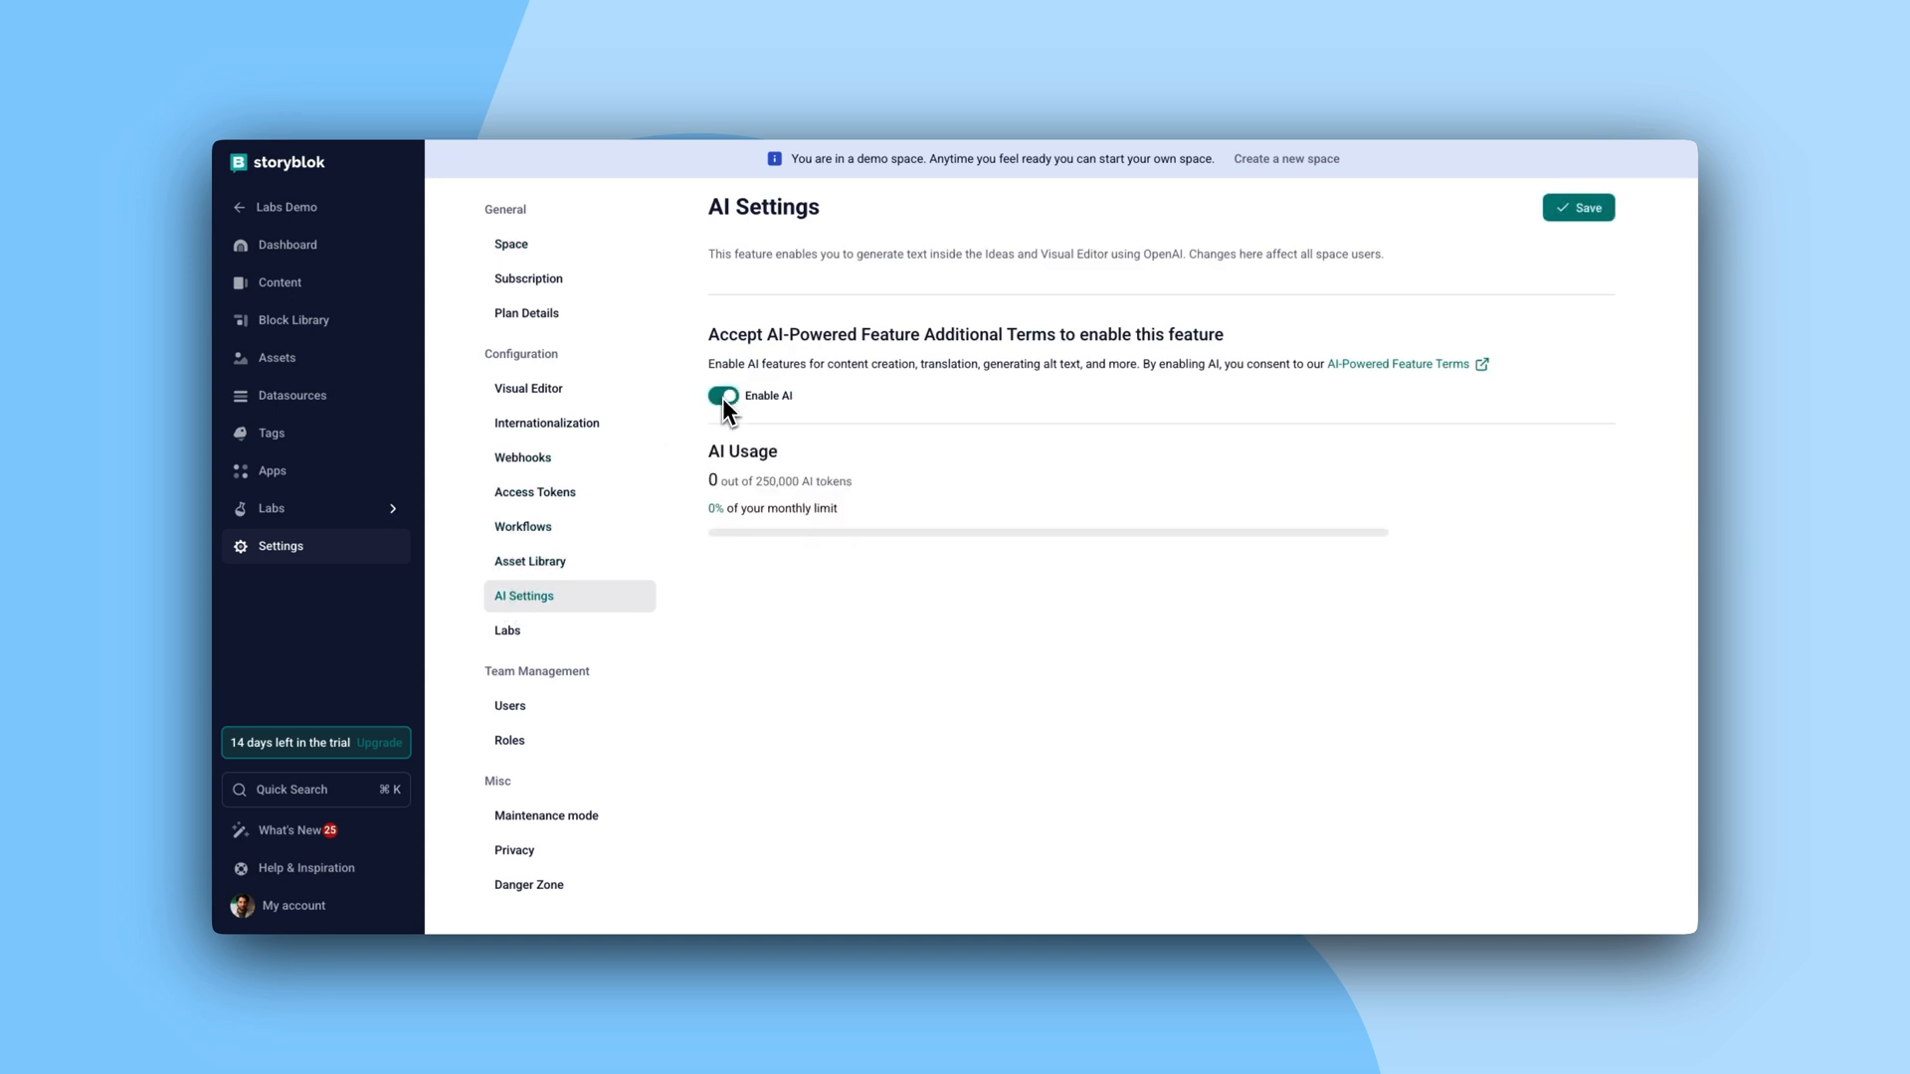
{"action": "left_click", "coordinate": [1578, 207]}
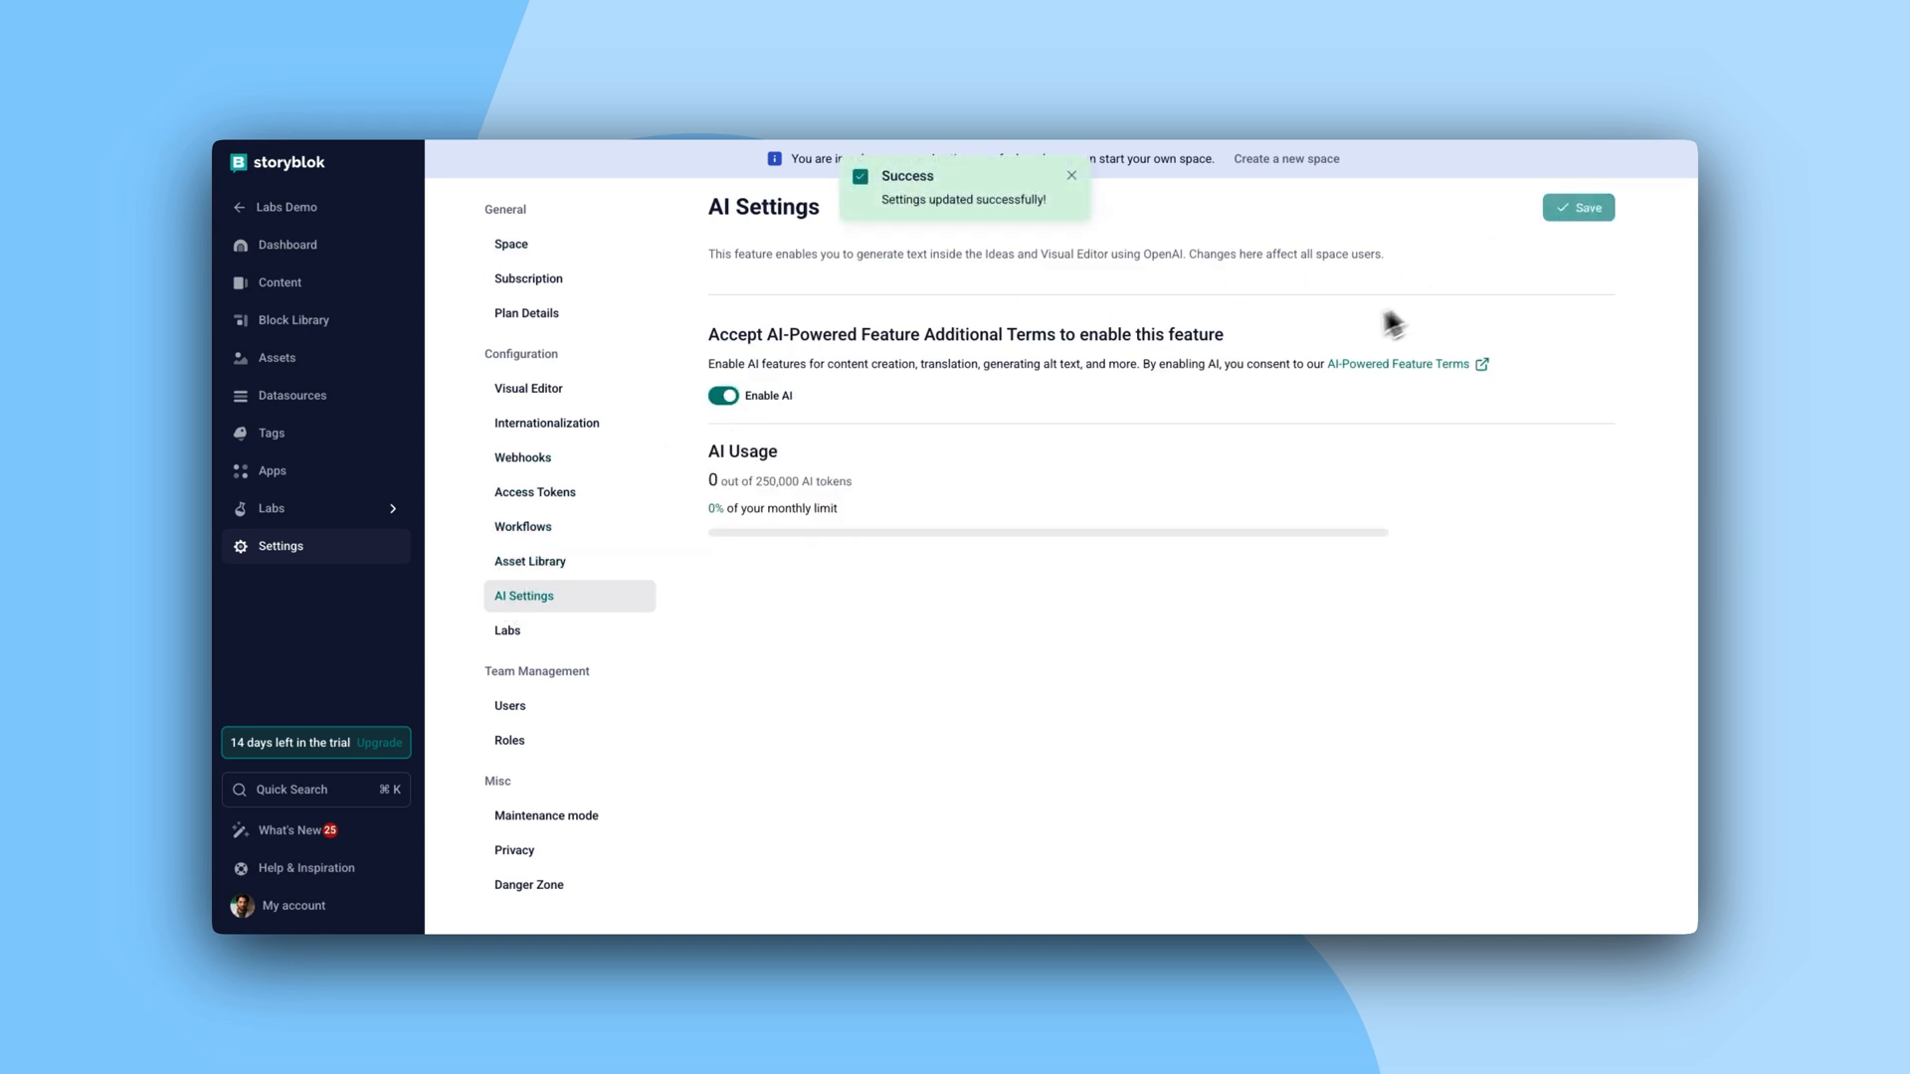
- Turn on the AI Translations lab feature and accept its terms
{"action": "left_click", "coordinate": [507, 630]}
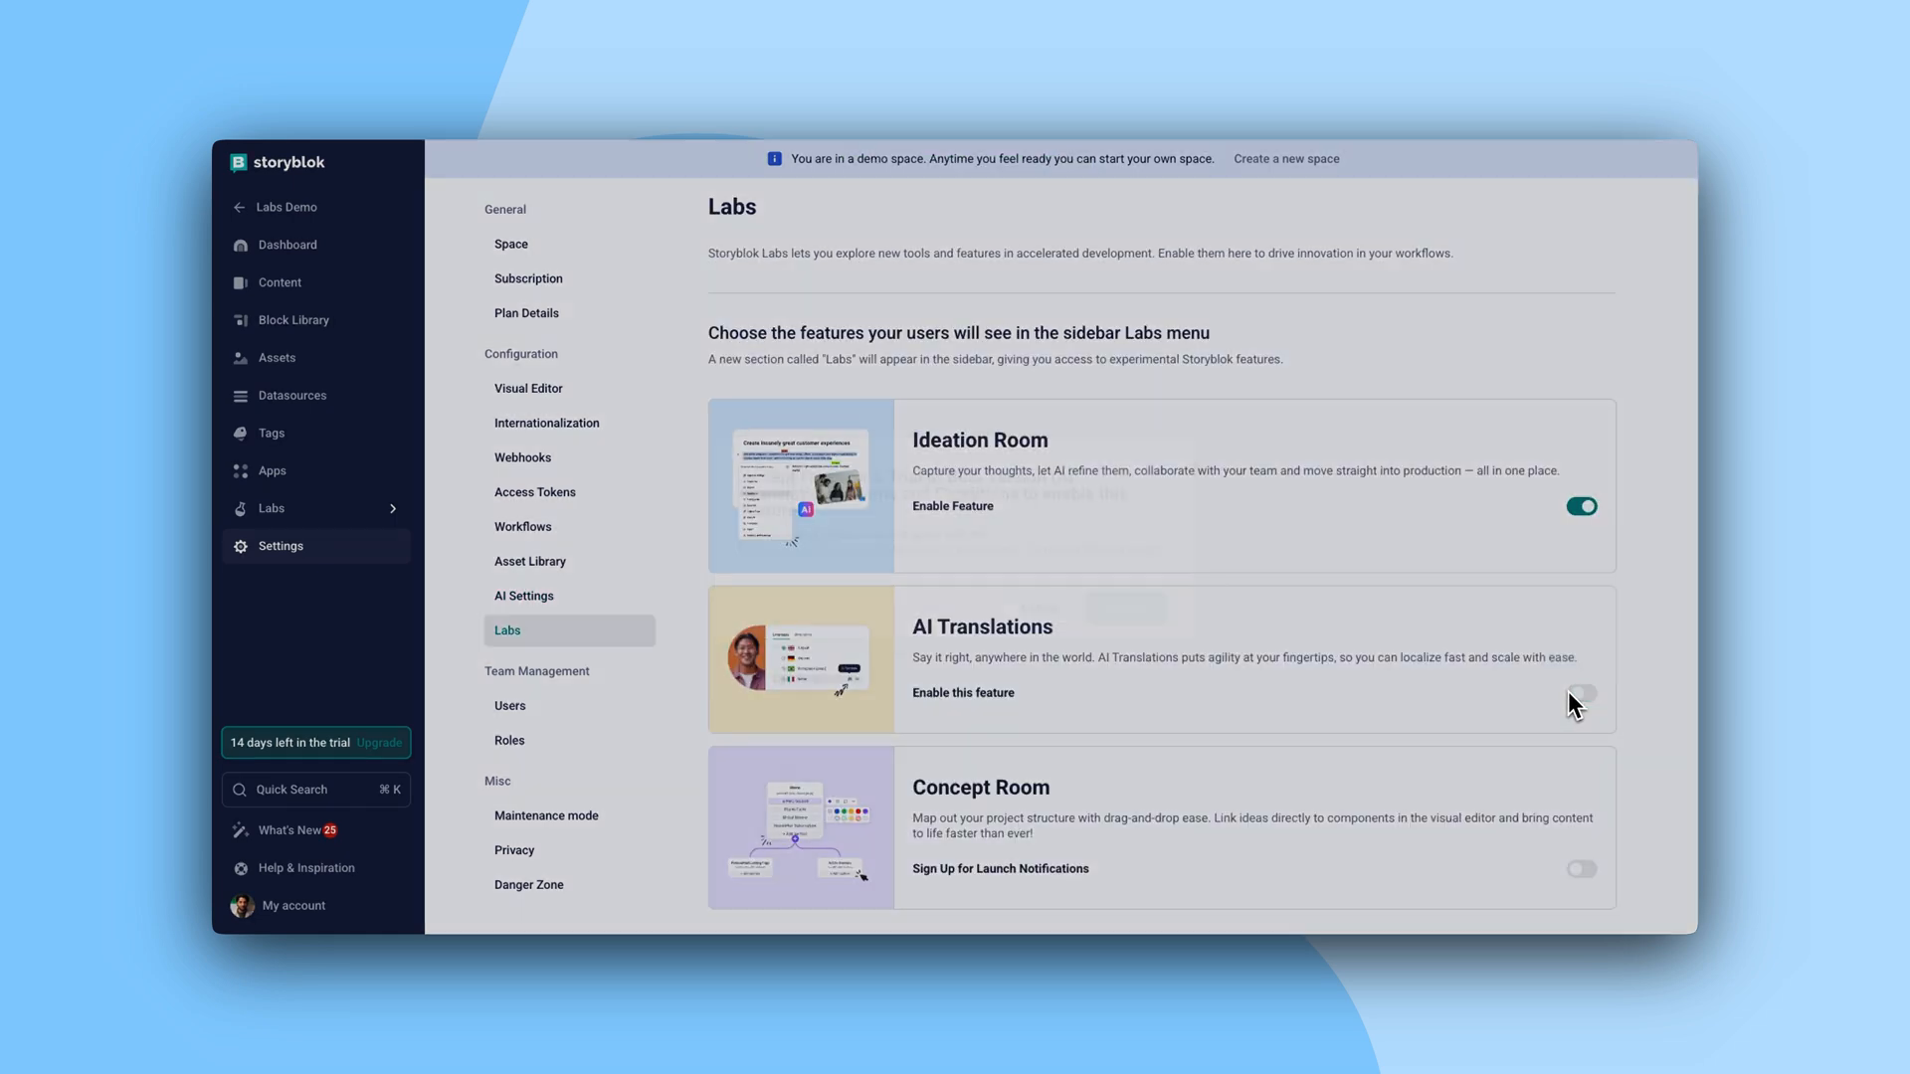
{"action": "left_click", "coordinate": [1580, 694]}
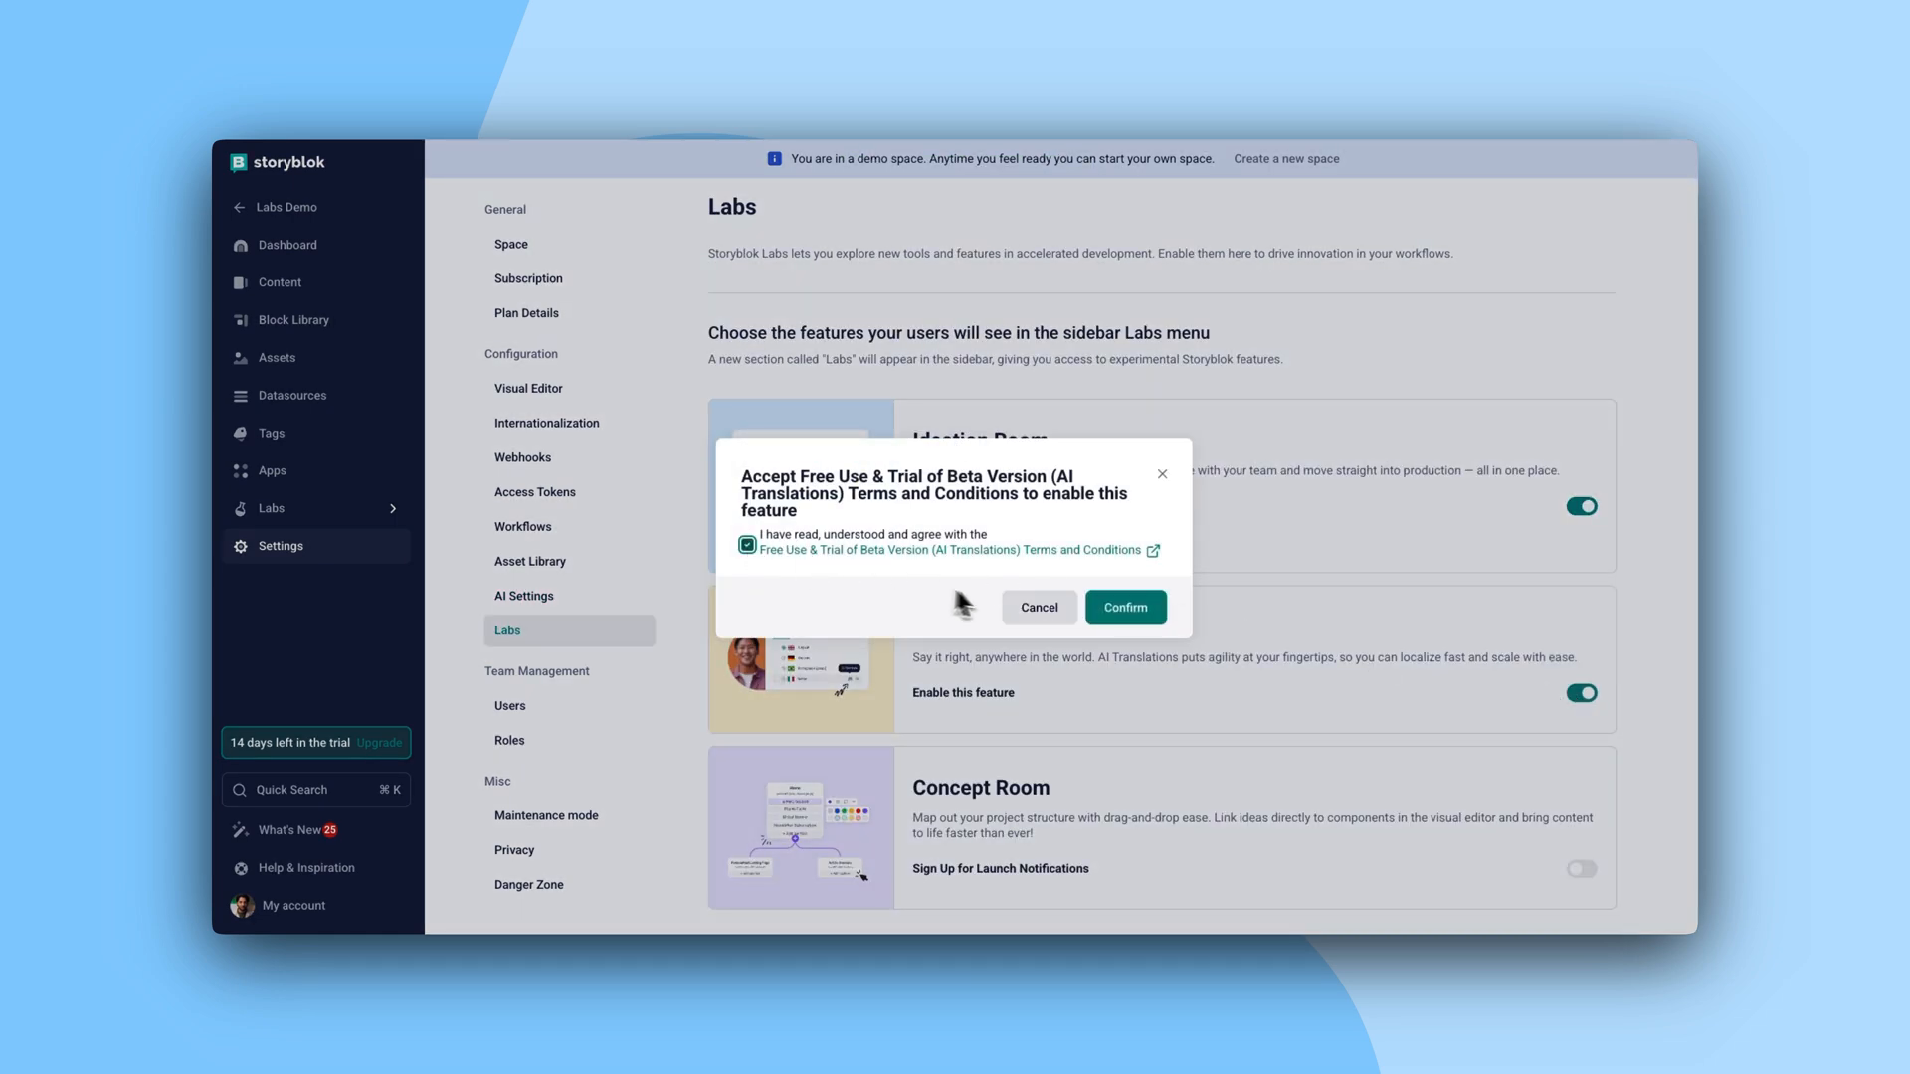
{"action": "left_click", "coordinate": [1122, 607]}
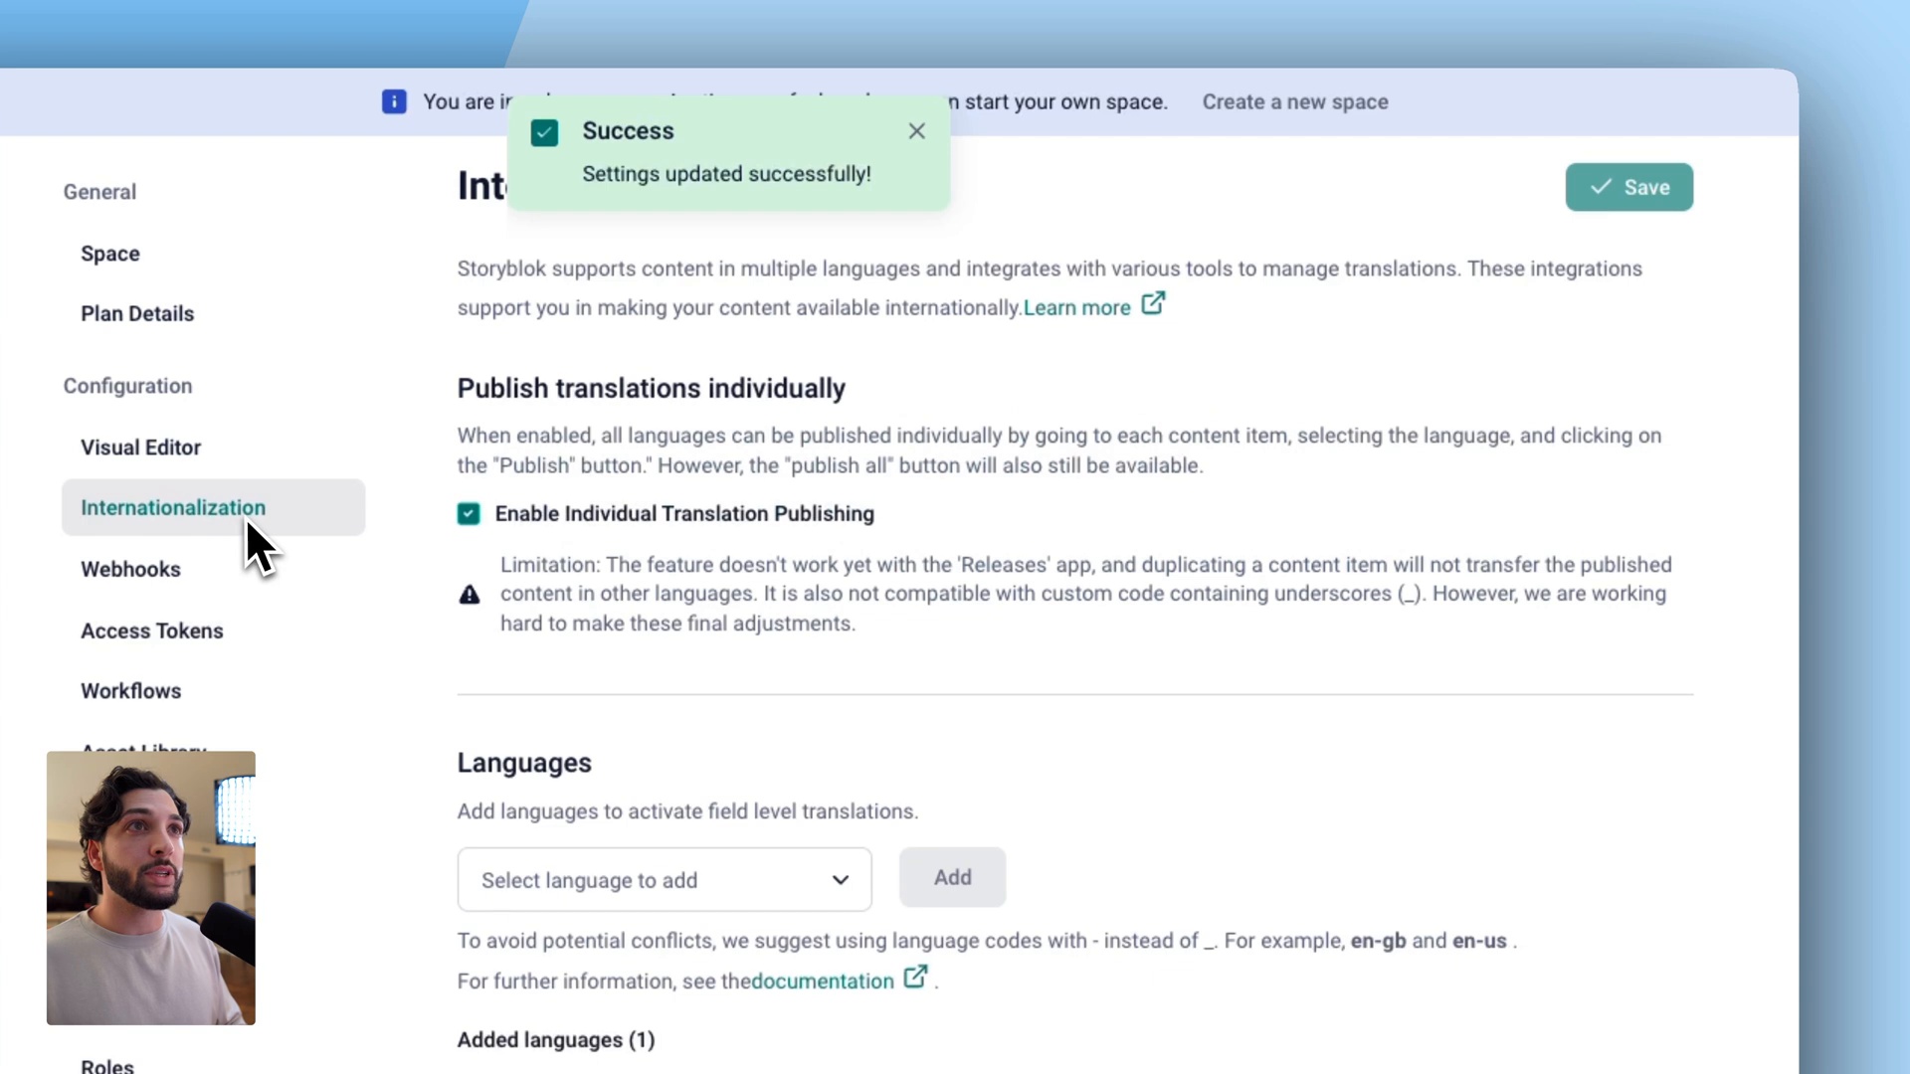
- Add German (de) and Spanish (es) as space languages alongside English
{"action": "scroll", "scroll_direction": "down", "scroll_amount": 3}
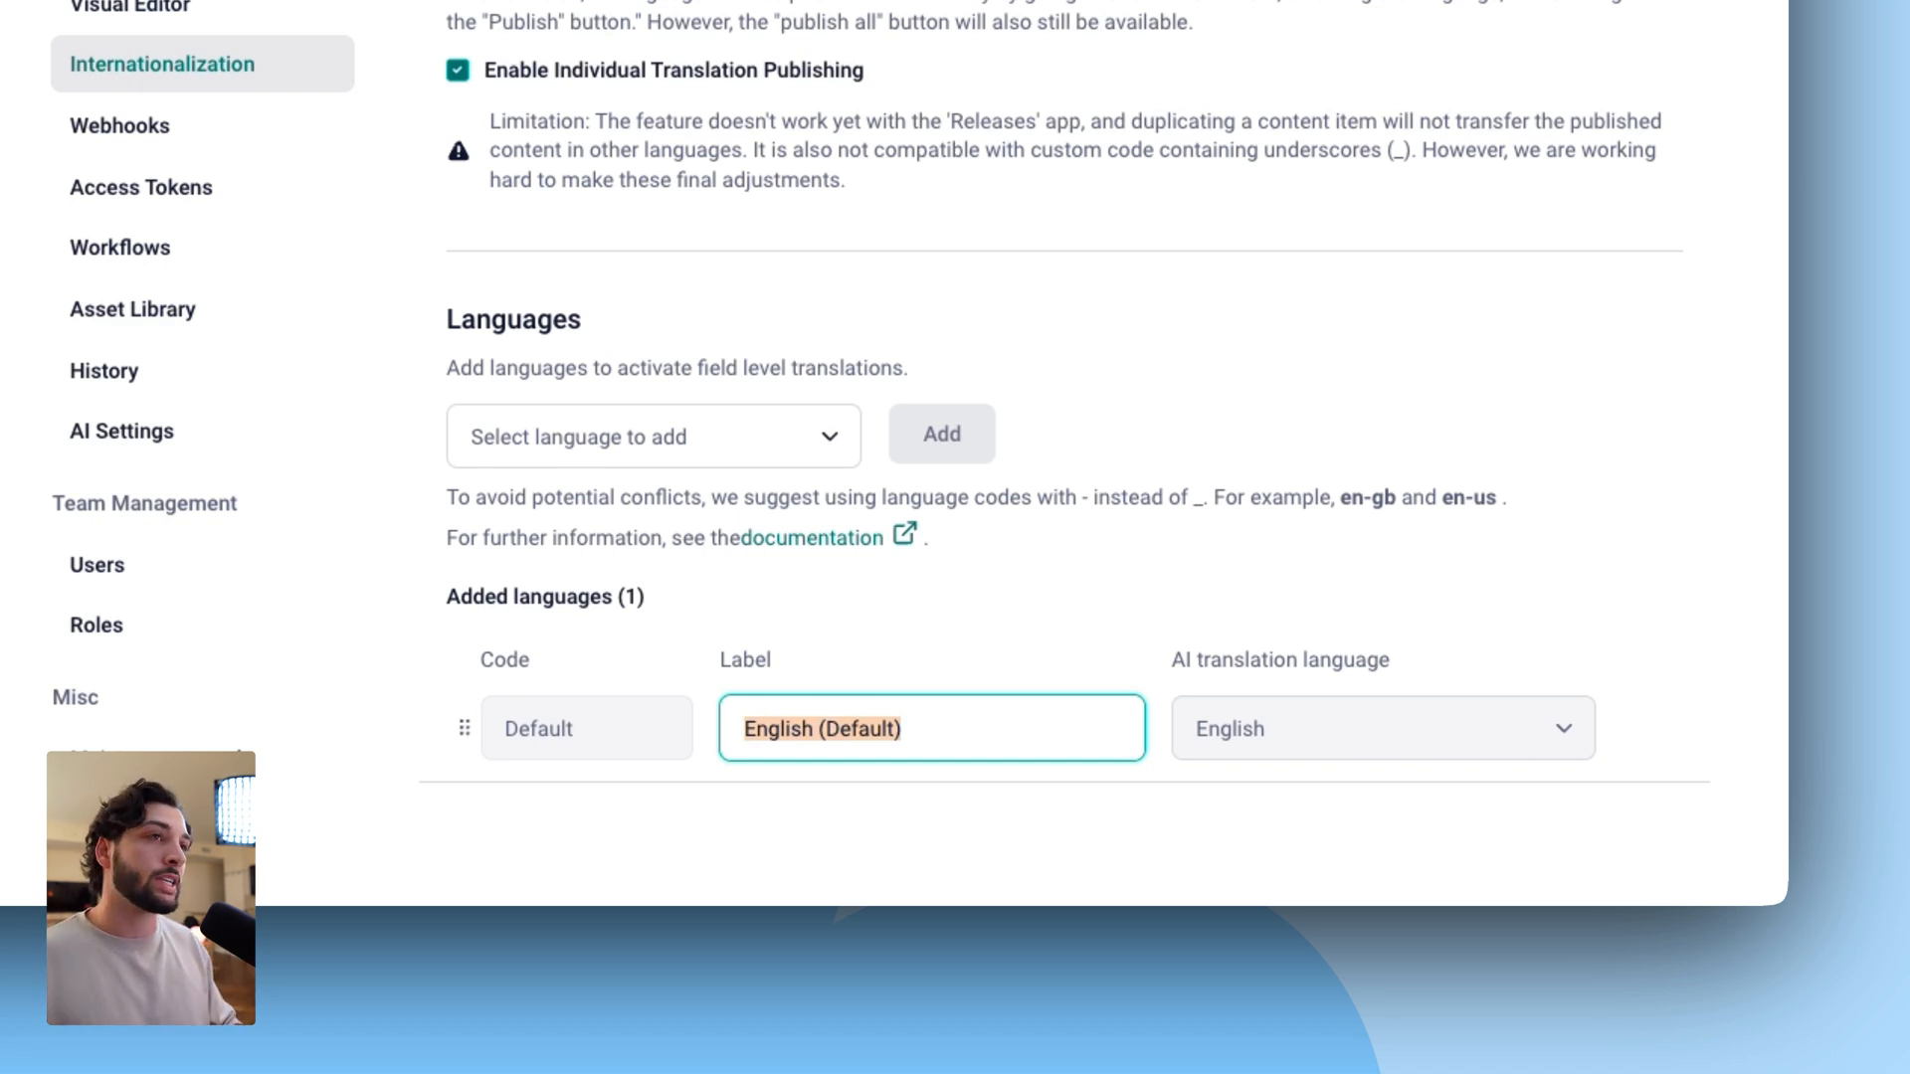
{"action": "left_click", "coordinate": [652, 435]}
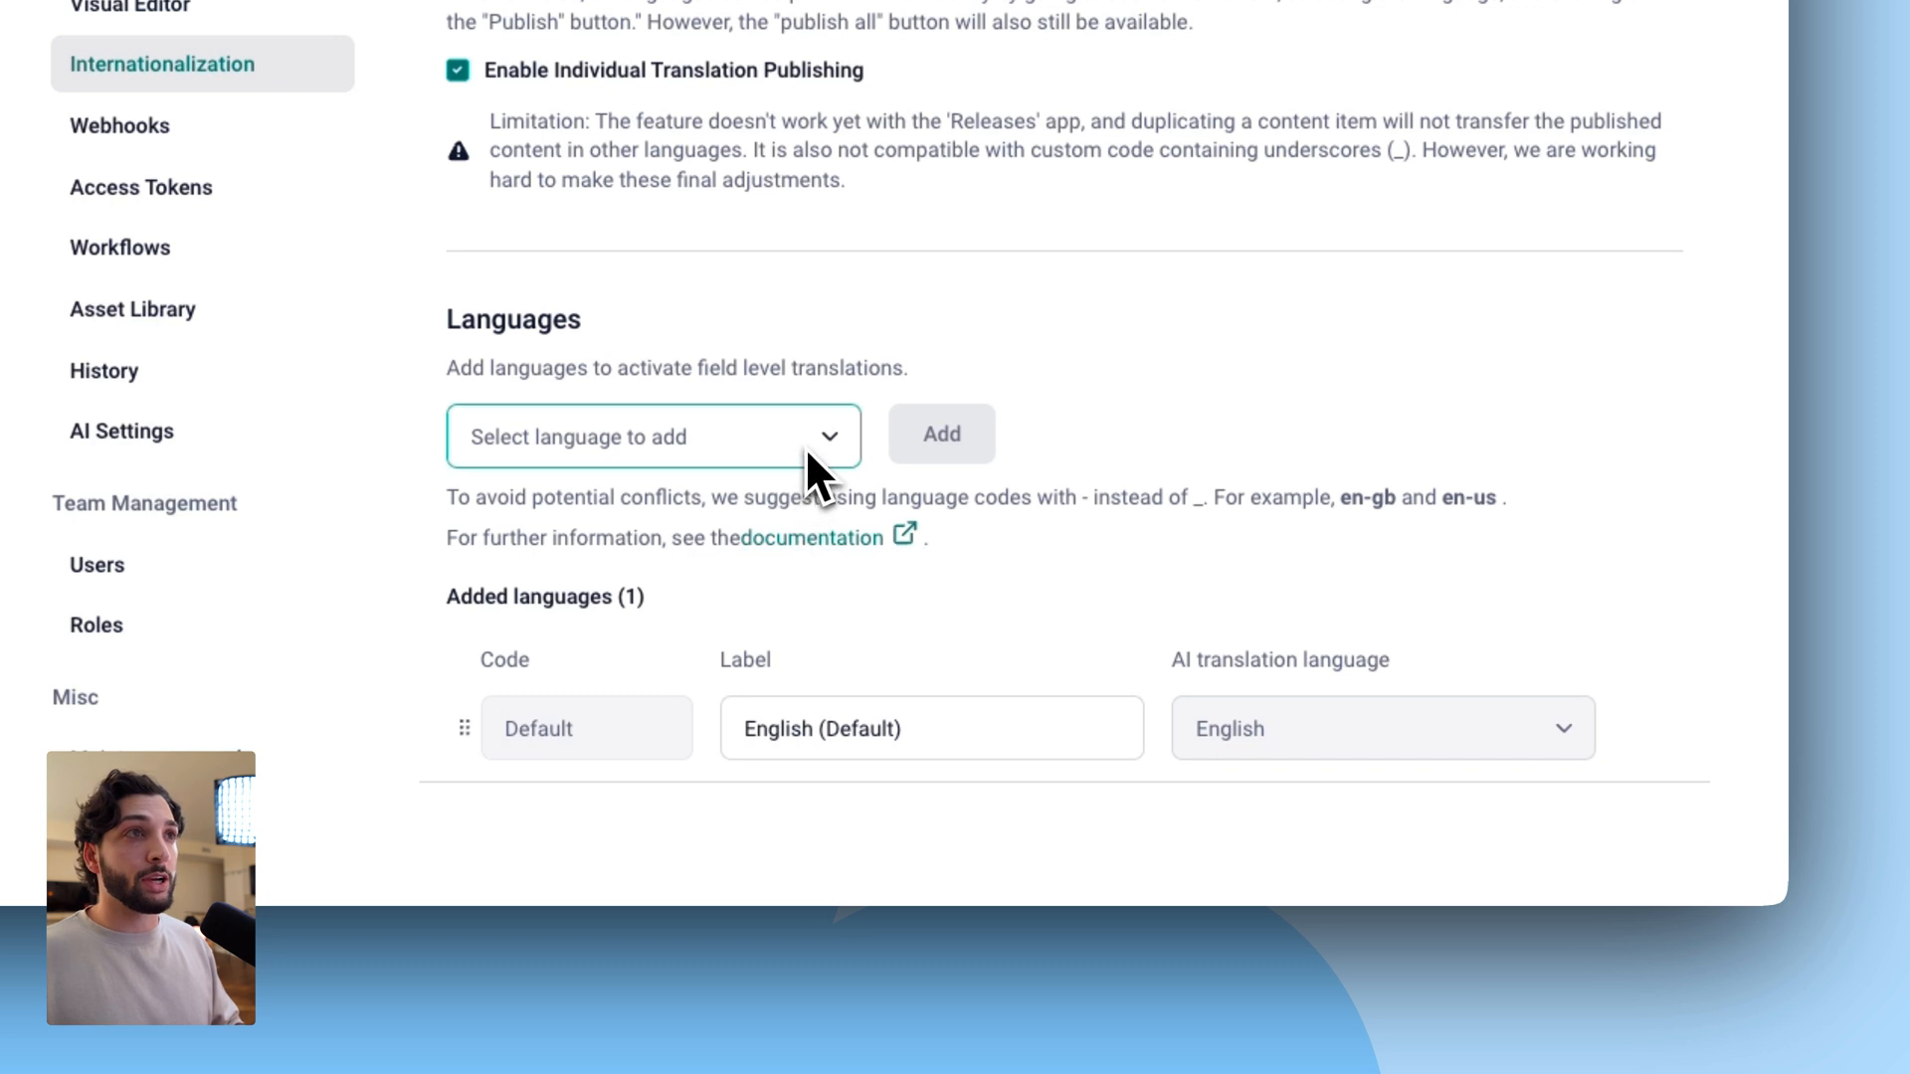
{"action": "left_click", "coordinate": [655, 436]}
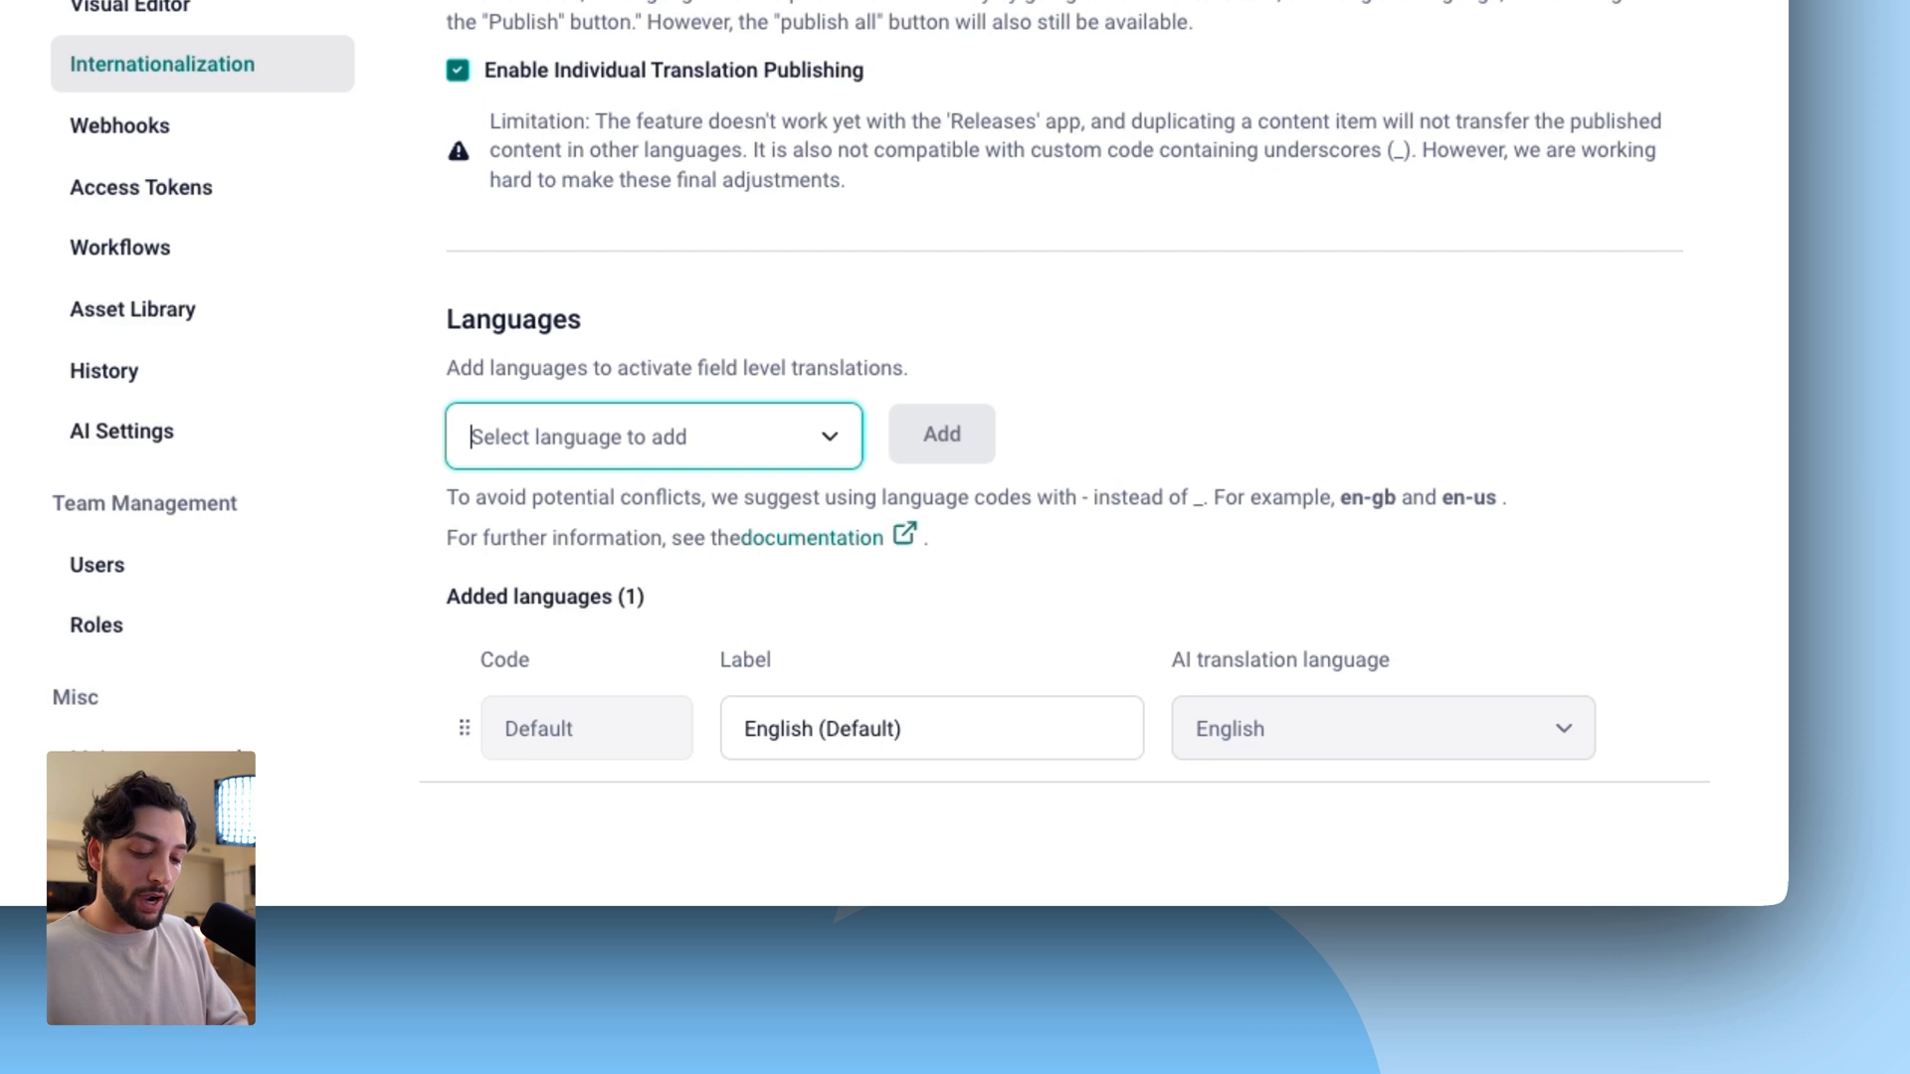
{"action": "type", "text": "germ"}
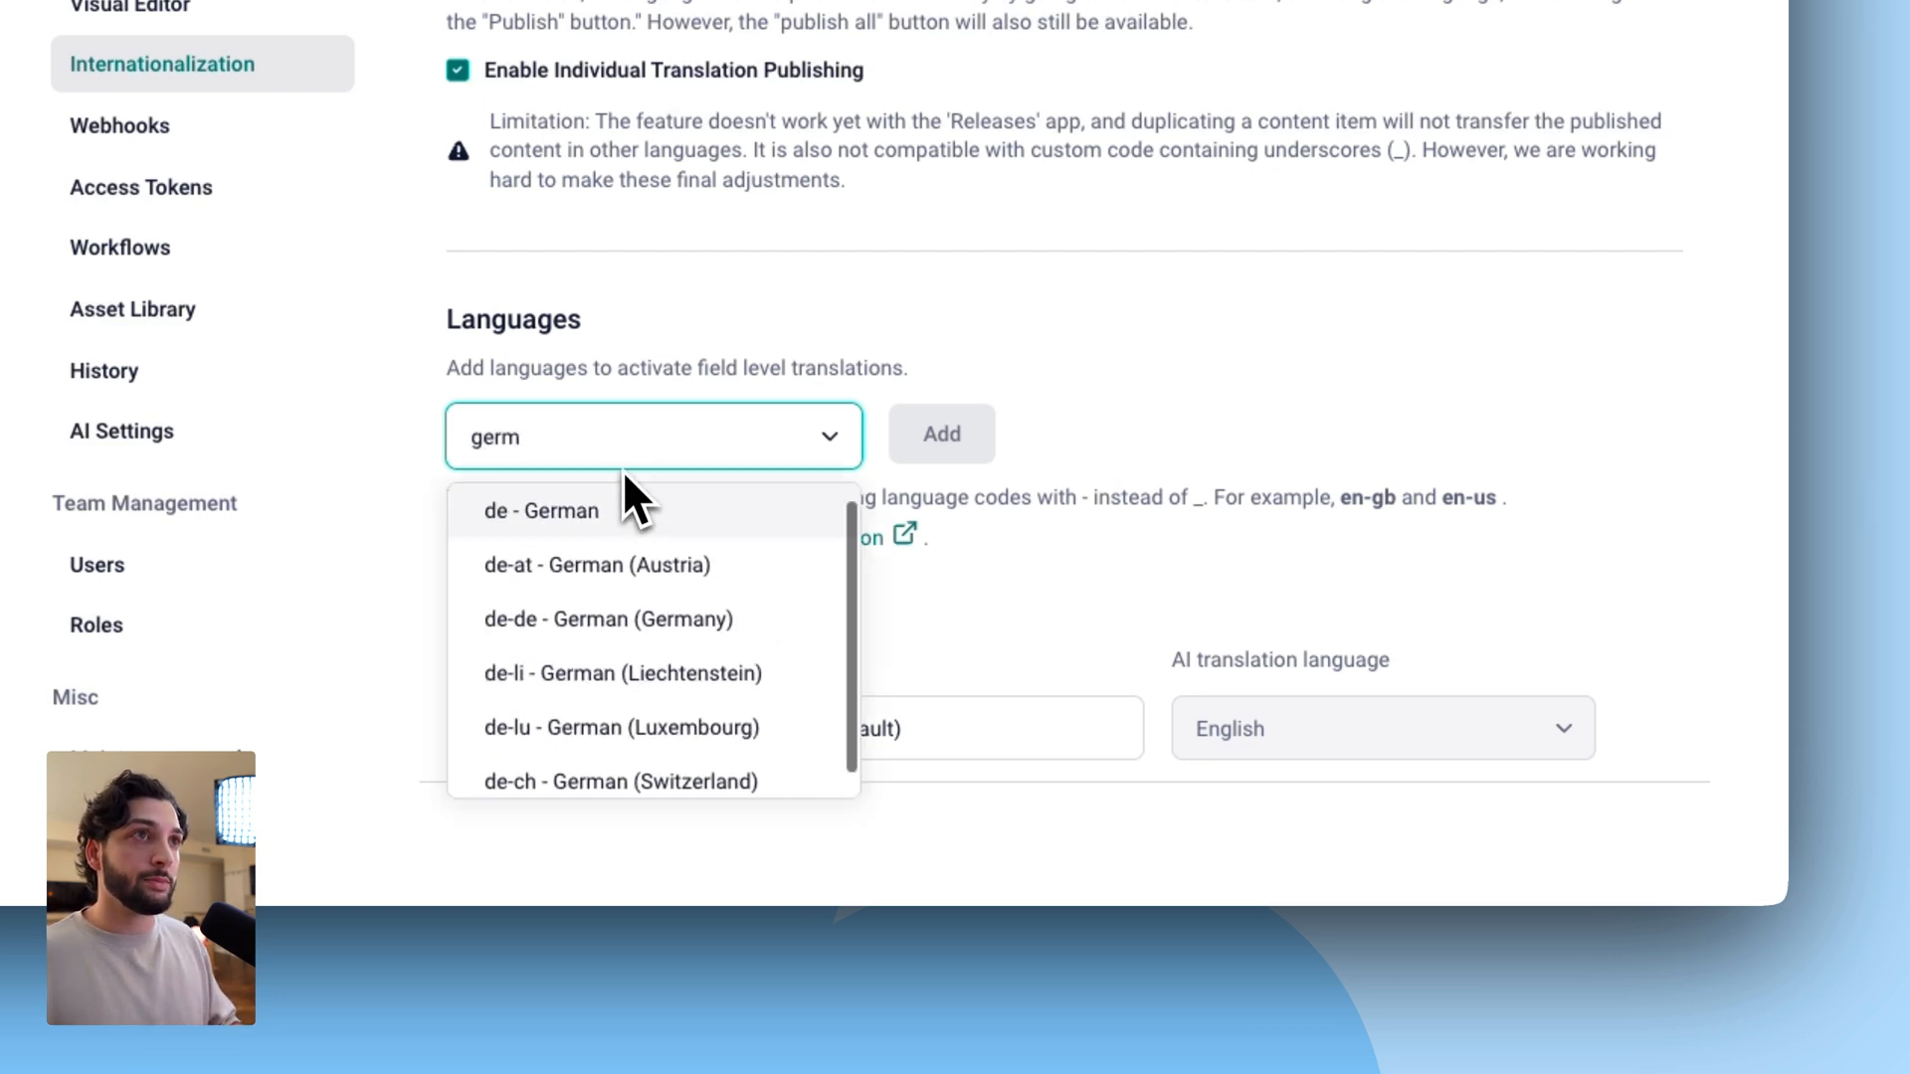
{"action": "left_click", "coordinate": [940, 433]}
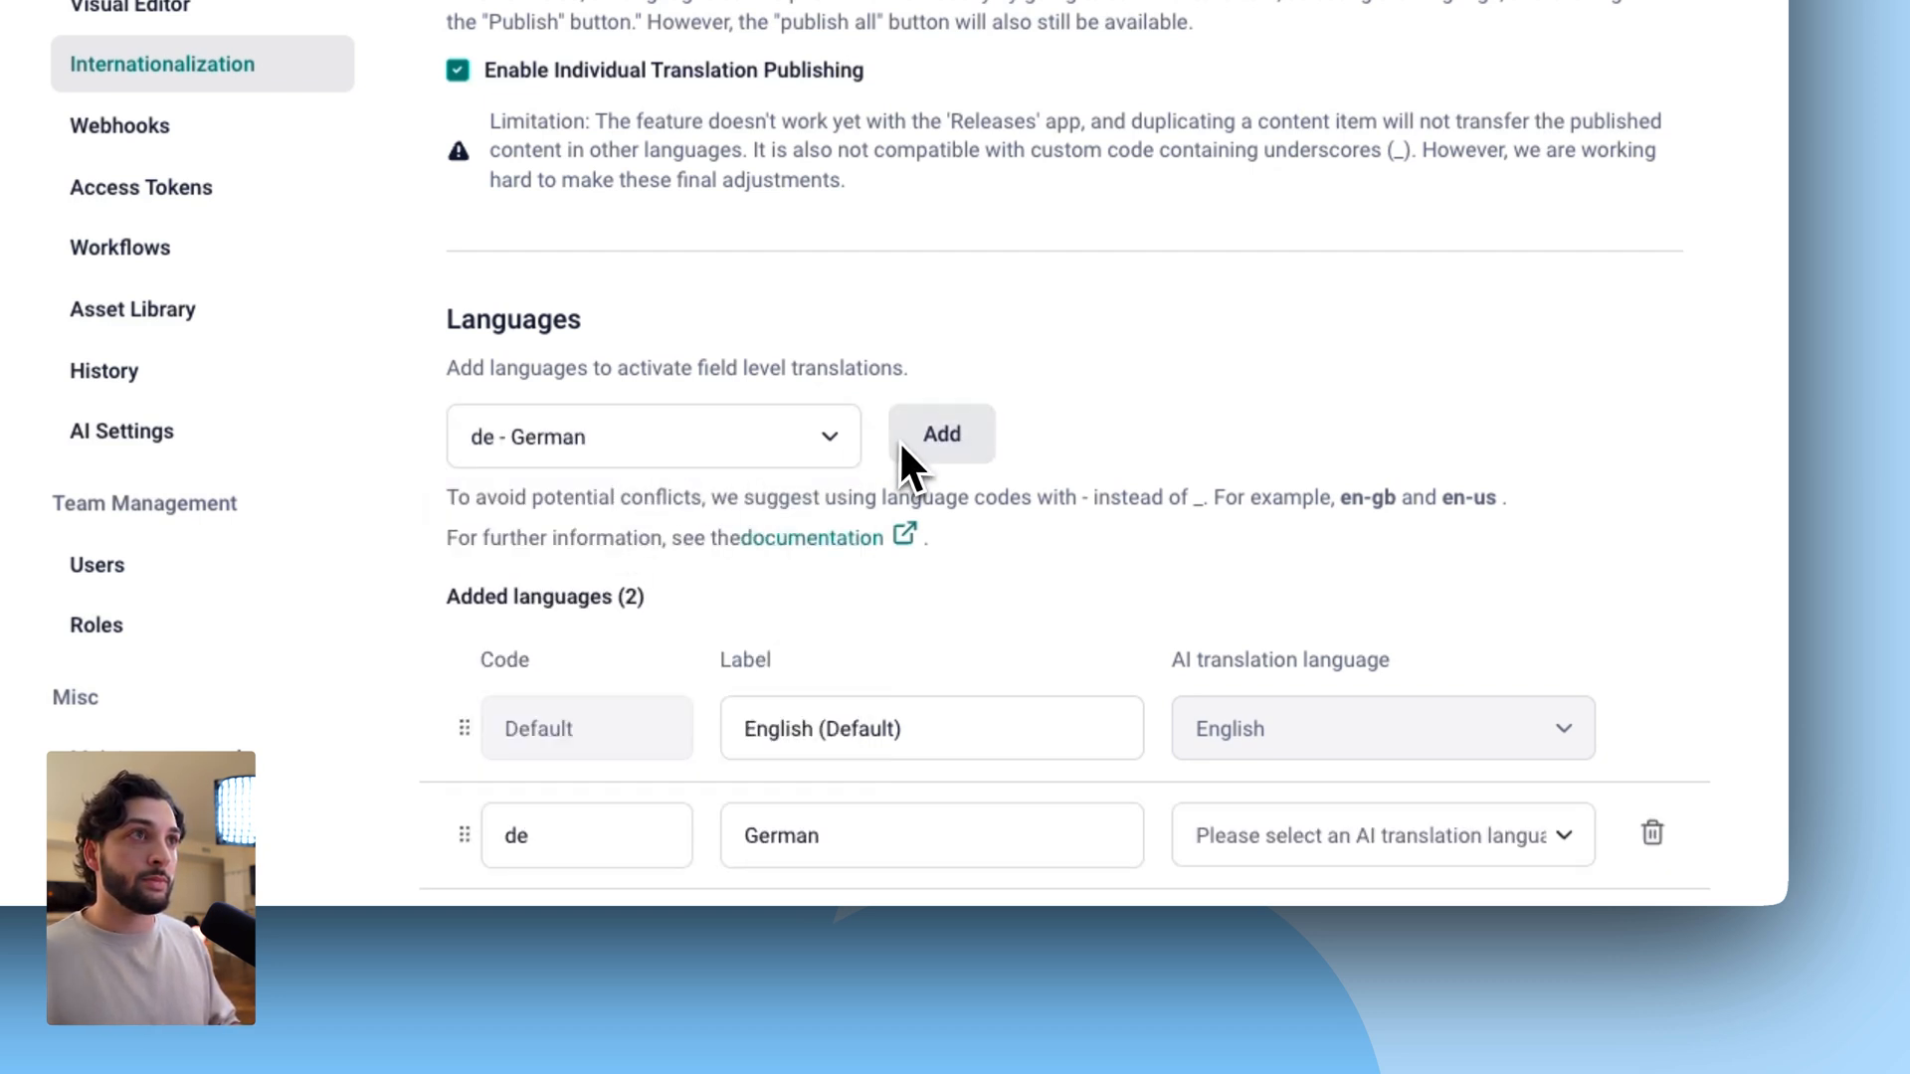
{"action": "type", "text": "spa"}
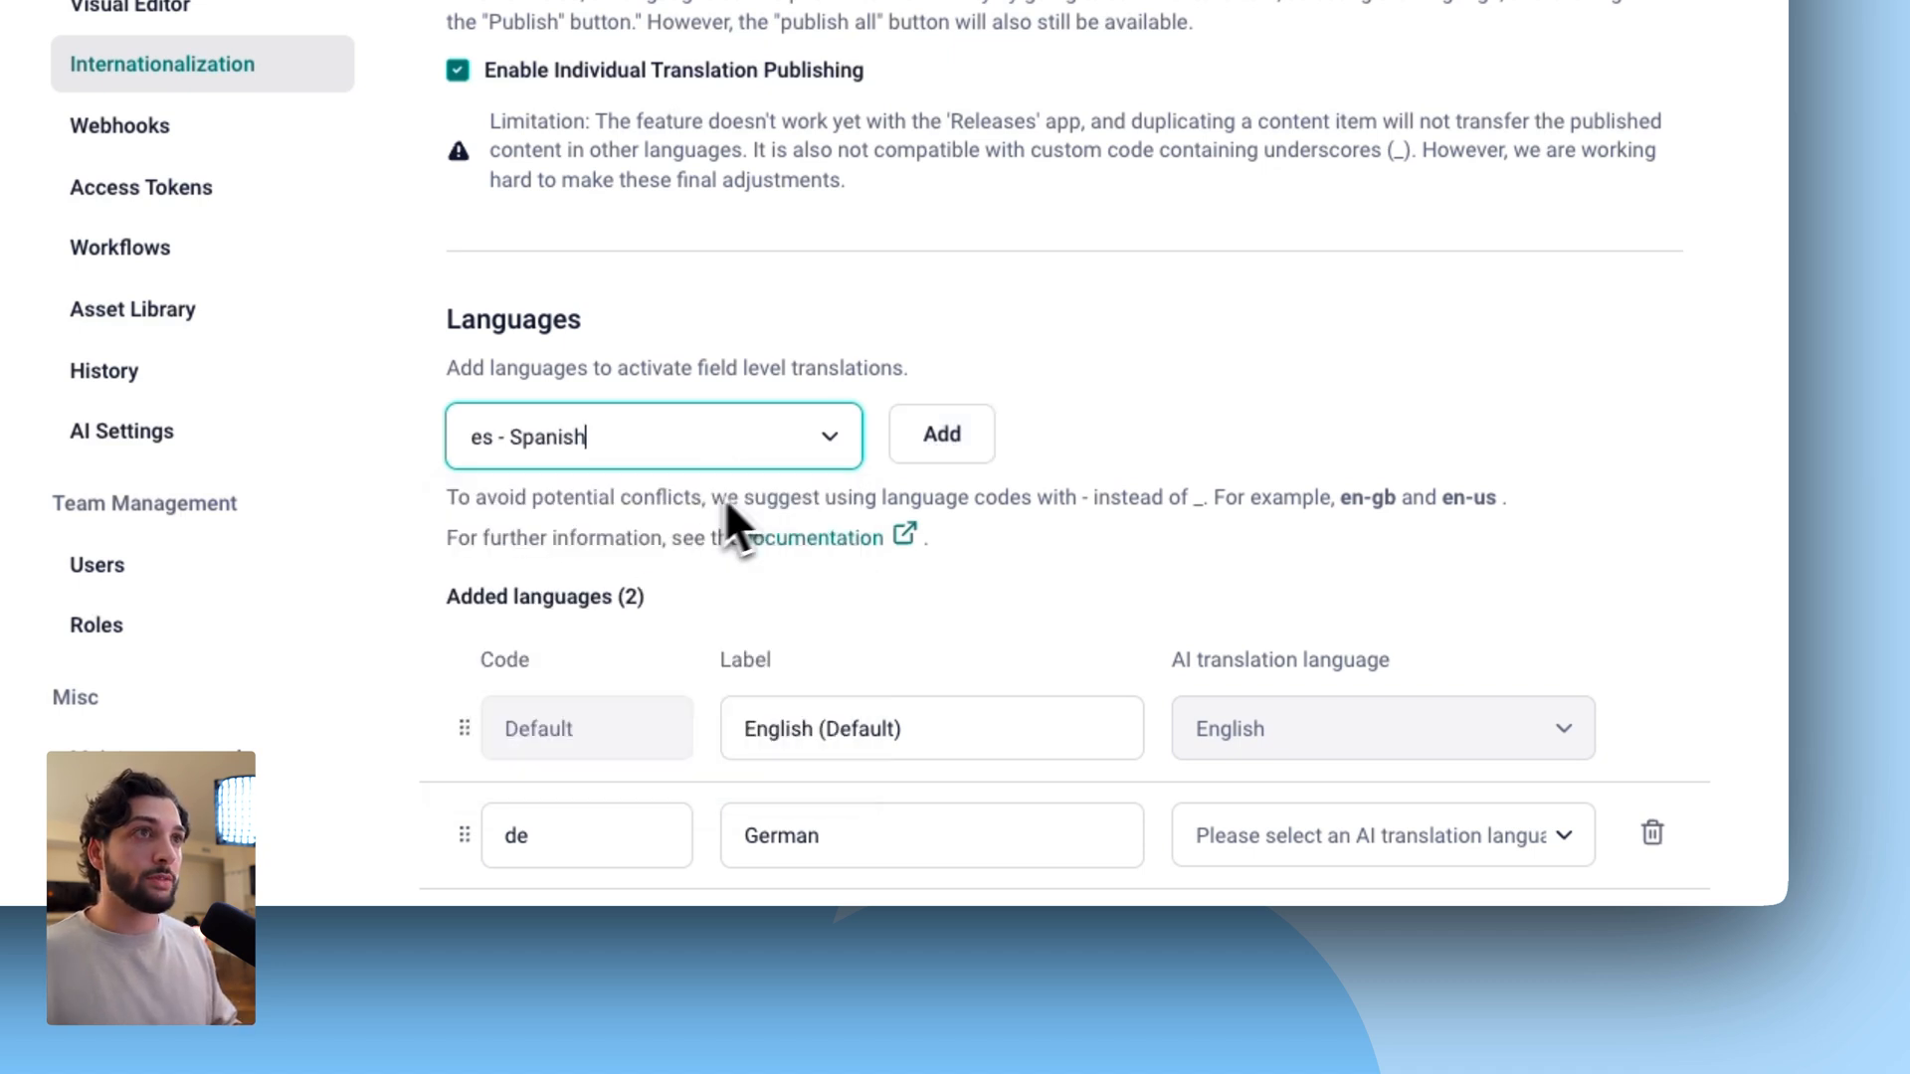
{"action": "left_click", "coordinate": [940, 434]}
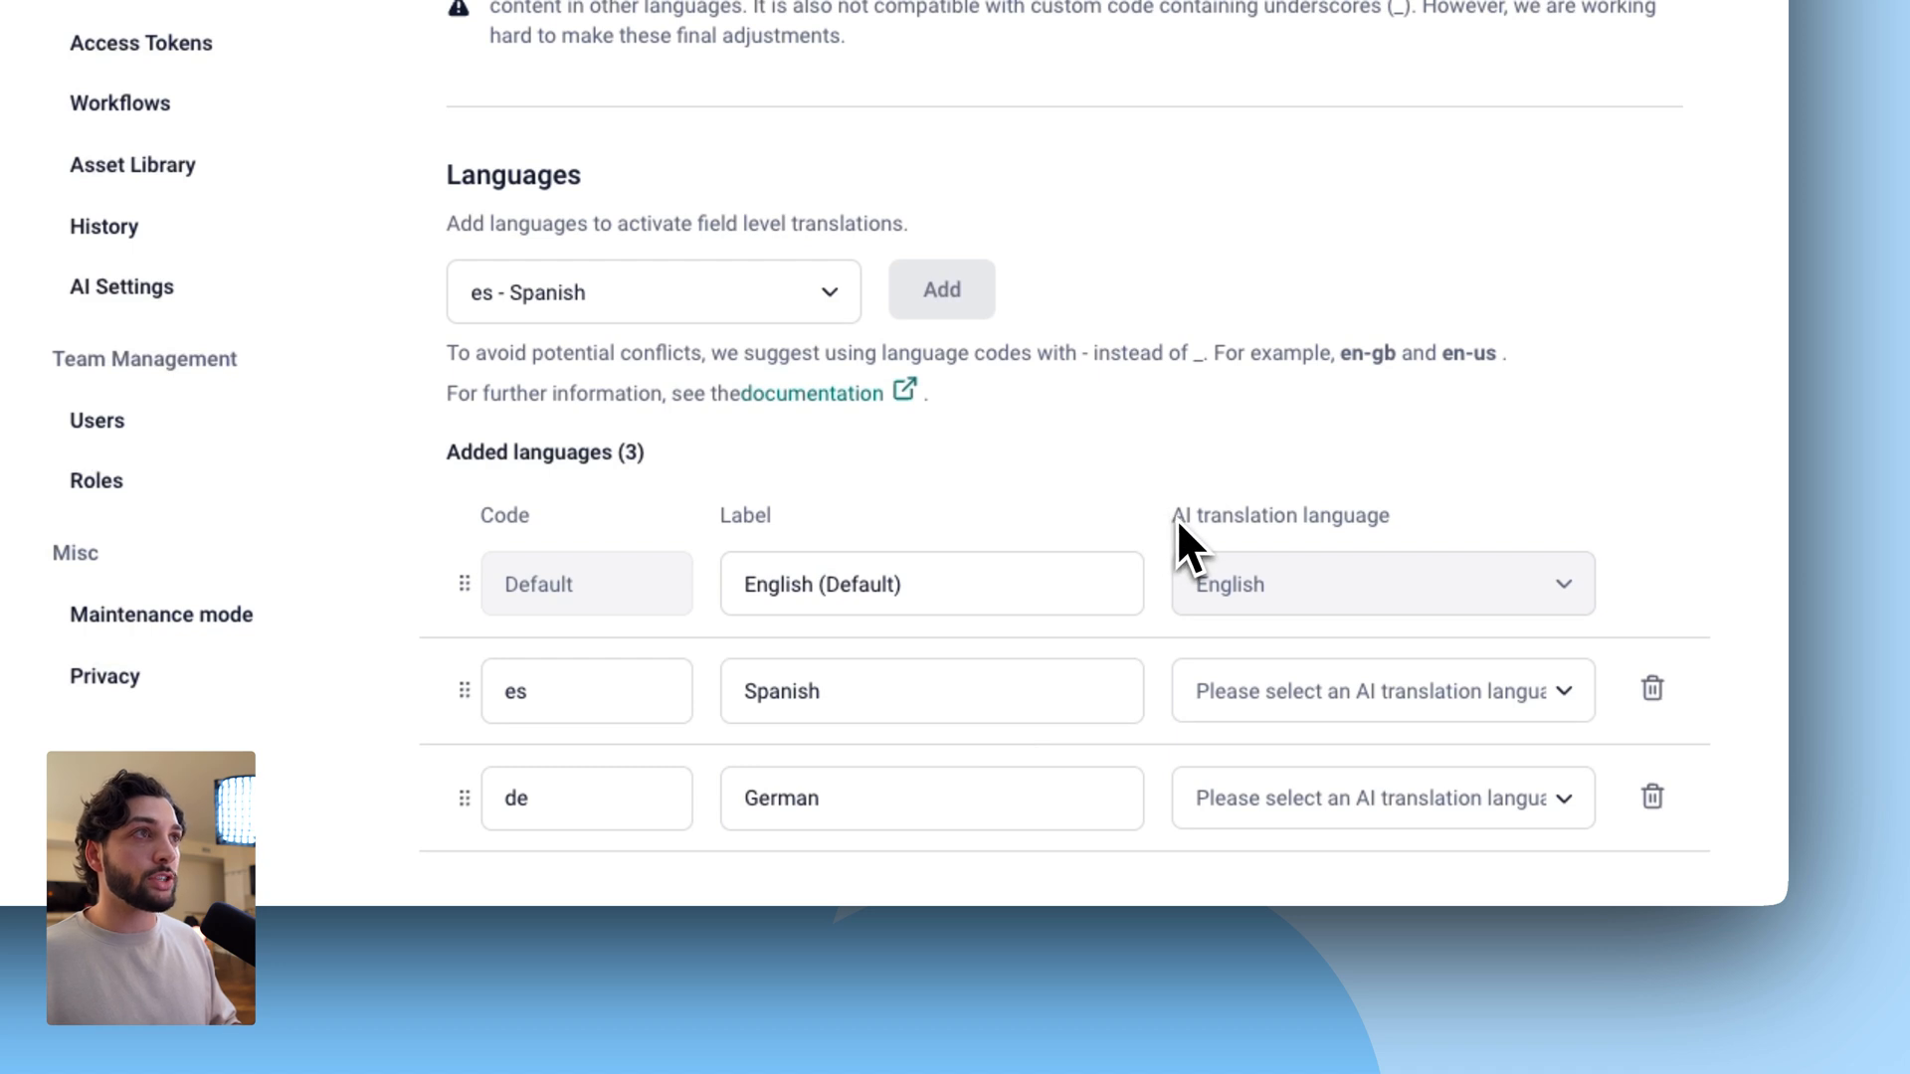
{"action": "mouse_move", "coordinate": [1340, 548]}
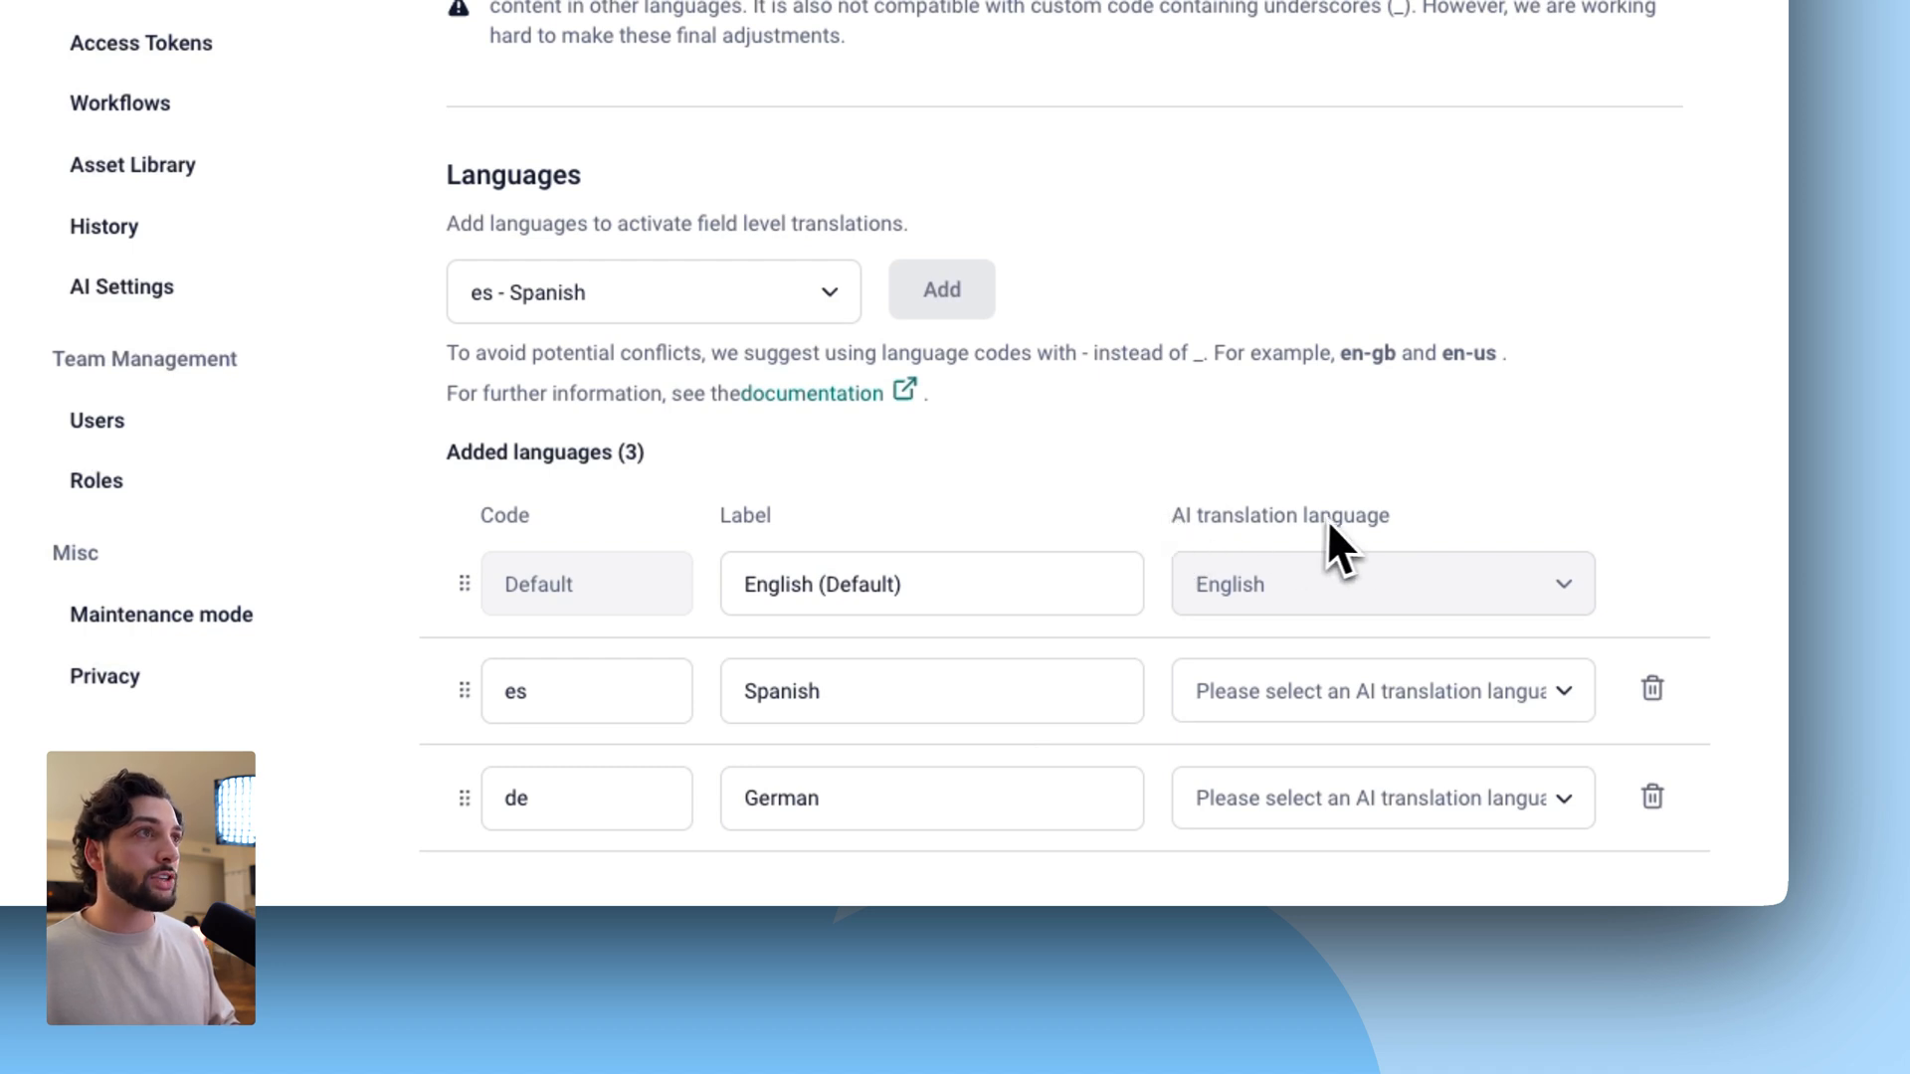
- Set AI translation languages to Spanish for es and German for de, then save
{"action": "left_click", "coordinate": [1376, 691]}
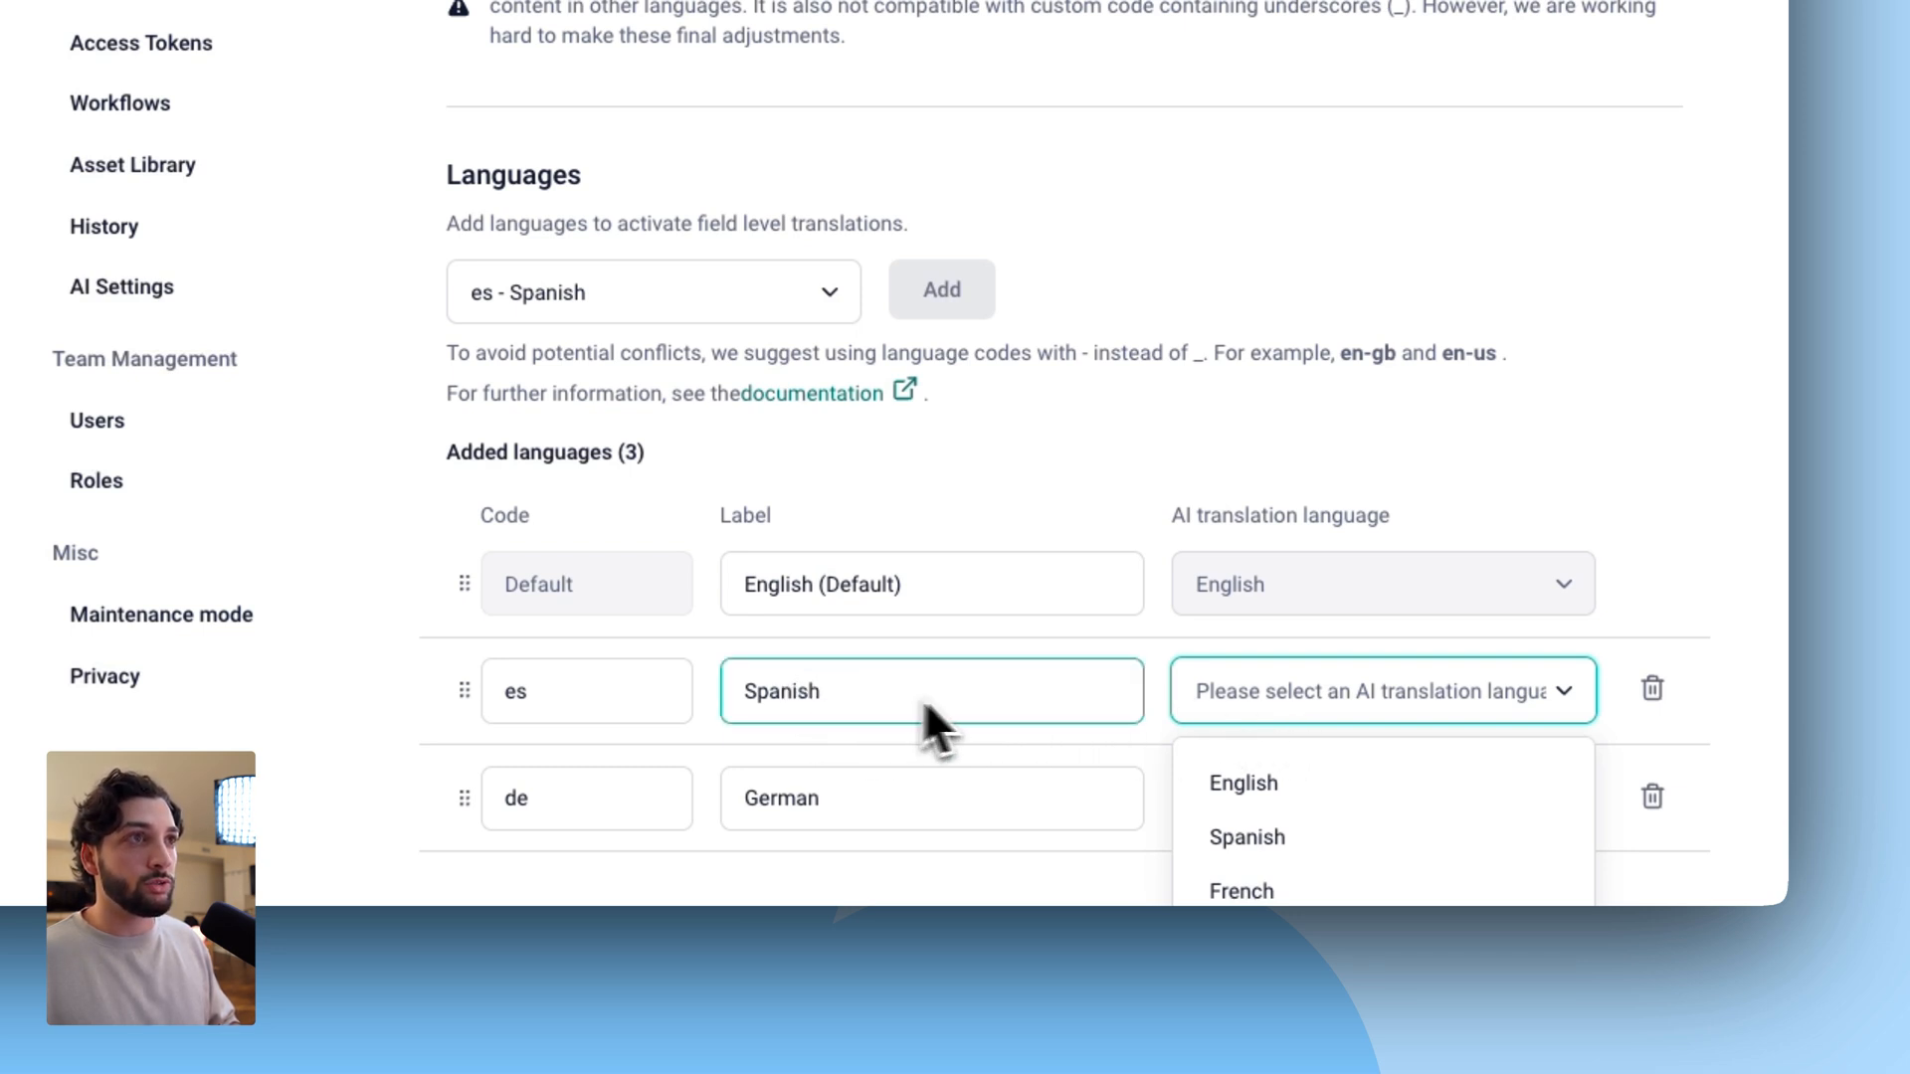
{"action": "left_click", "coordinate": [1246, 837]}
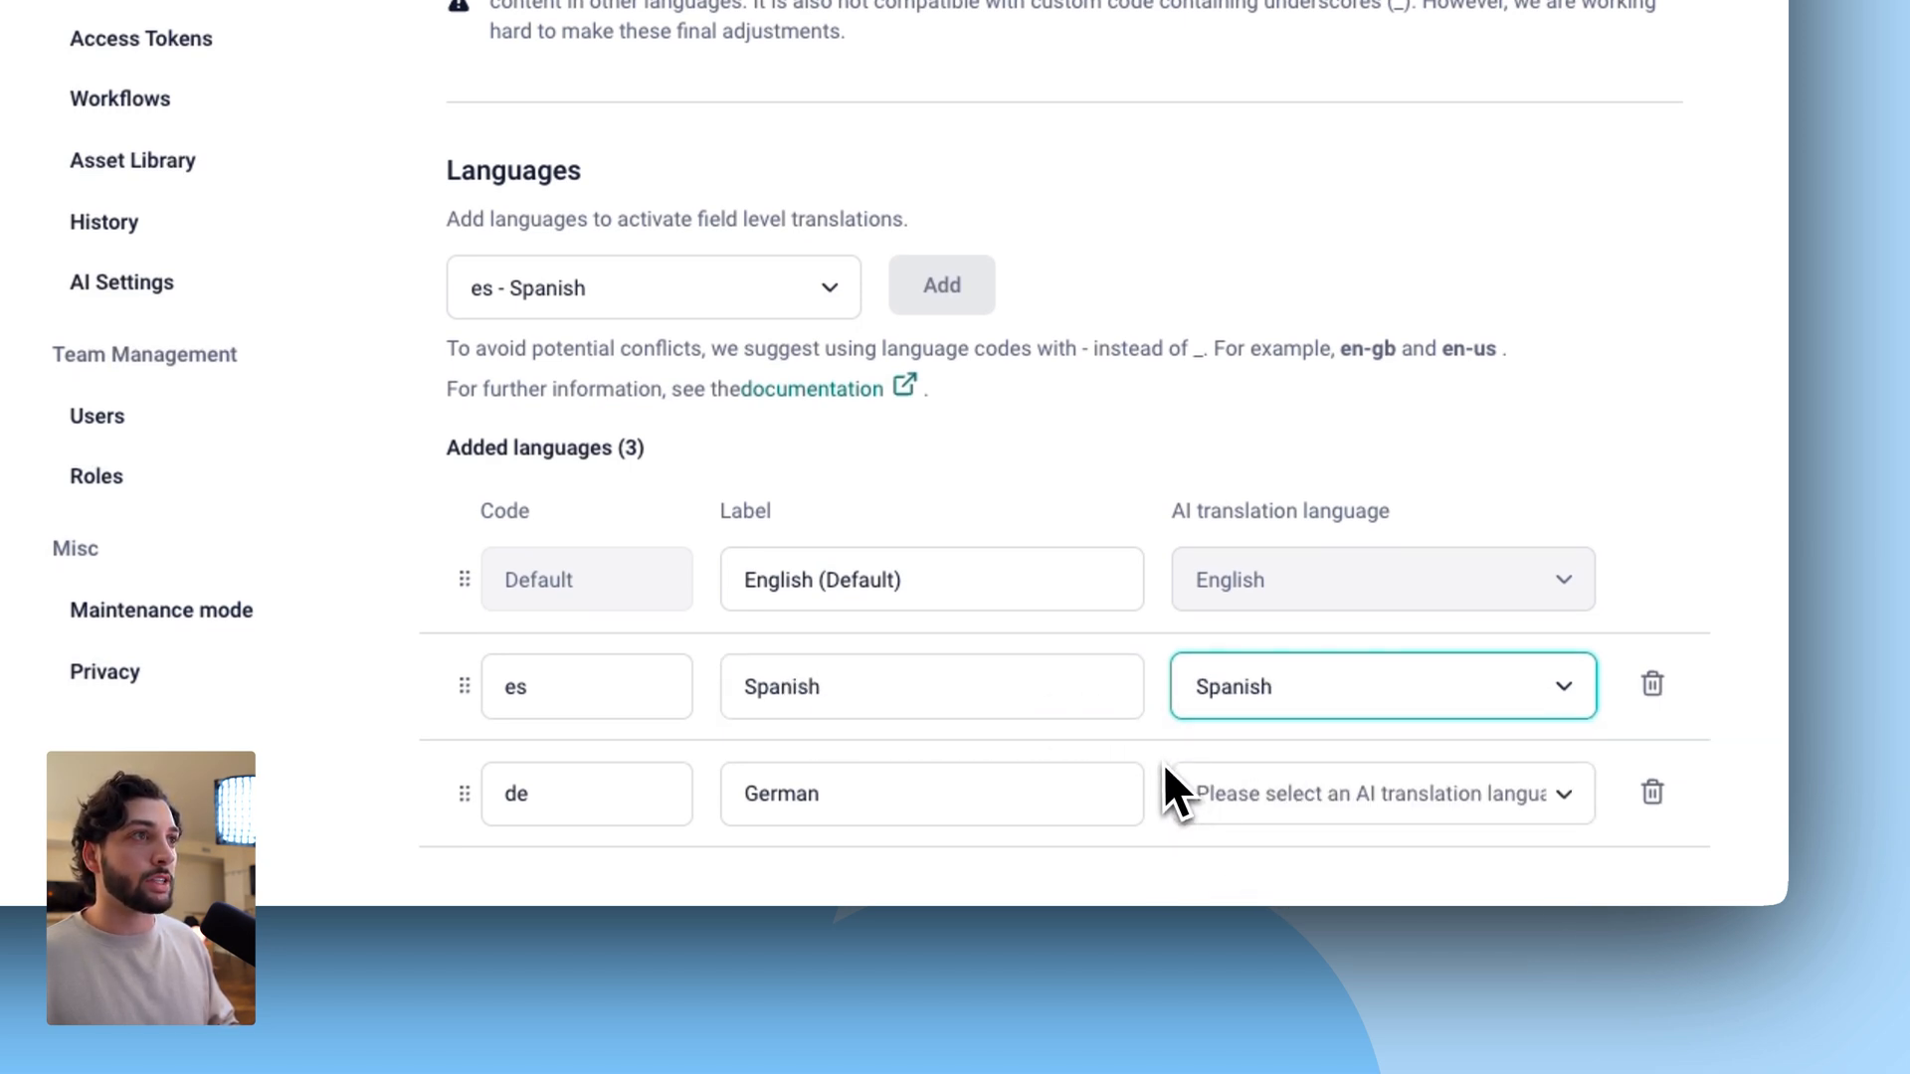
{"action": "left_click", "coordinate": [1372, 793]}
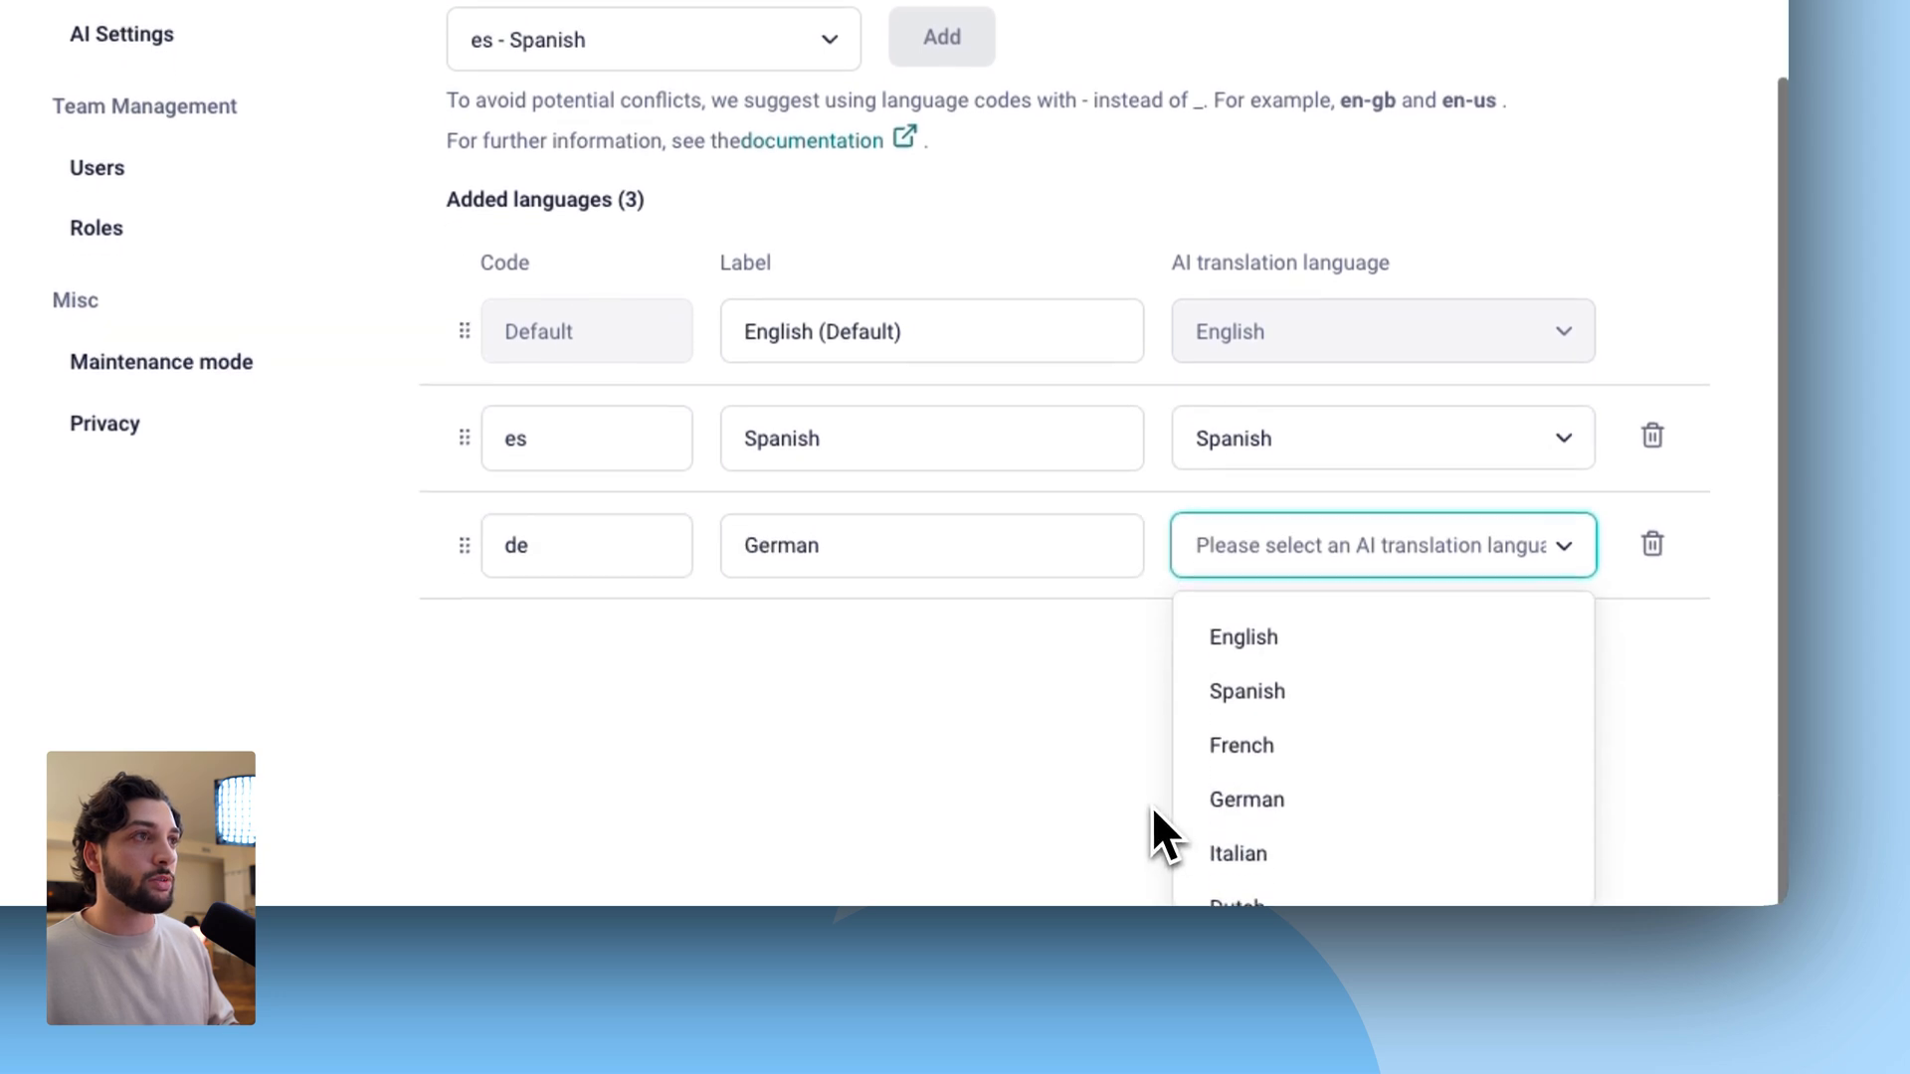
{"action": "left_click", "coordinate": [1247, 799]}
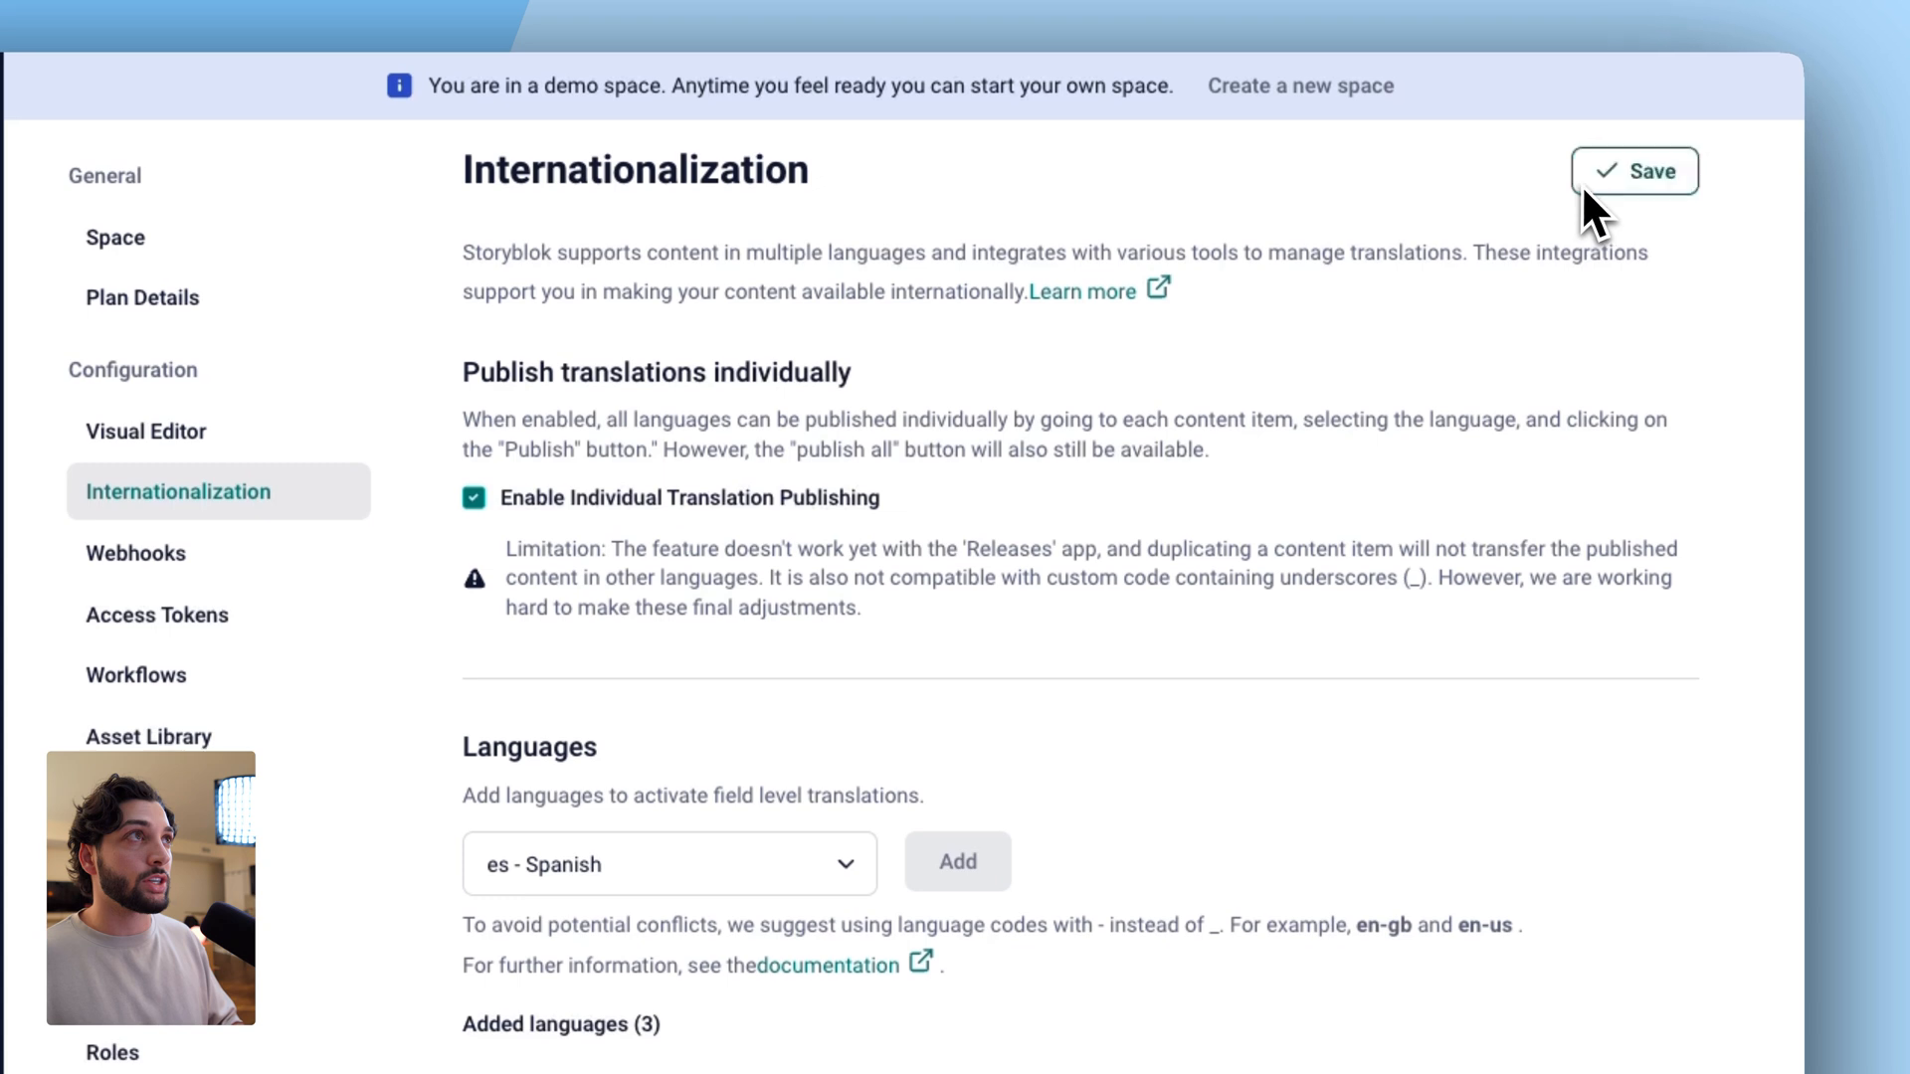
{"action": "left_click", "coordinate": [1635, 170]}
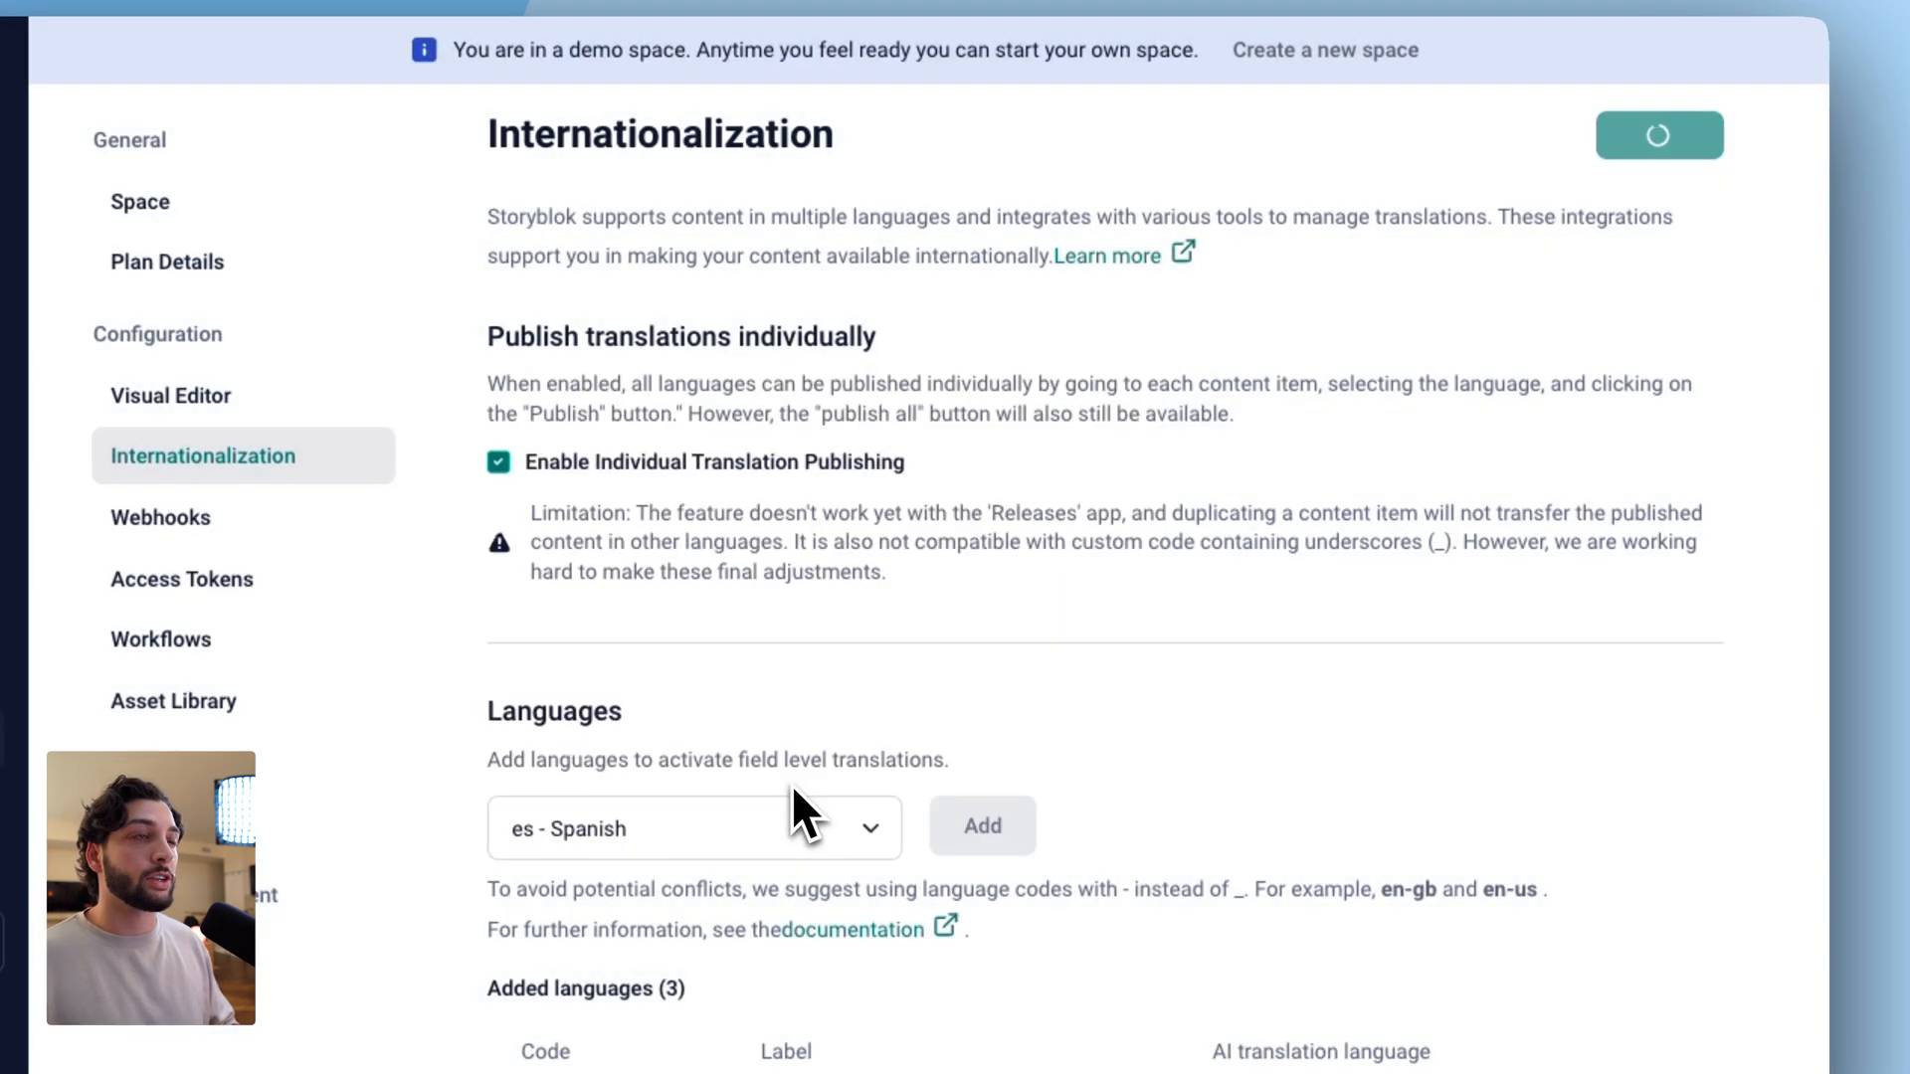
{"action": "left_click", "coordinate": [1659, 135]}
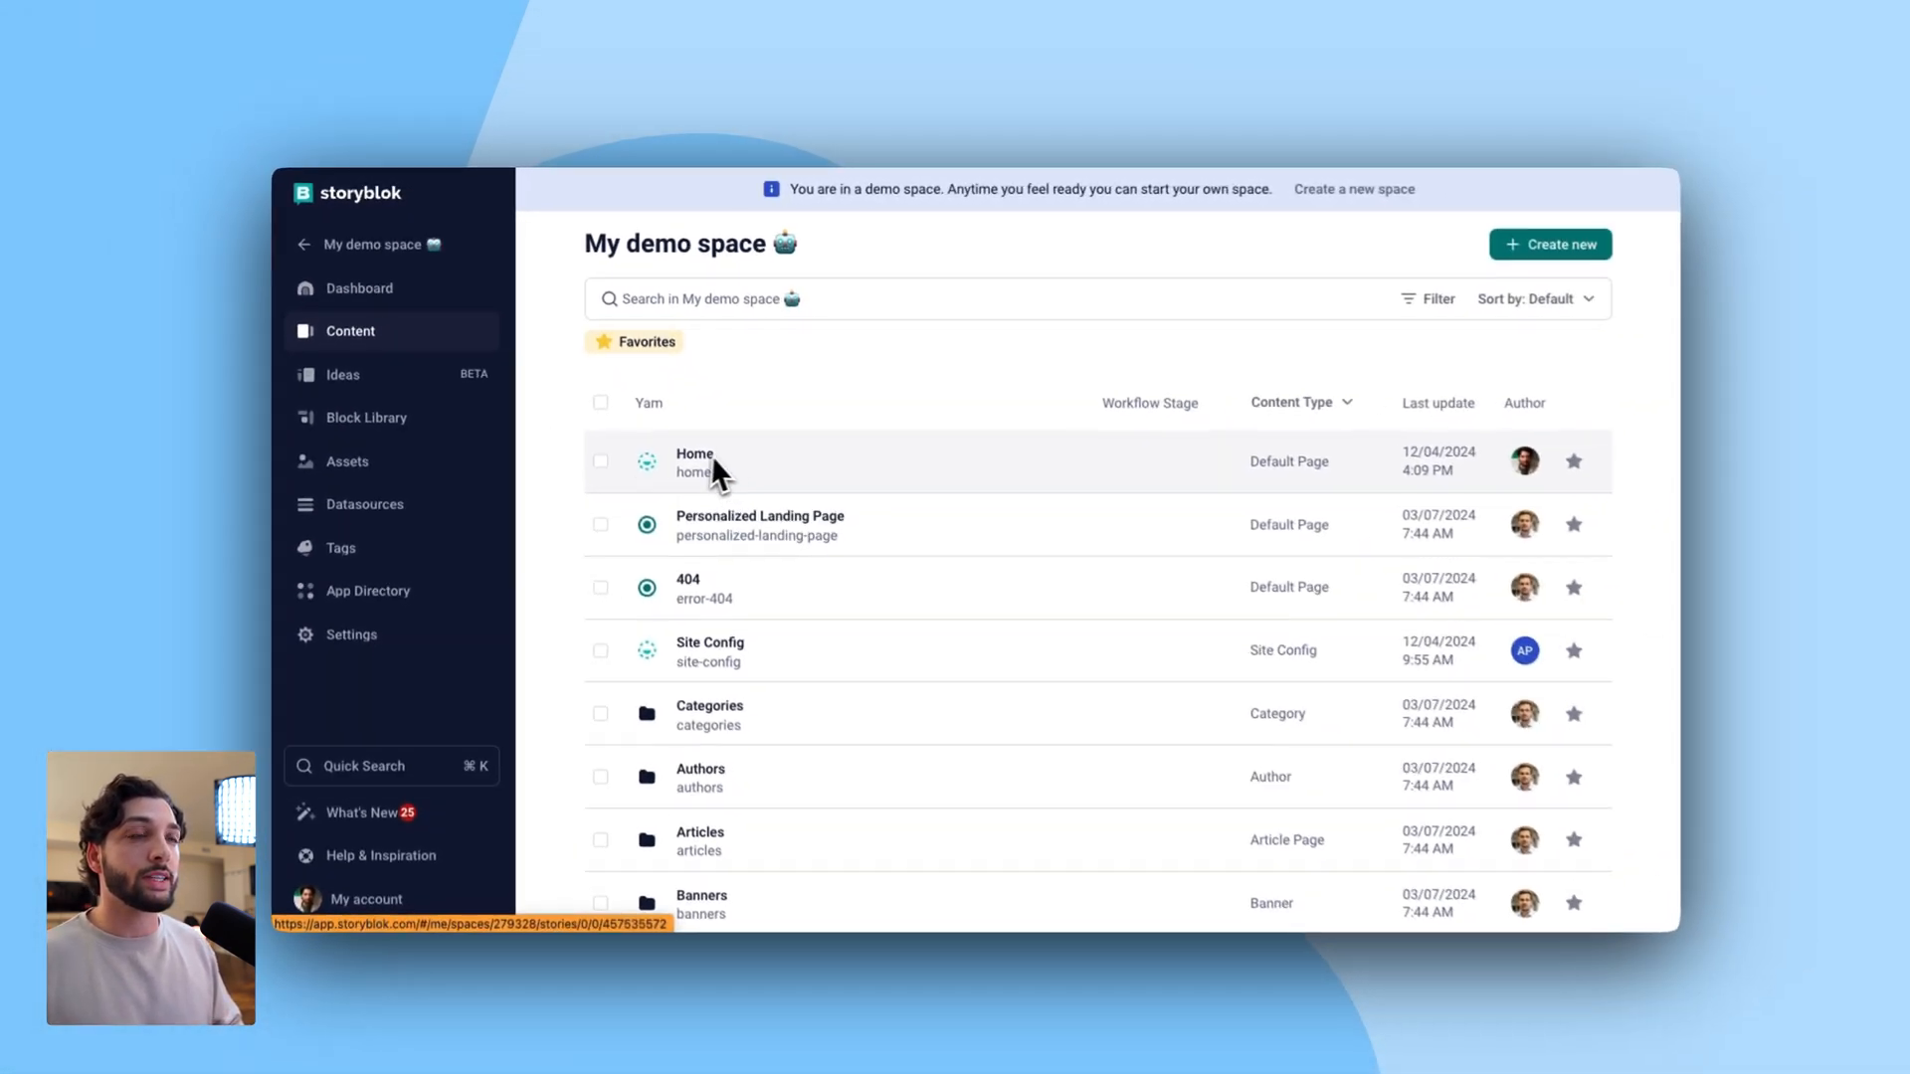
- Open the Home story in the visual editor and show its language list
{"action": "left_click", "coordinate": [694, 462]}
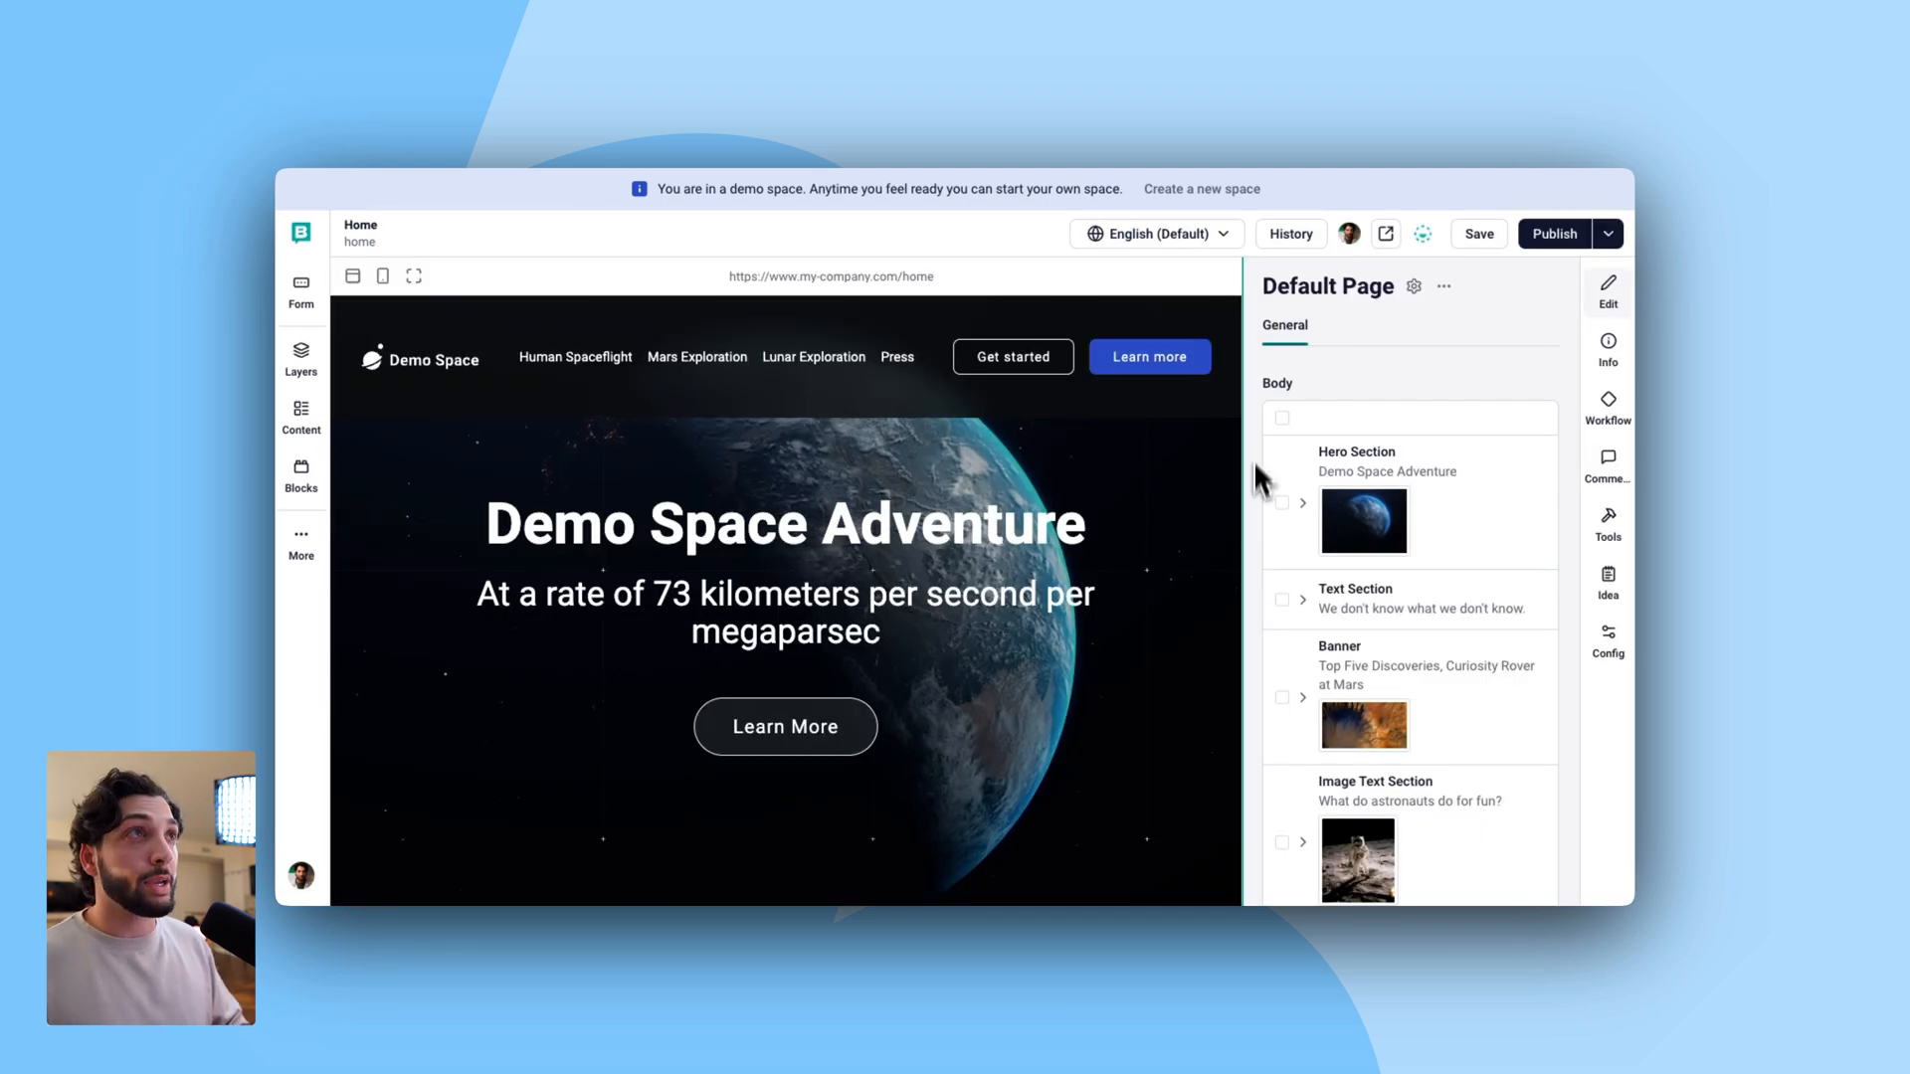
{"action": "left_click", "coordinate": [1155, 233]}
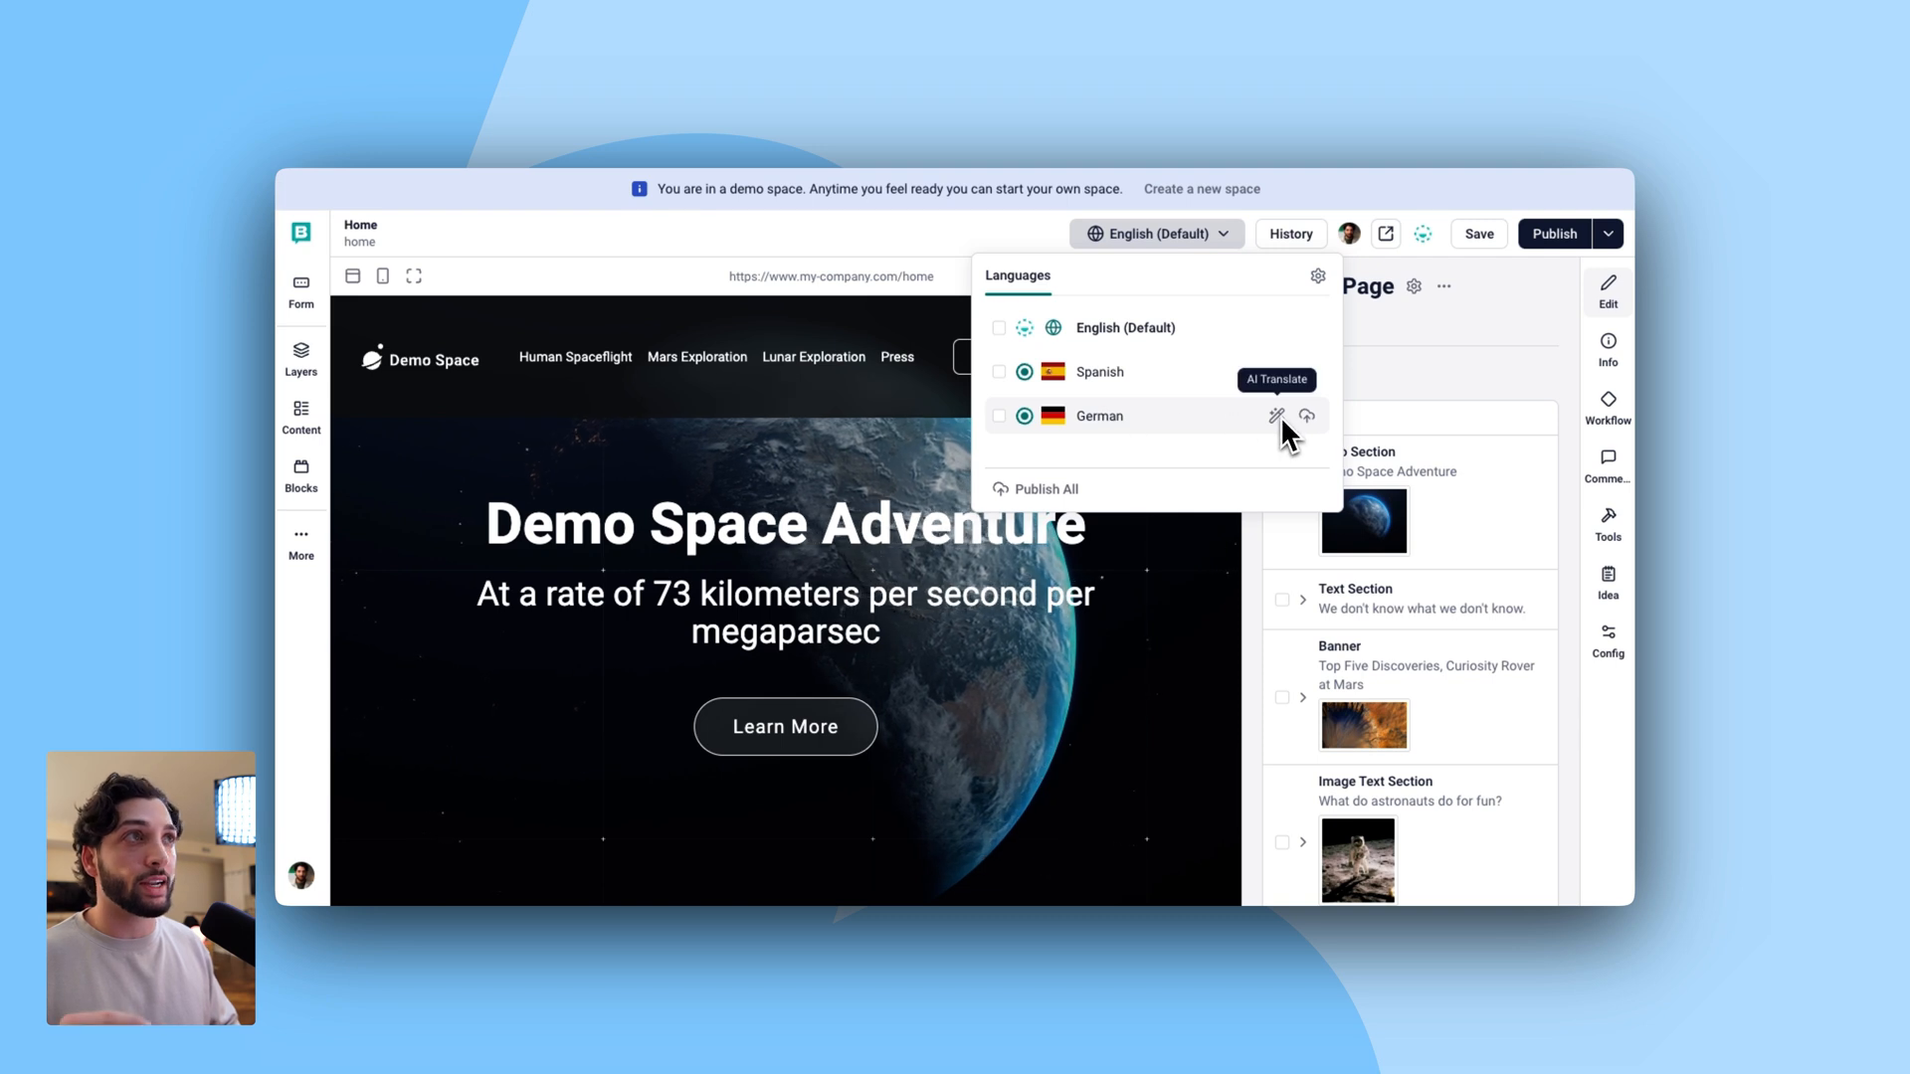
- AI-translate the Home page into German, overwriting already translated fields
{"action": "left_click", "coordinate": [1277, 416]}
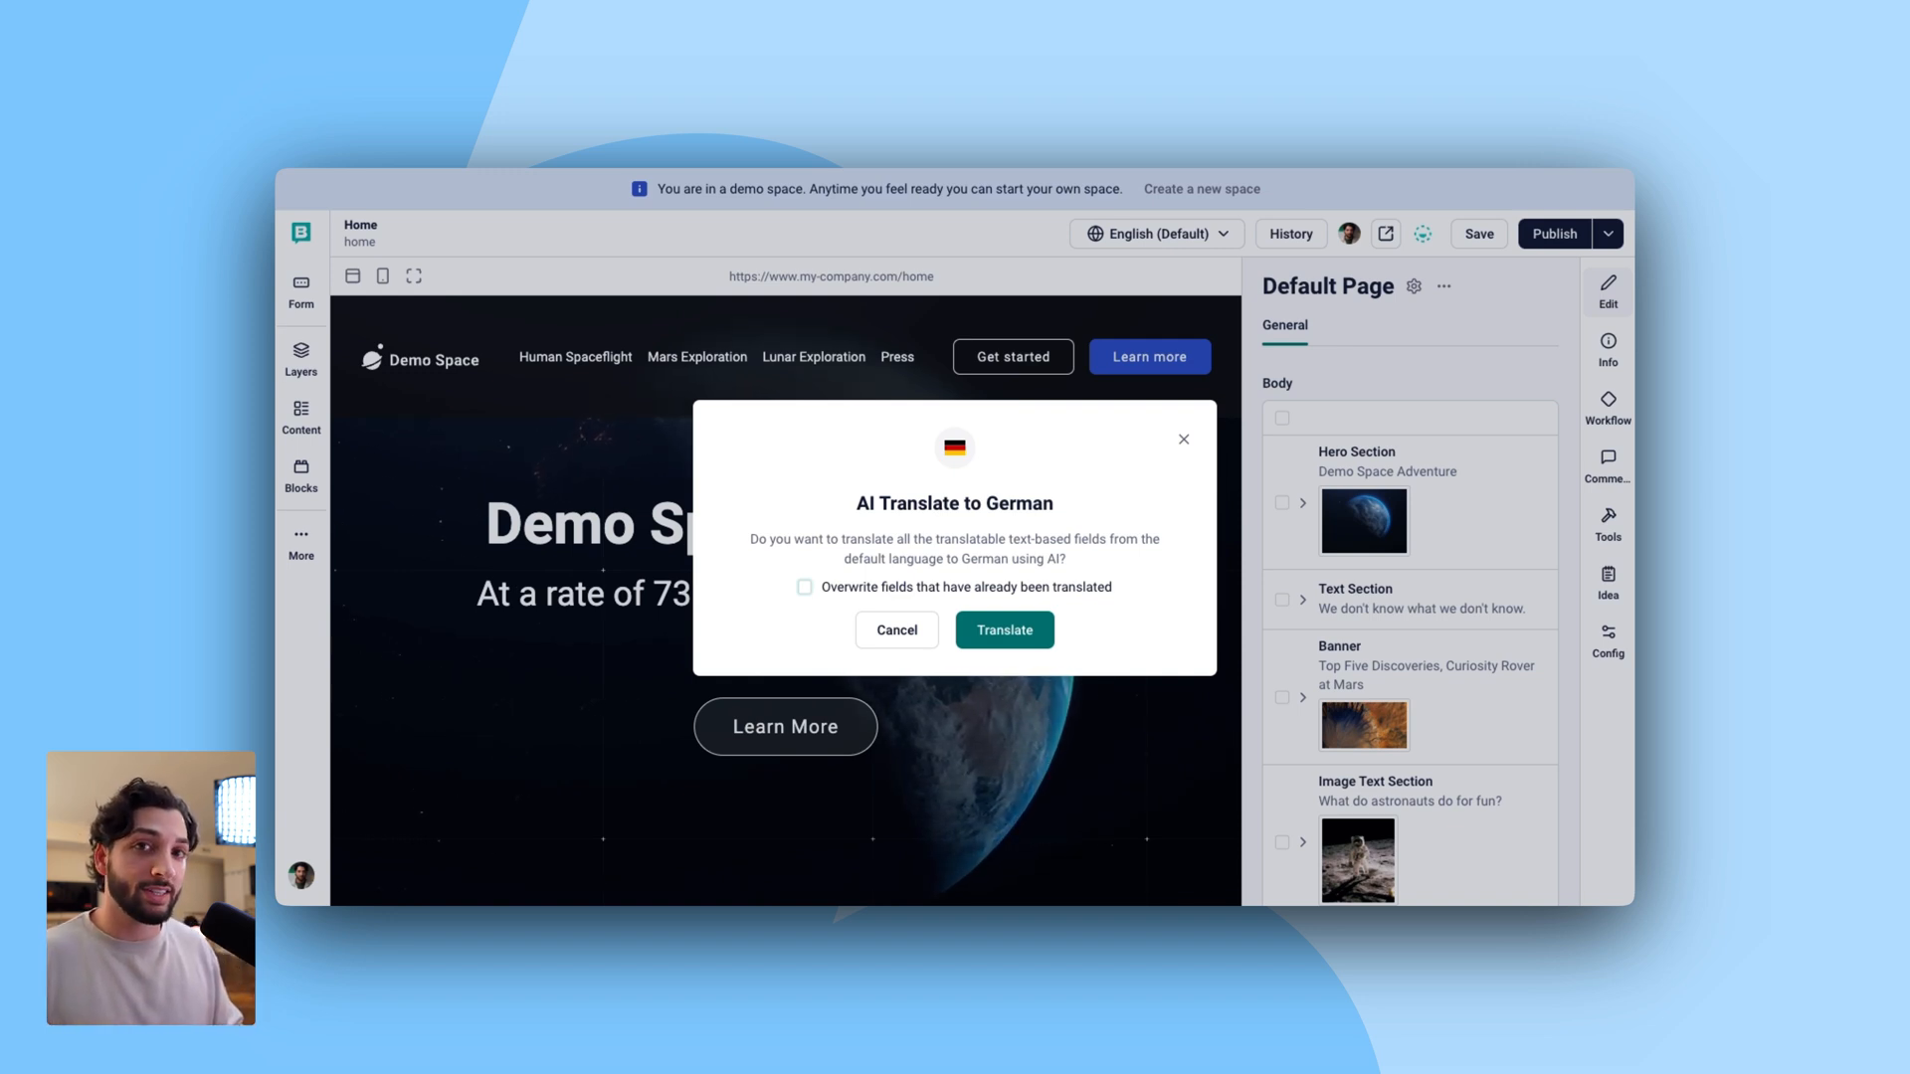
{"action": "left_click", "coordinate": [804, 587]}
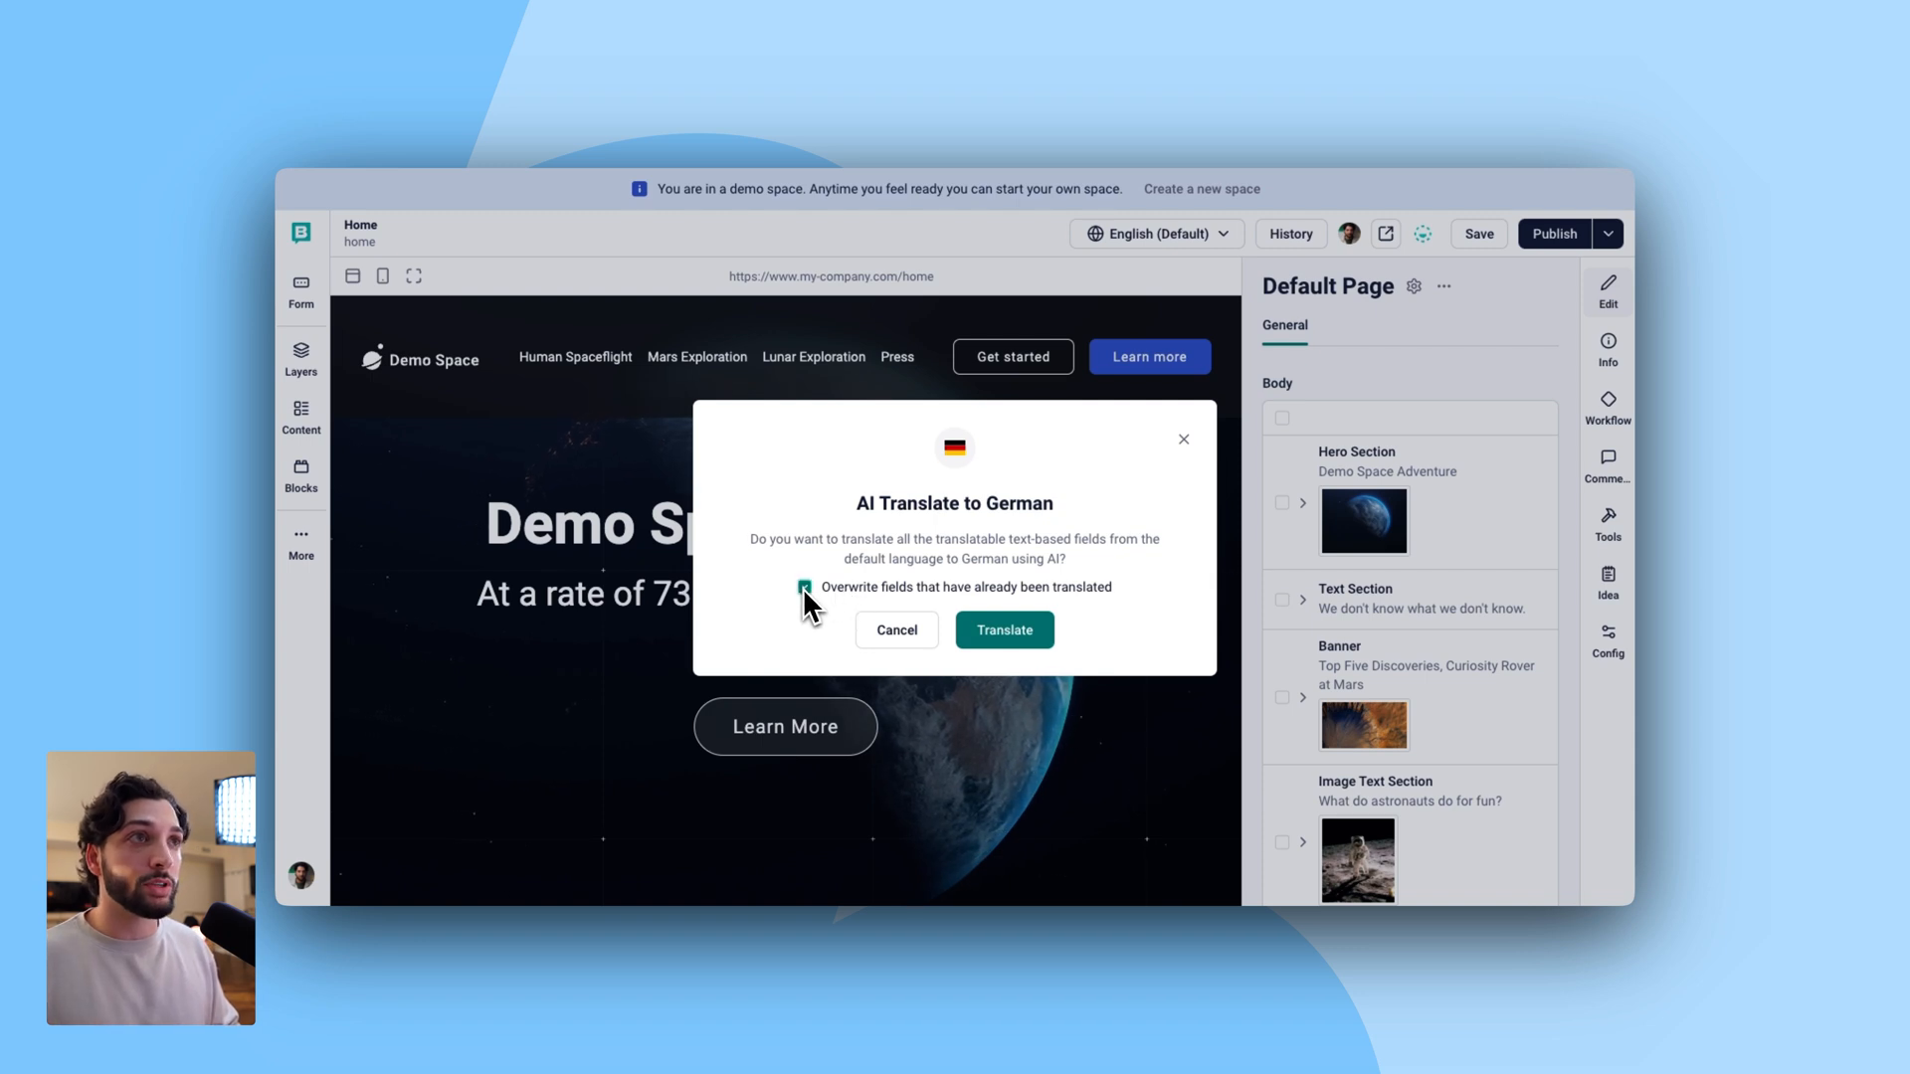
{"action": "left_click", "coordinate": [1002, 629]}
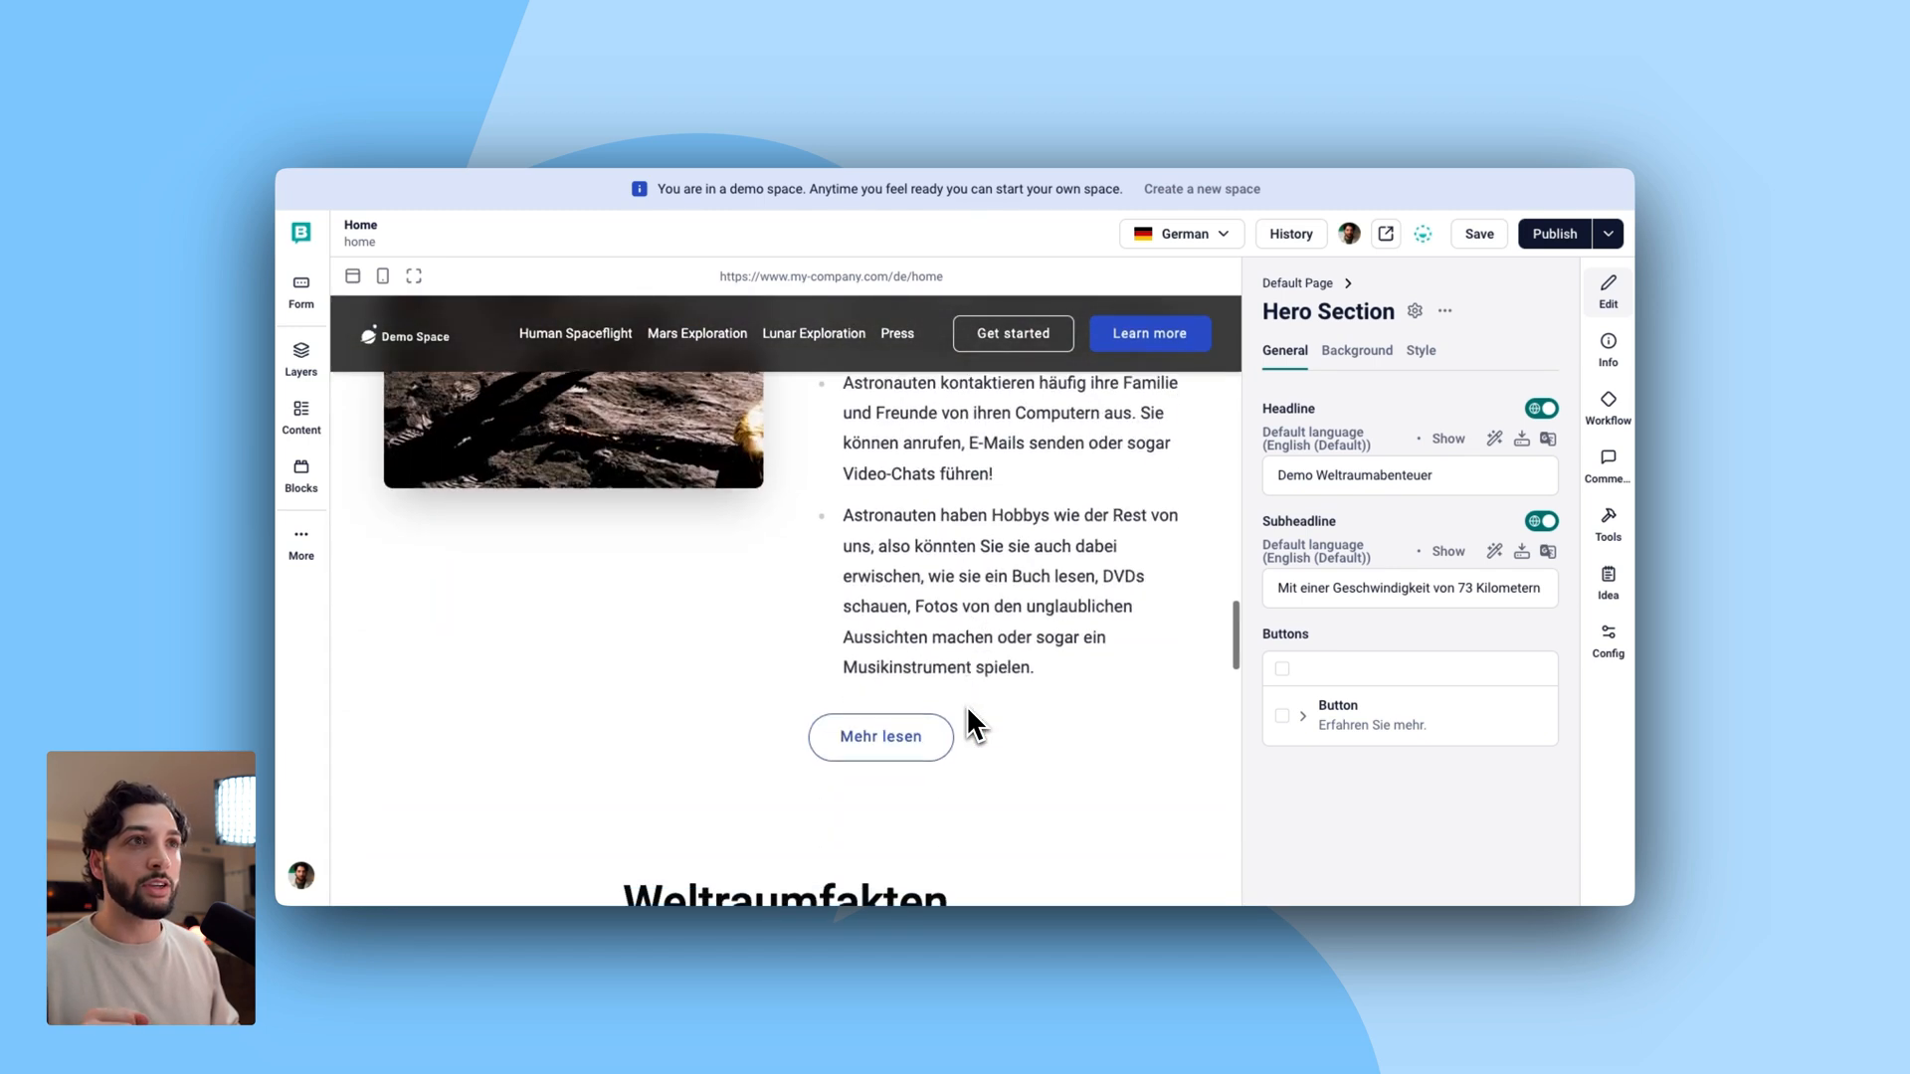
- Scroll the German Home page preview down to the English grid cards
{"action": "scroll", "scroll_direction": "down", "scroll_amount": 3}
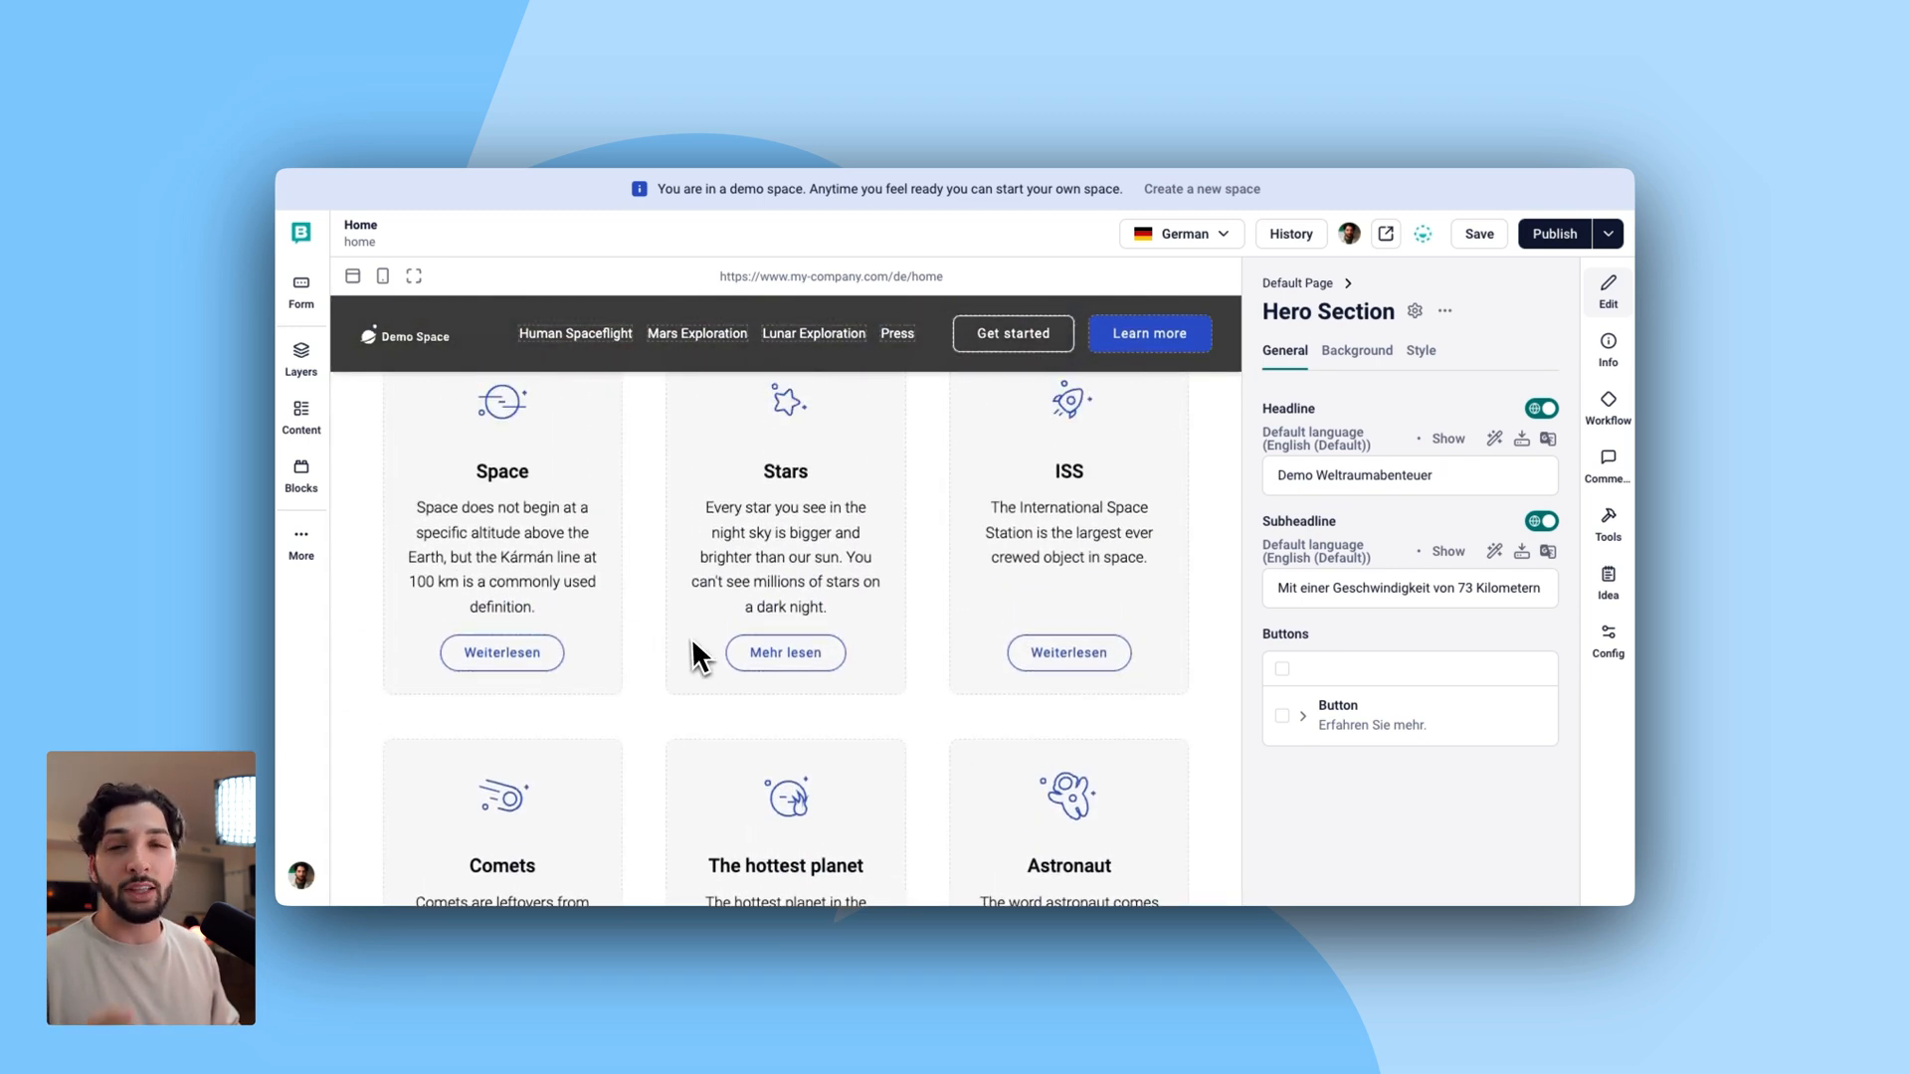
{"action": "scroll", "scroll_direction": "down", "scroll_amount": 3}
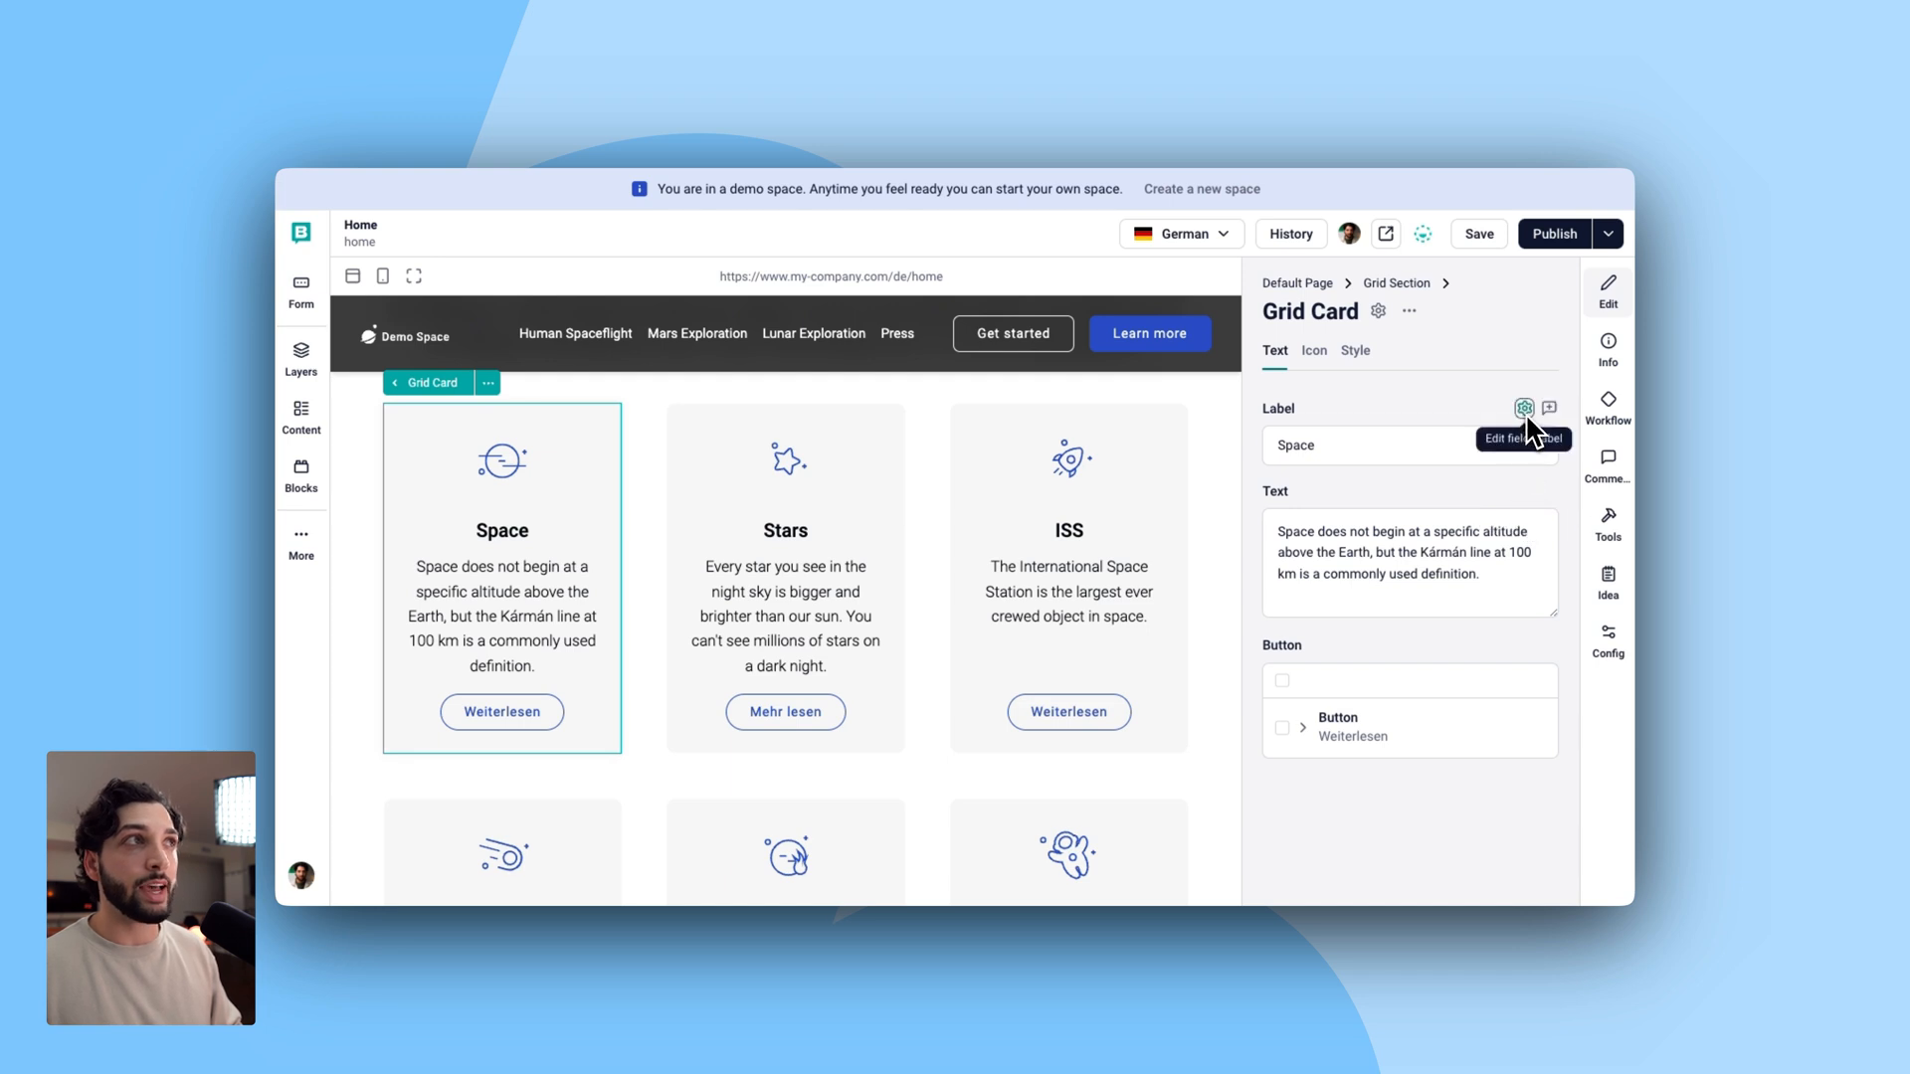
- Mark the grid card's Label and Text fields as translatable and save
{"action": "left_click", "coordinate": [1525, 407]}
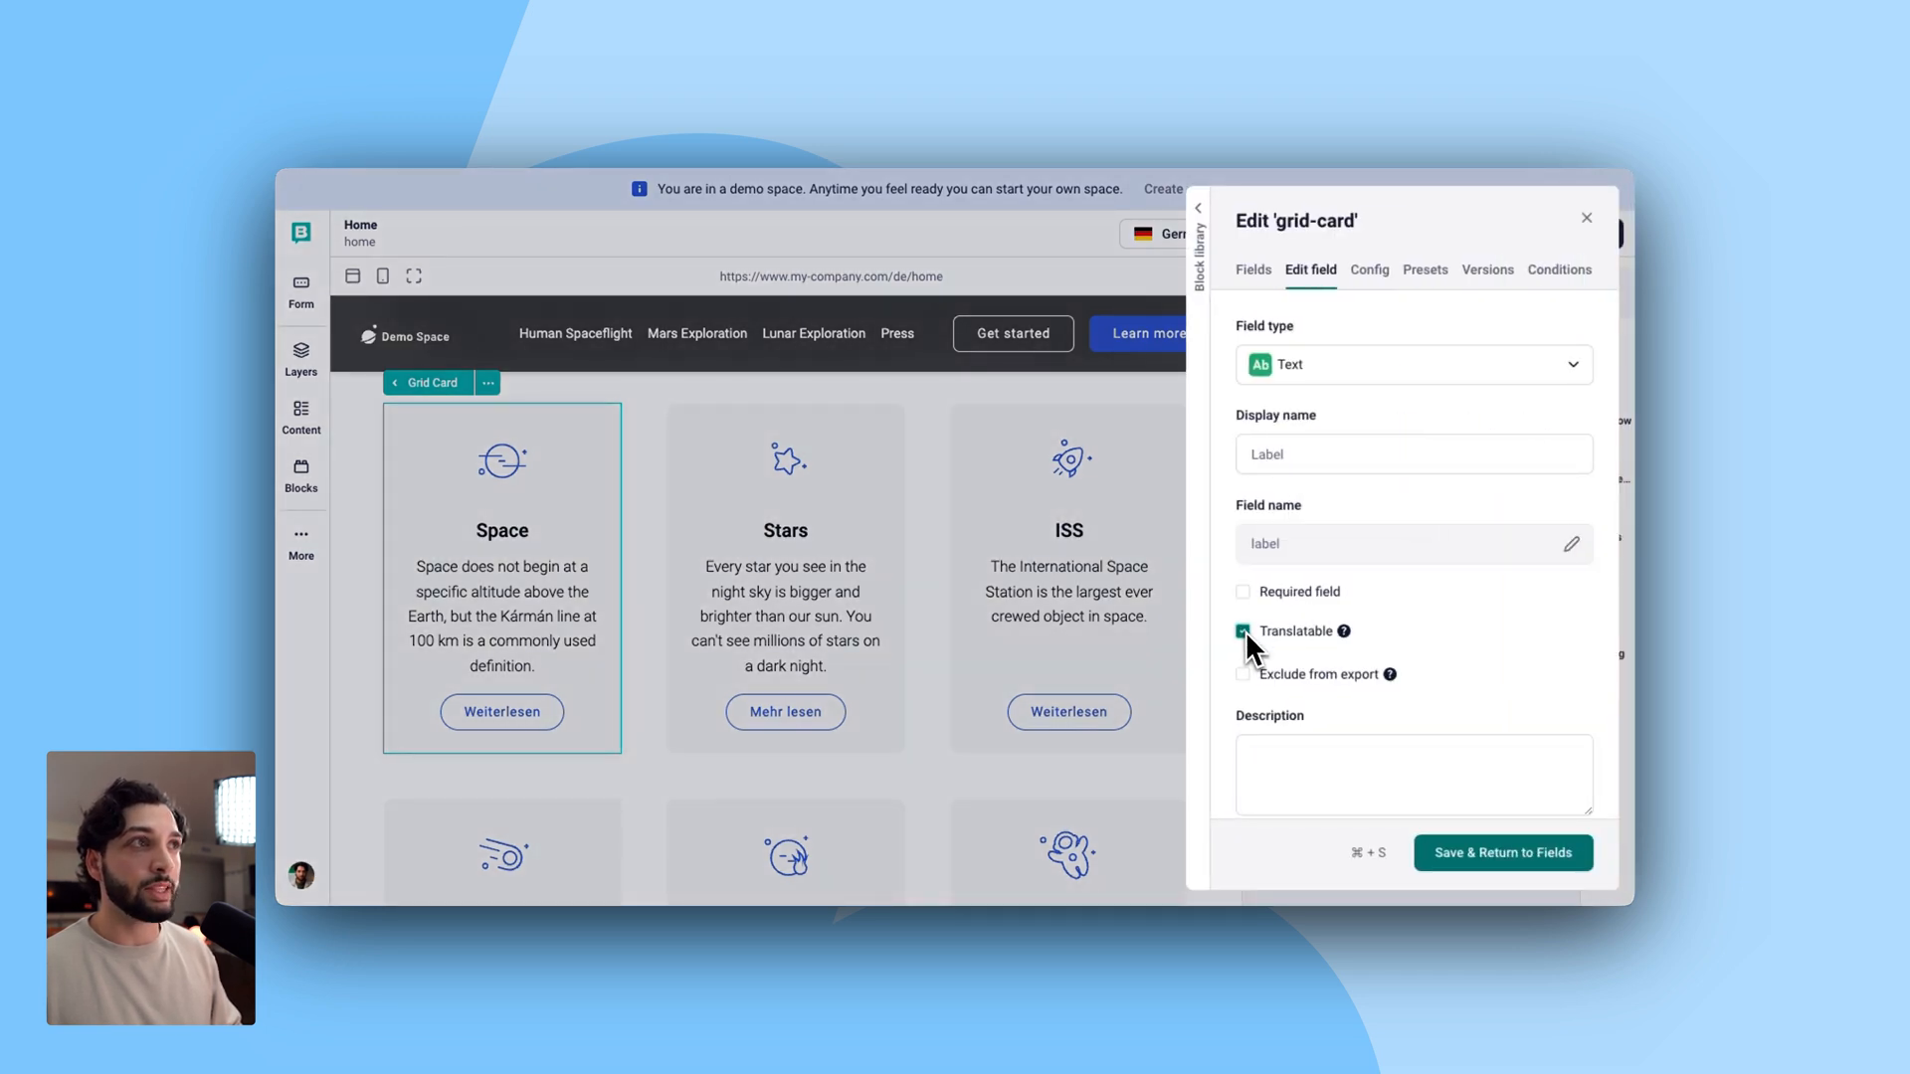
{"action": "left_click", "coordinate": [1503, 852]}
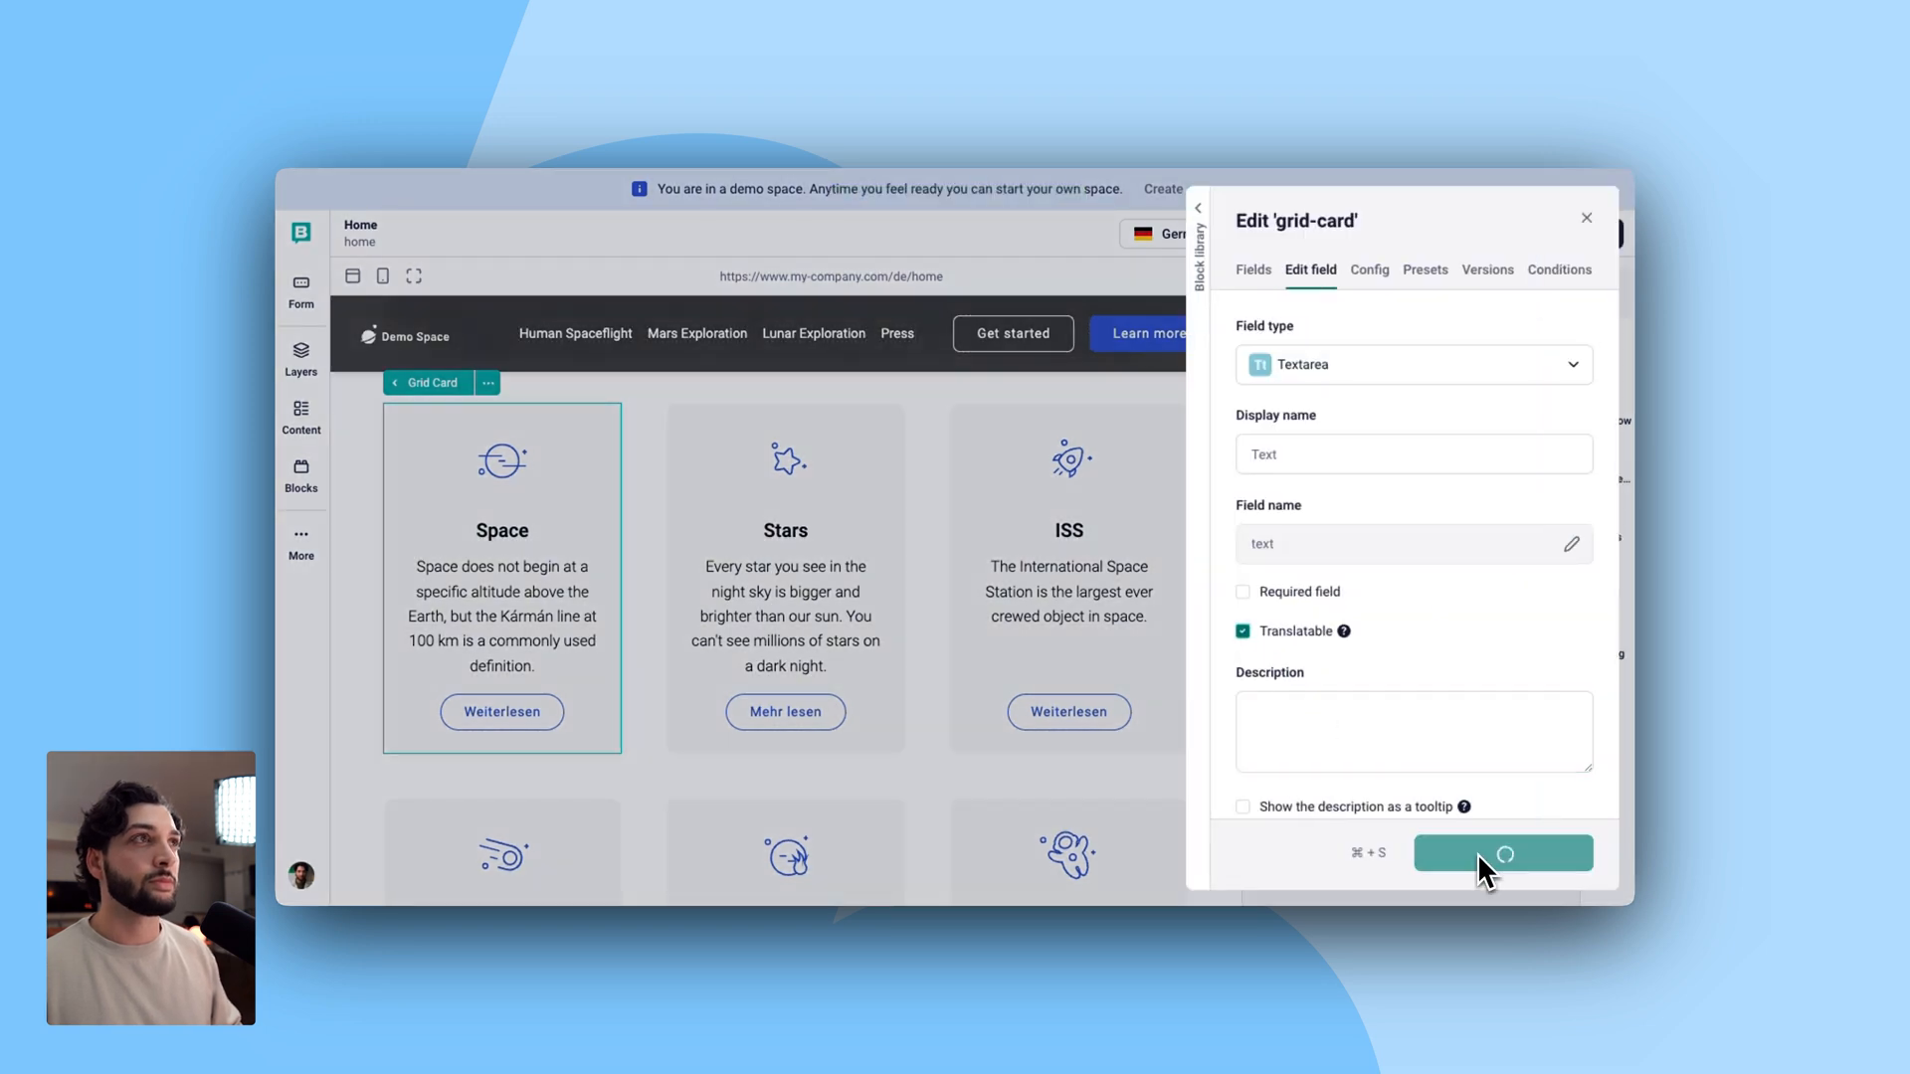
{"action": "left_click", "coordinate": [1502, 853]}
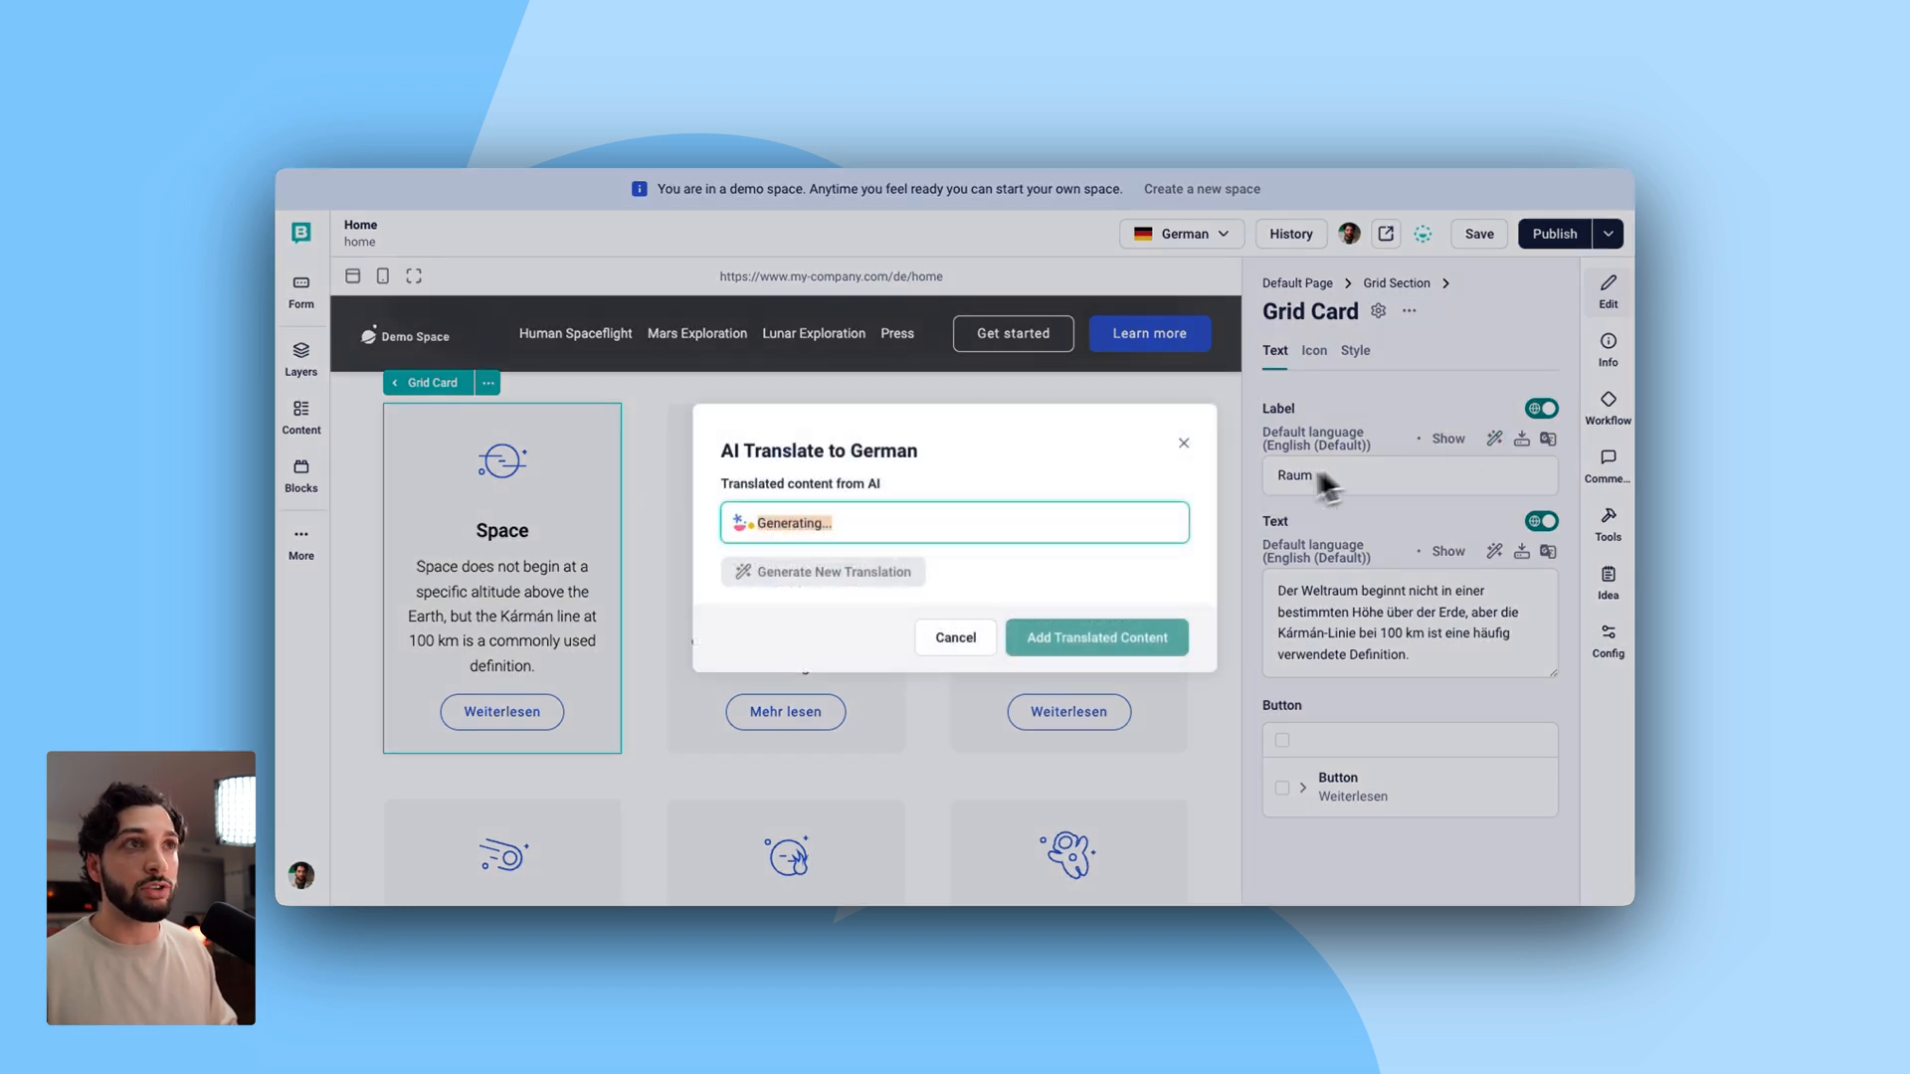
- Accept the AI-generated German card text, such as Raum and Sterne
{"action": "left_click", "coordinate": [1095, 637]}
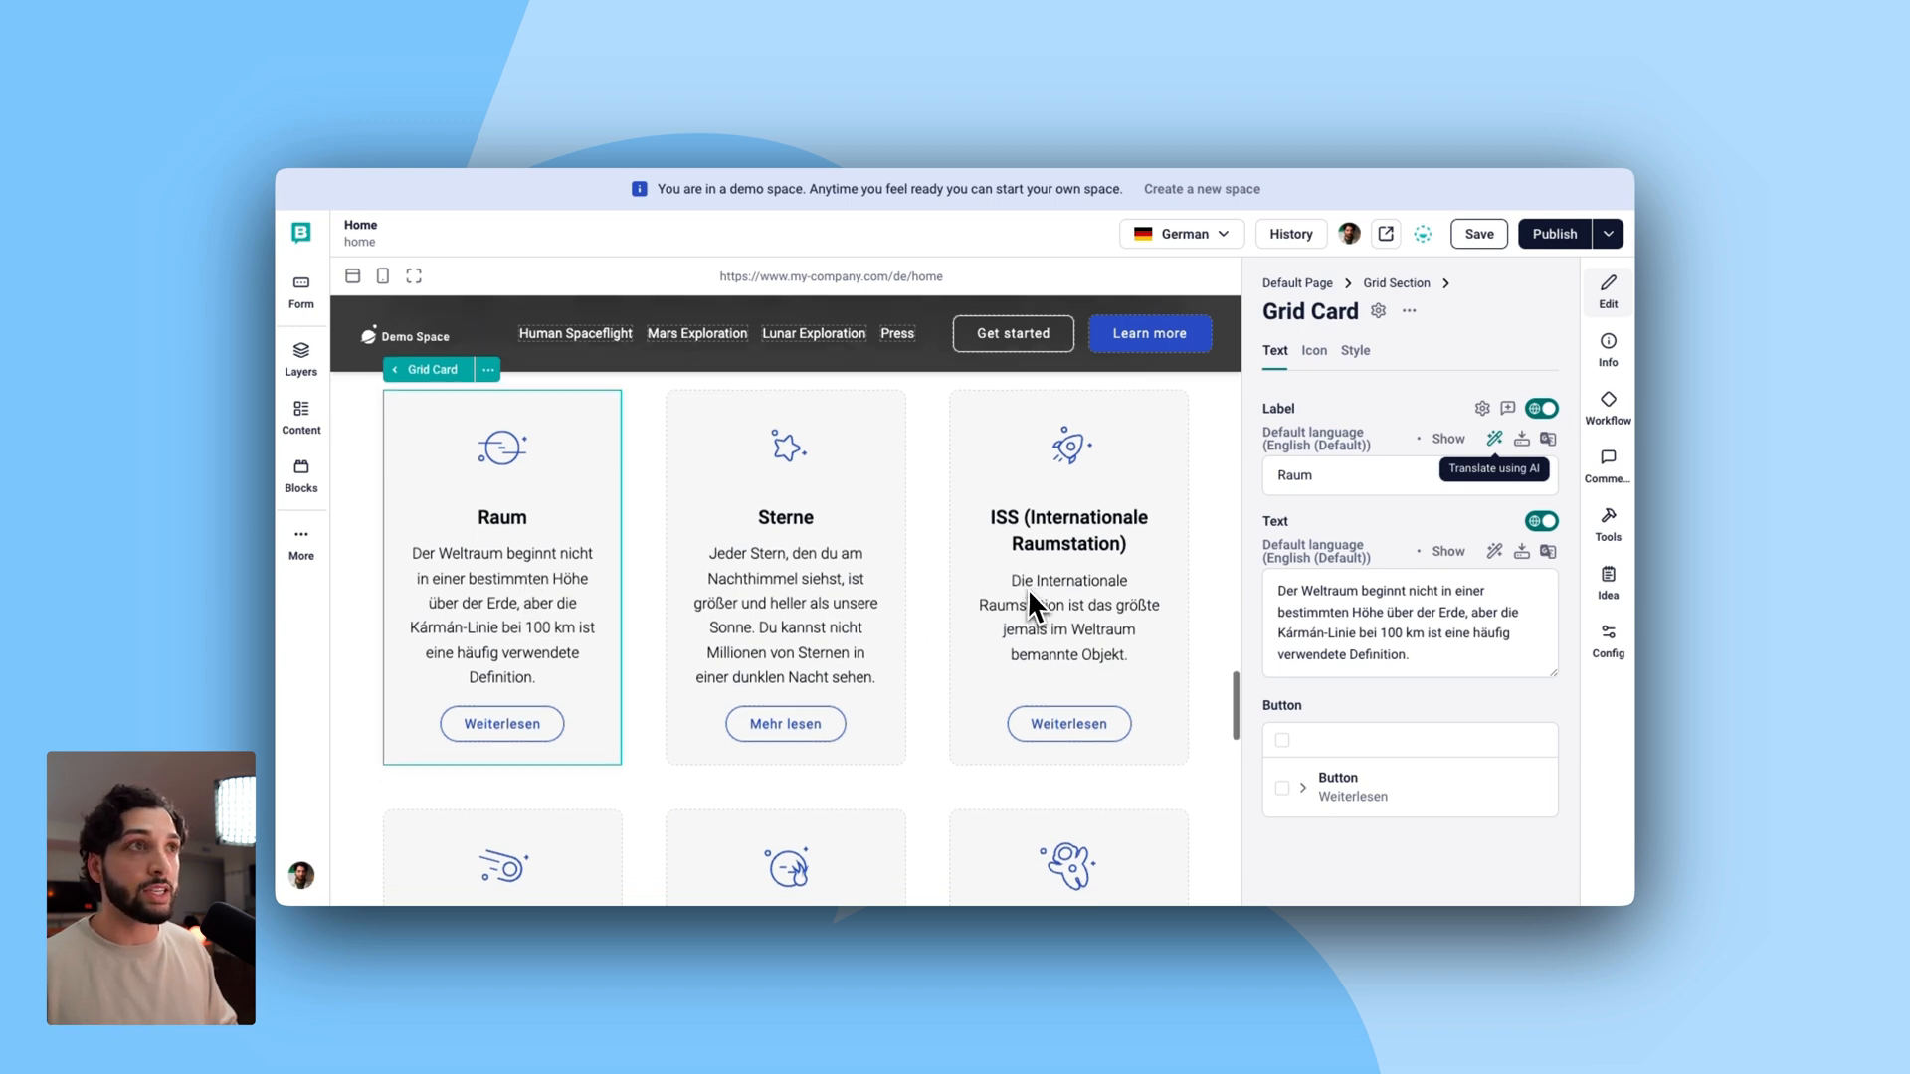
{"action": "scroll", "scroll_direction": "down", "scroll_amount": 3}
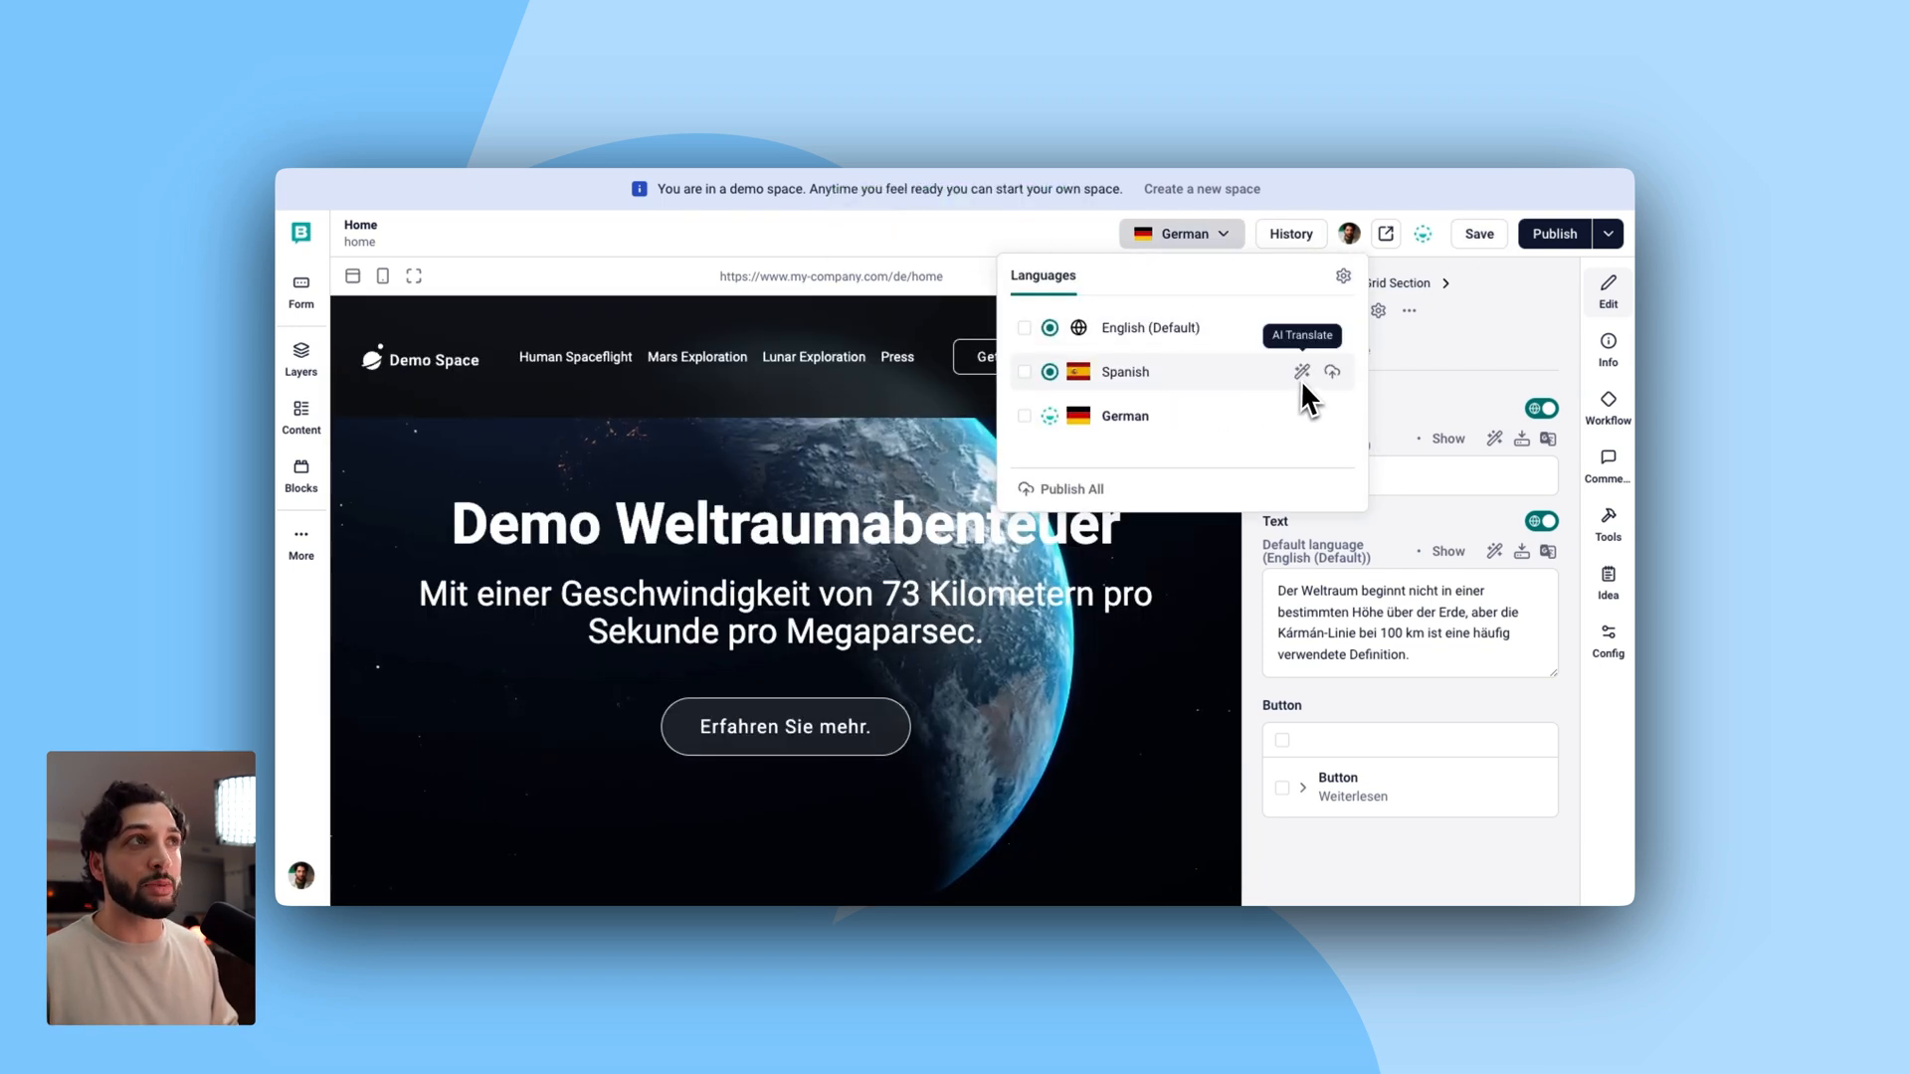
- AI-translate the Home page into Spanish and review the Espacio card content
{"action": "left_click", "coordinate": [1303, 371]}
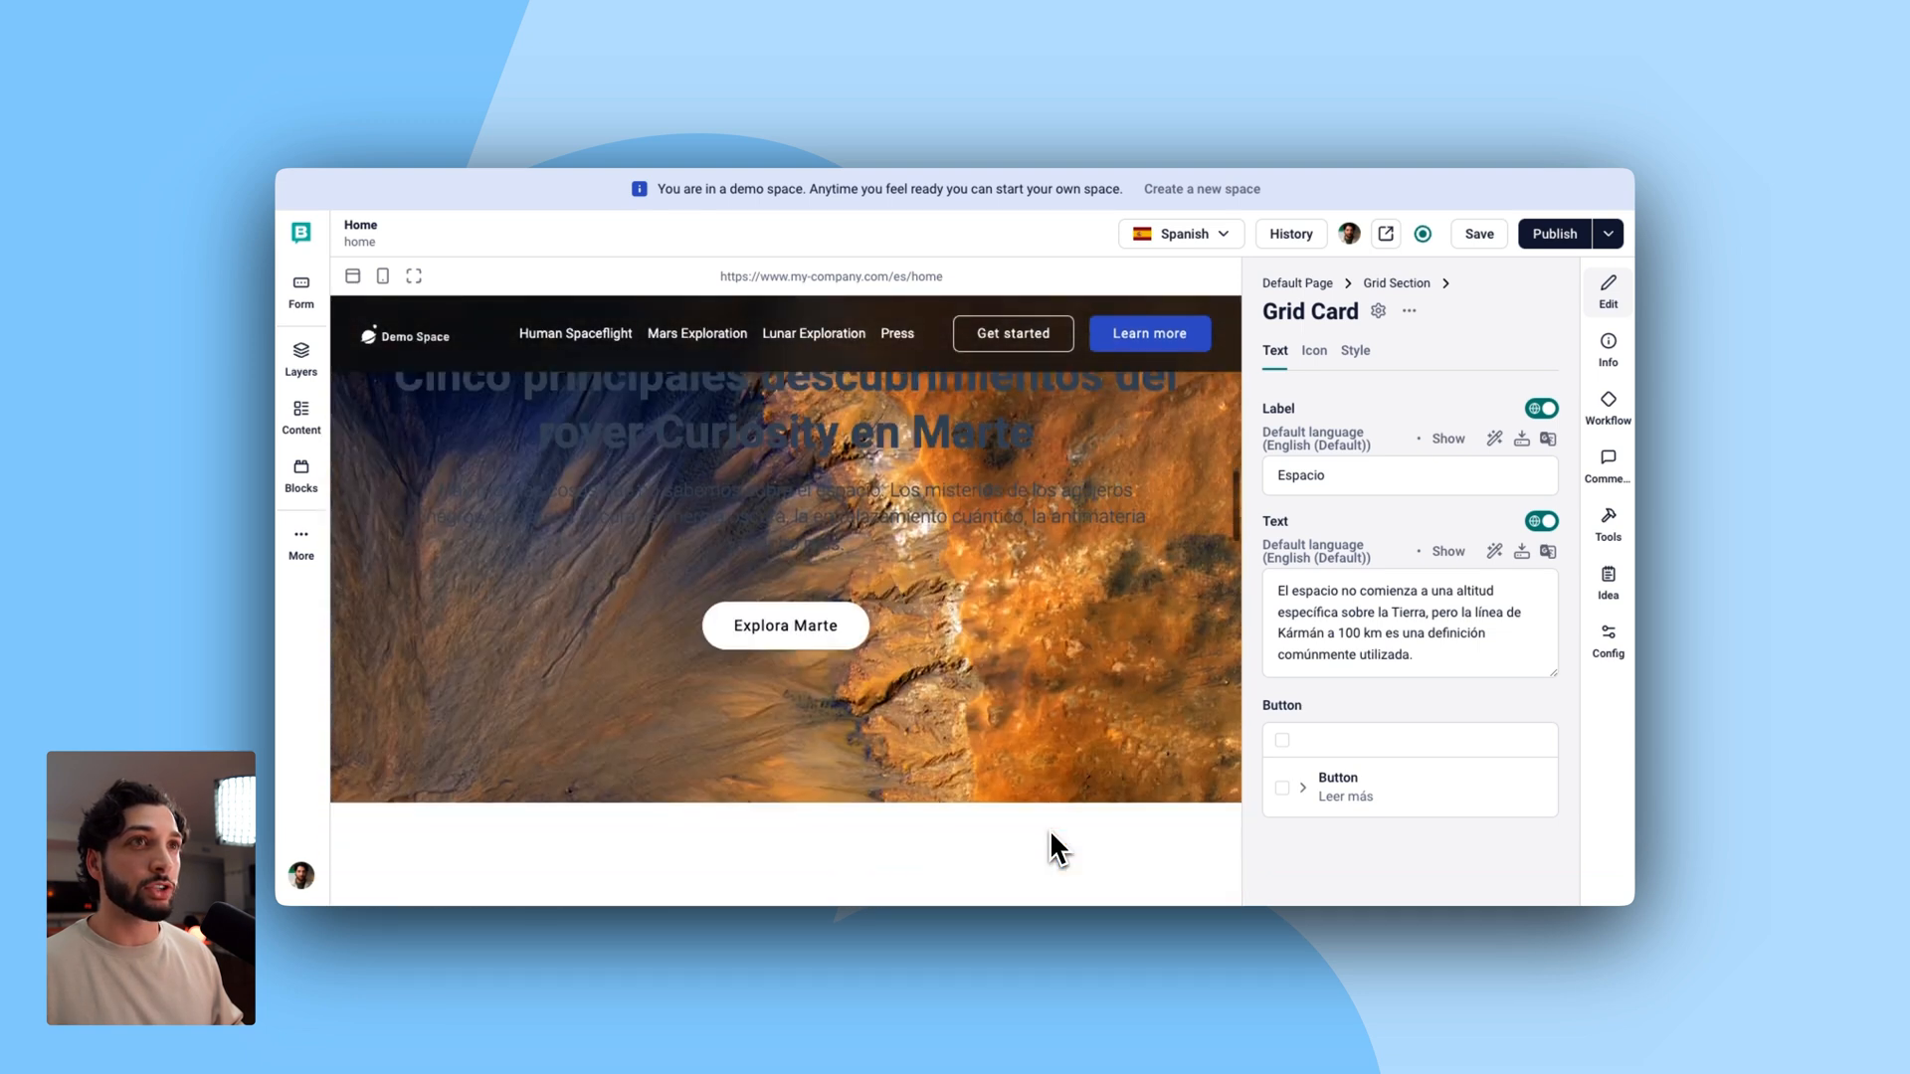
{"action": "scroll", "scroll_direction": "down", "scroll_amount": 3}
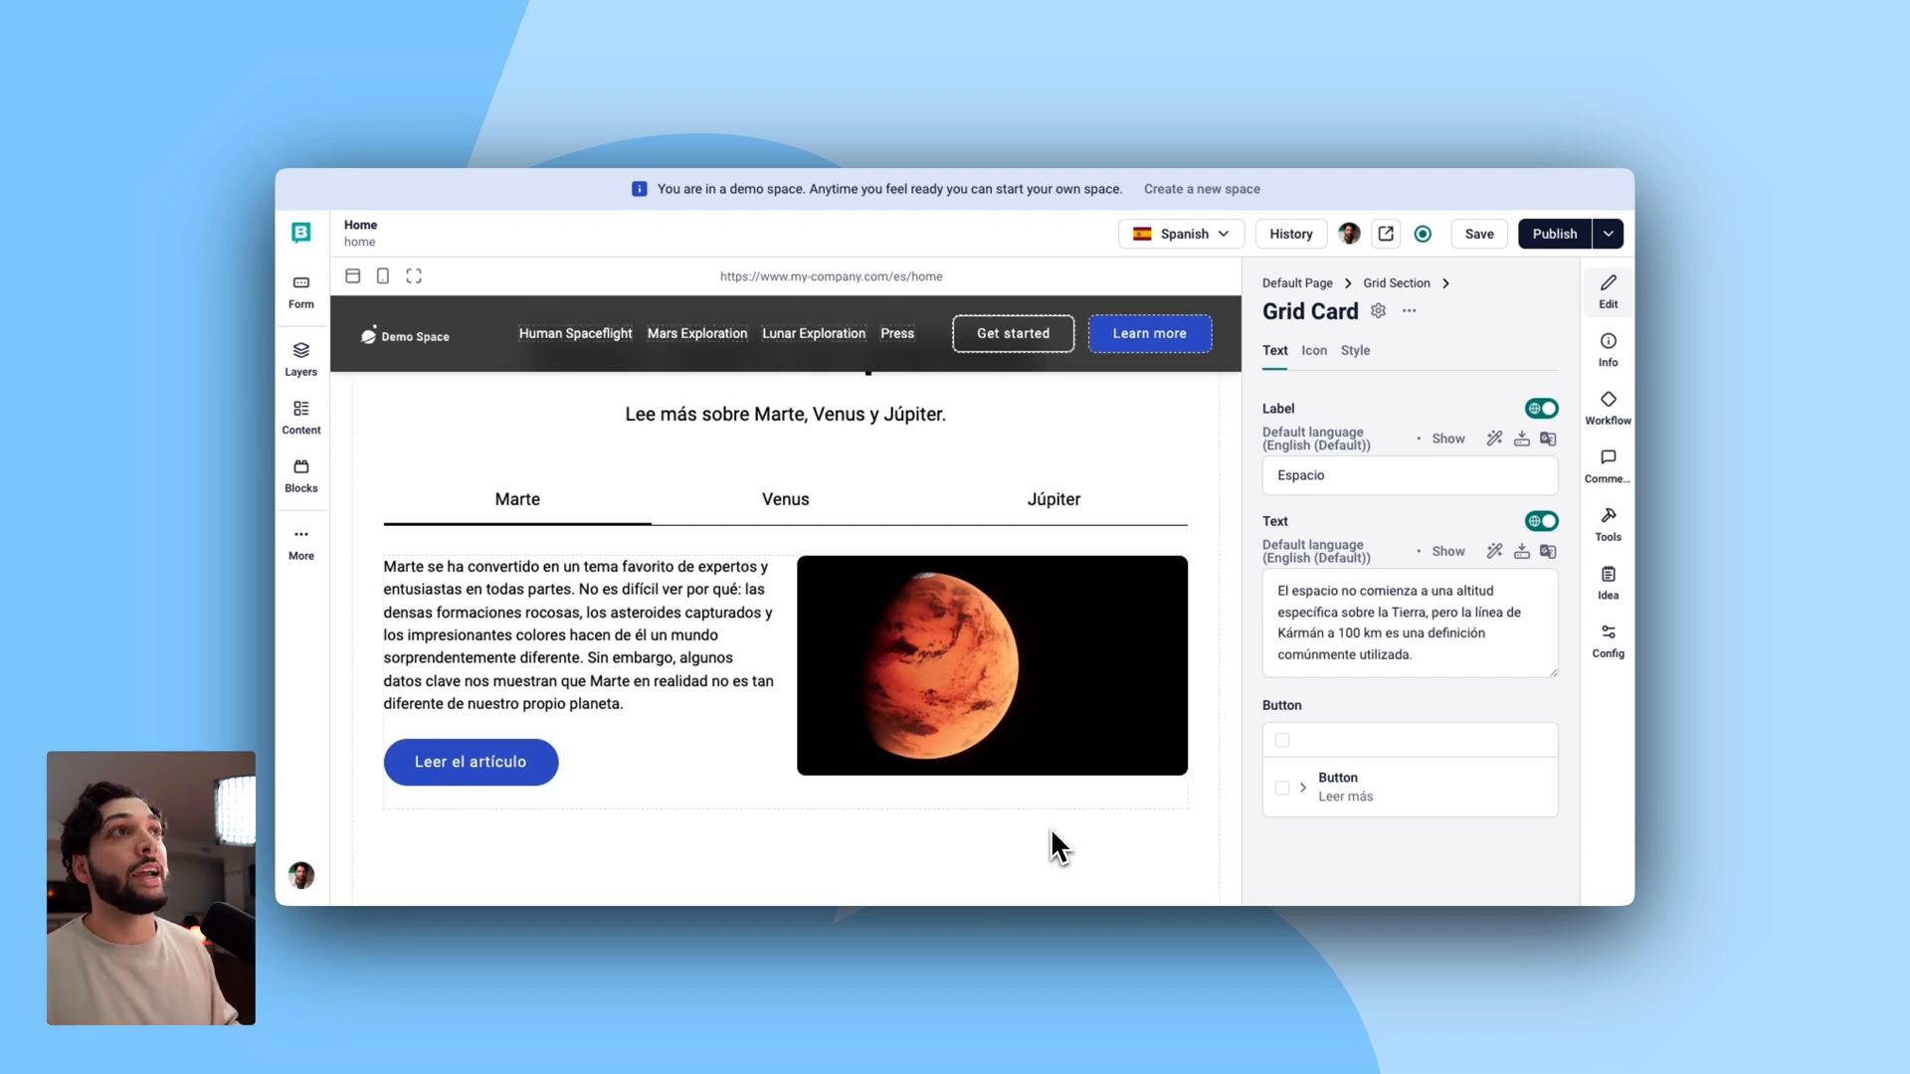
{"action": "left_click", "coordinate": [1177, 234]}
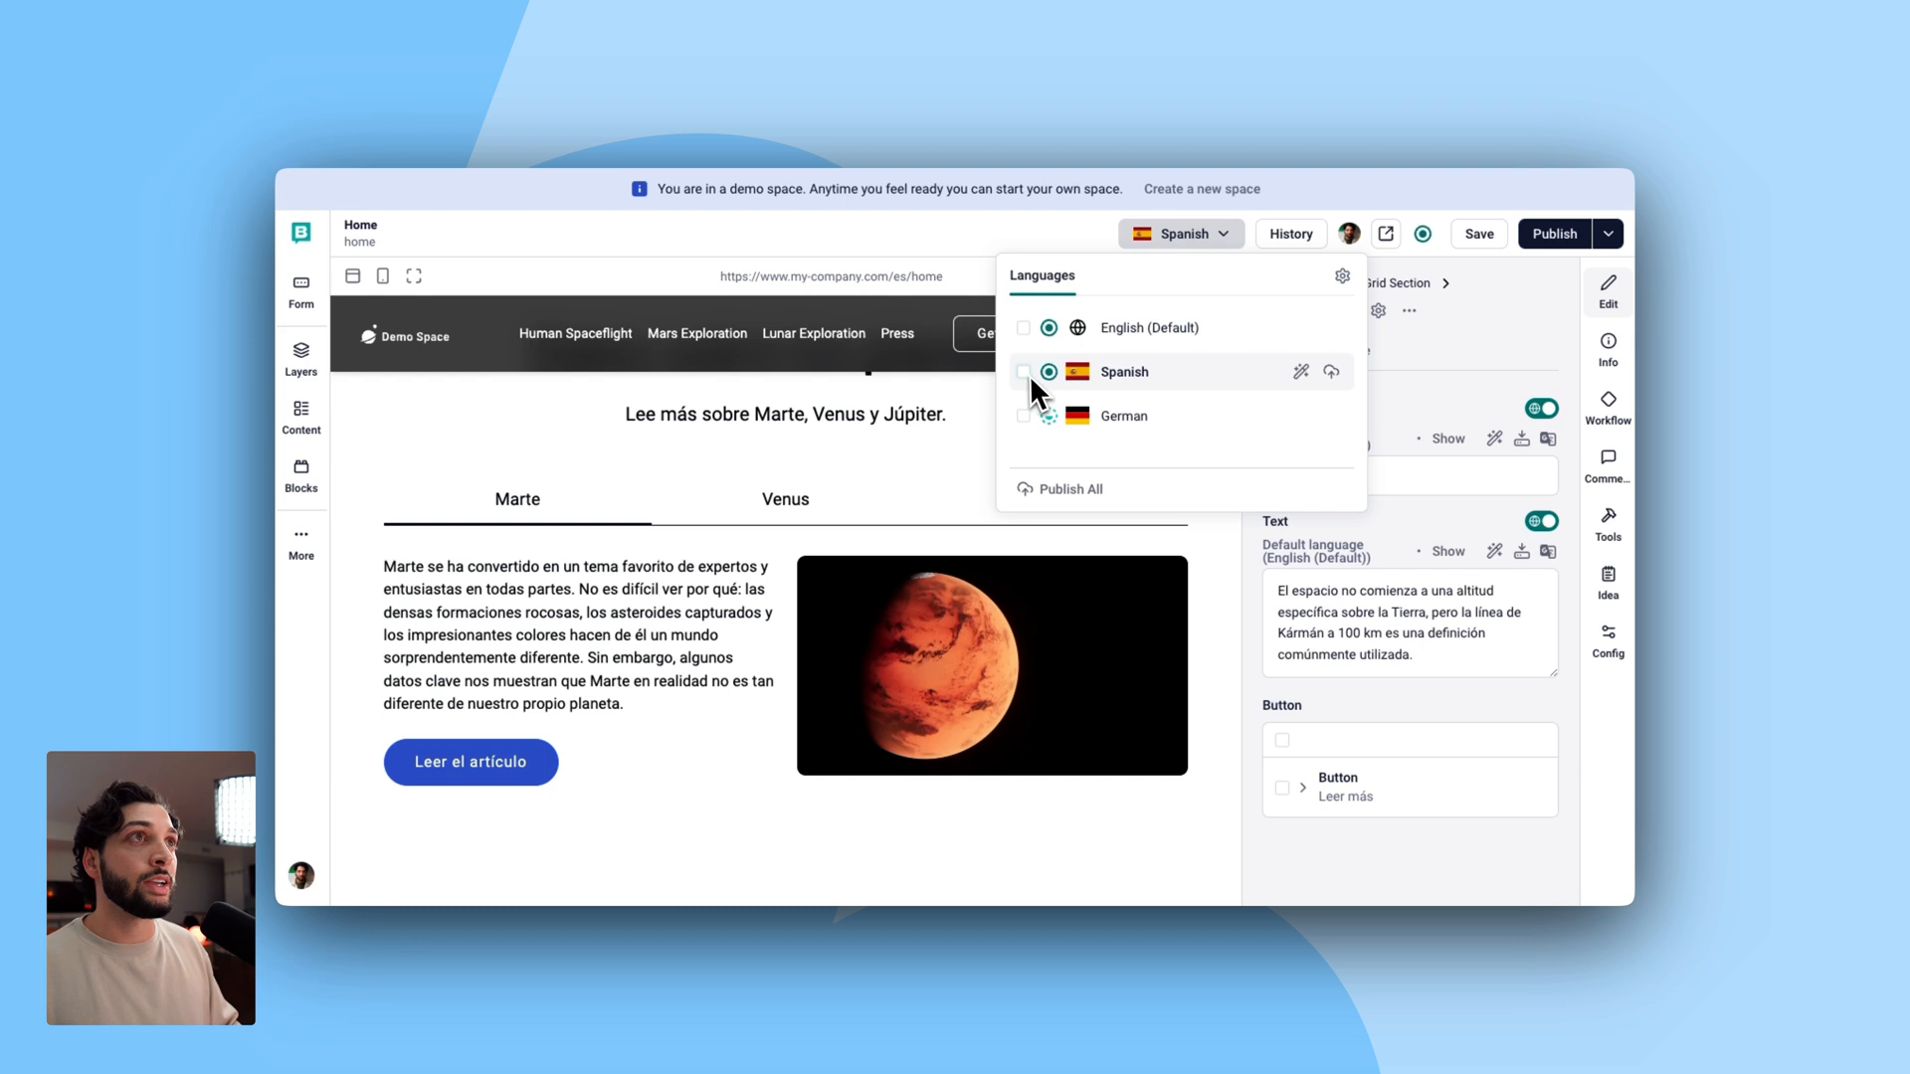
- Publish the Spanish and German versions of the Home page
{"action": "left_click", "coordinate": [1024, 416]}
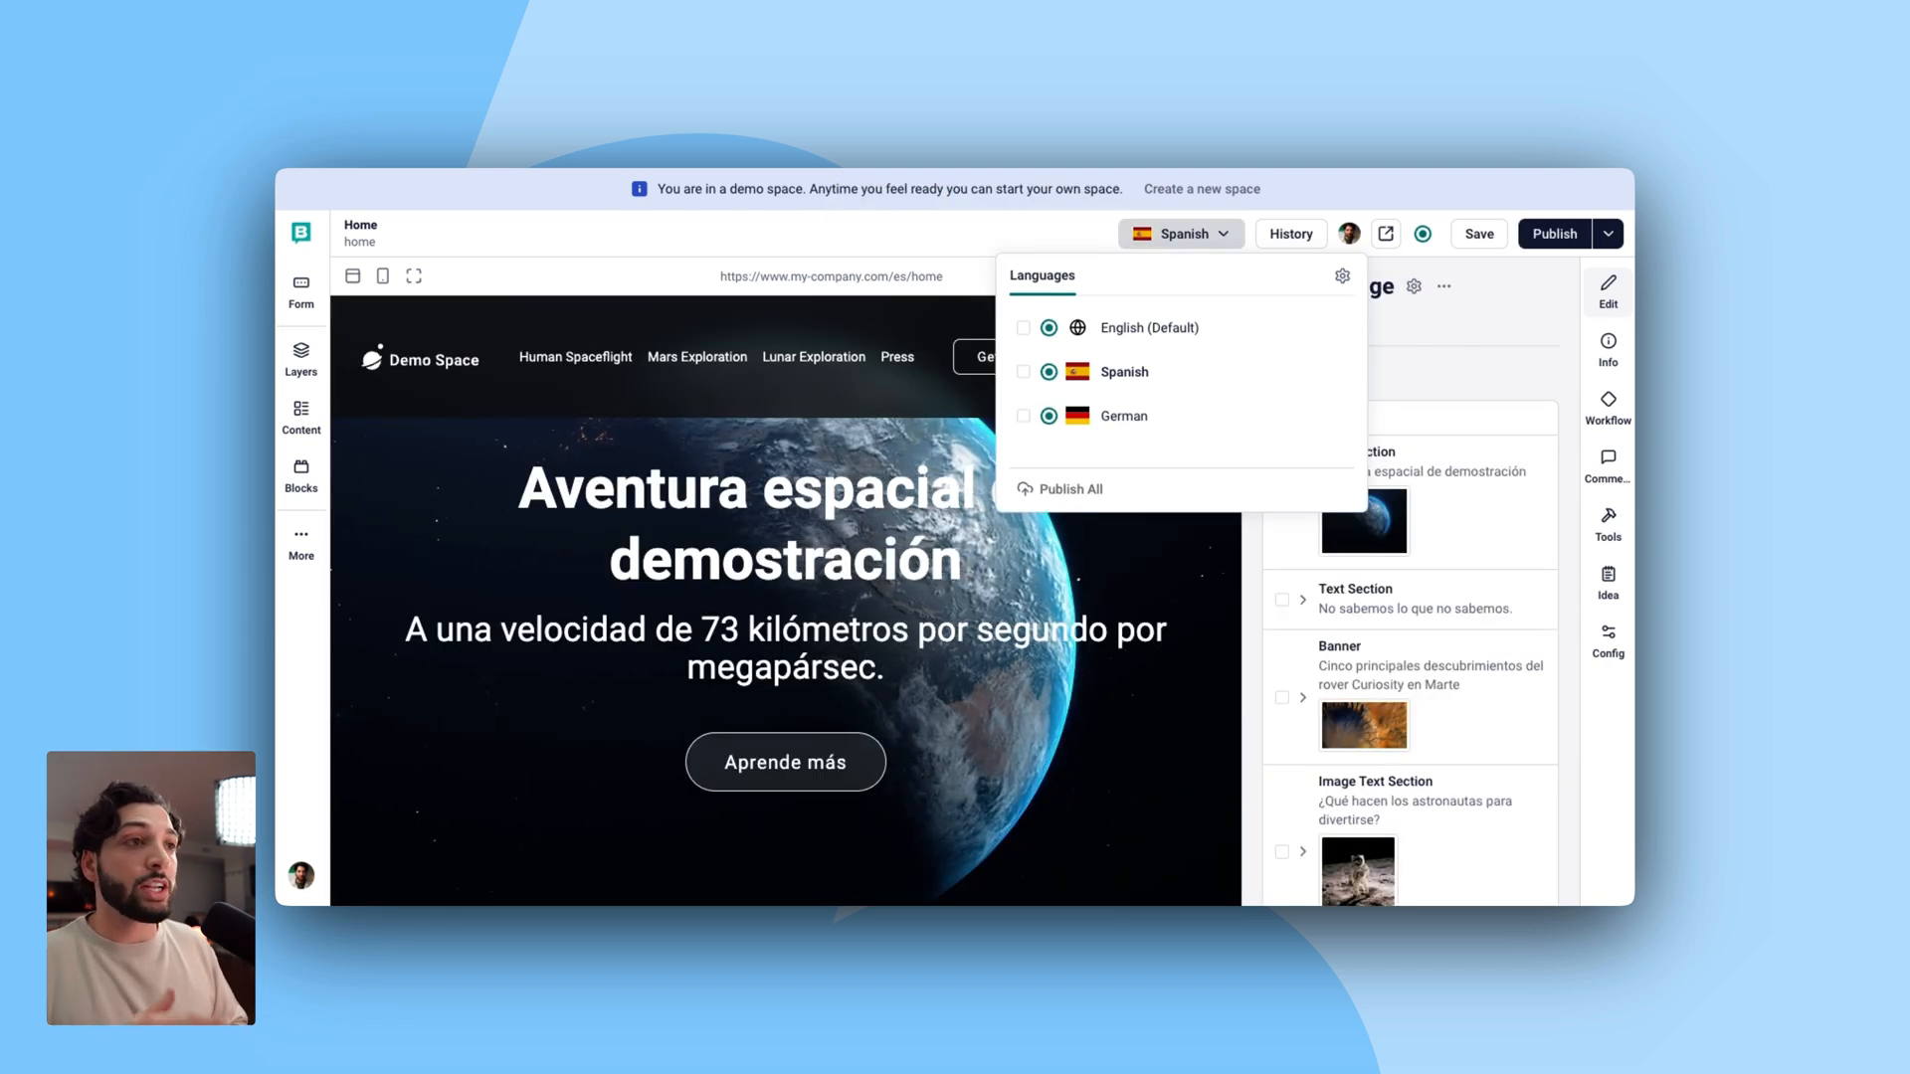
{"action": "mouse_move", "coordinate": [1025, 684]}
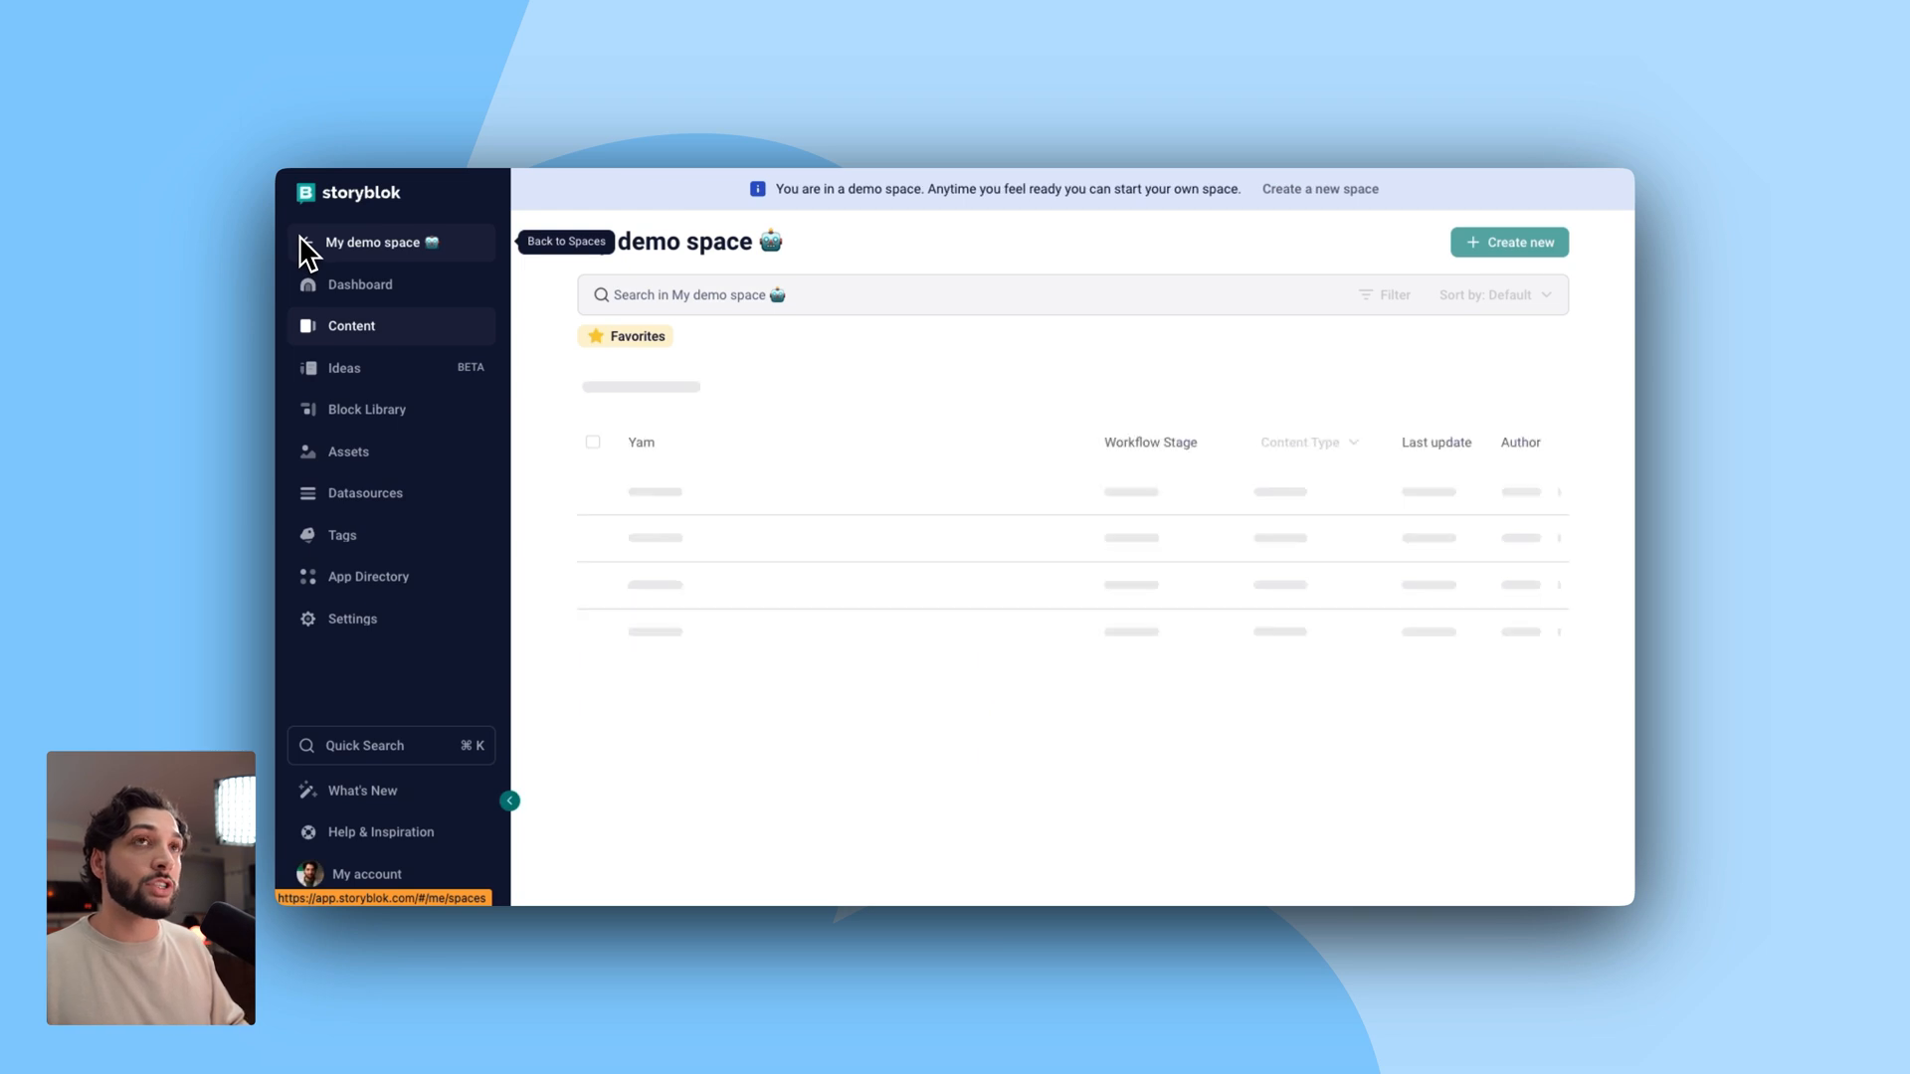
- Open the demo space's AI Settings and highlight AI Usage showing 2,478 of 250,000 tokens
{"action": "left_click", "coordinate": [352, 619]}
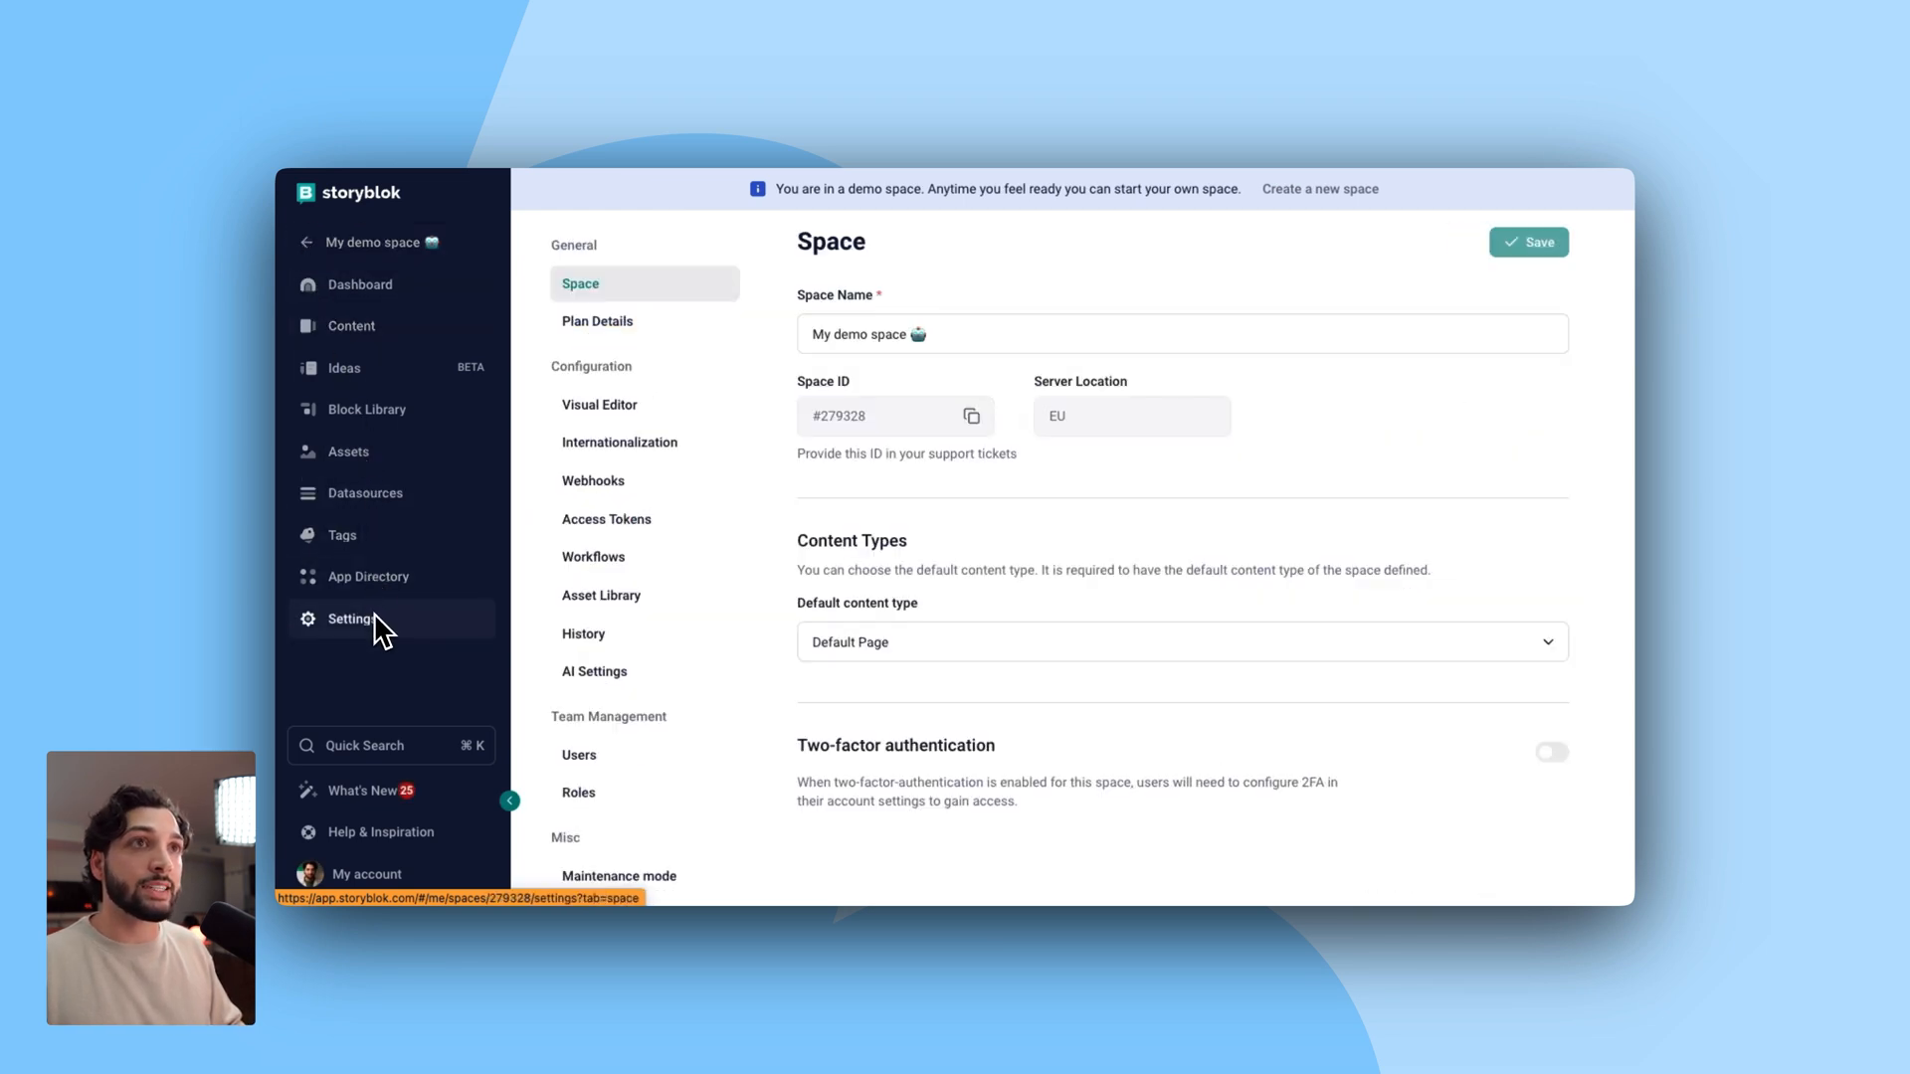
{"action": "left_click", "coordinate": [595, 672]}
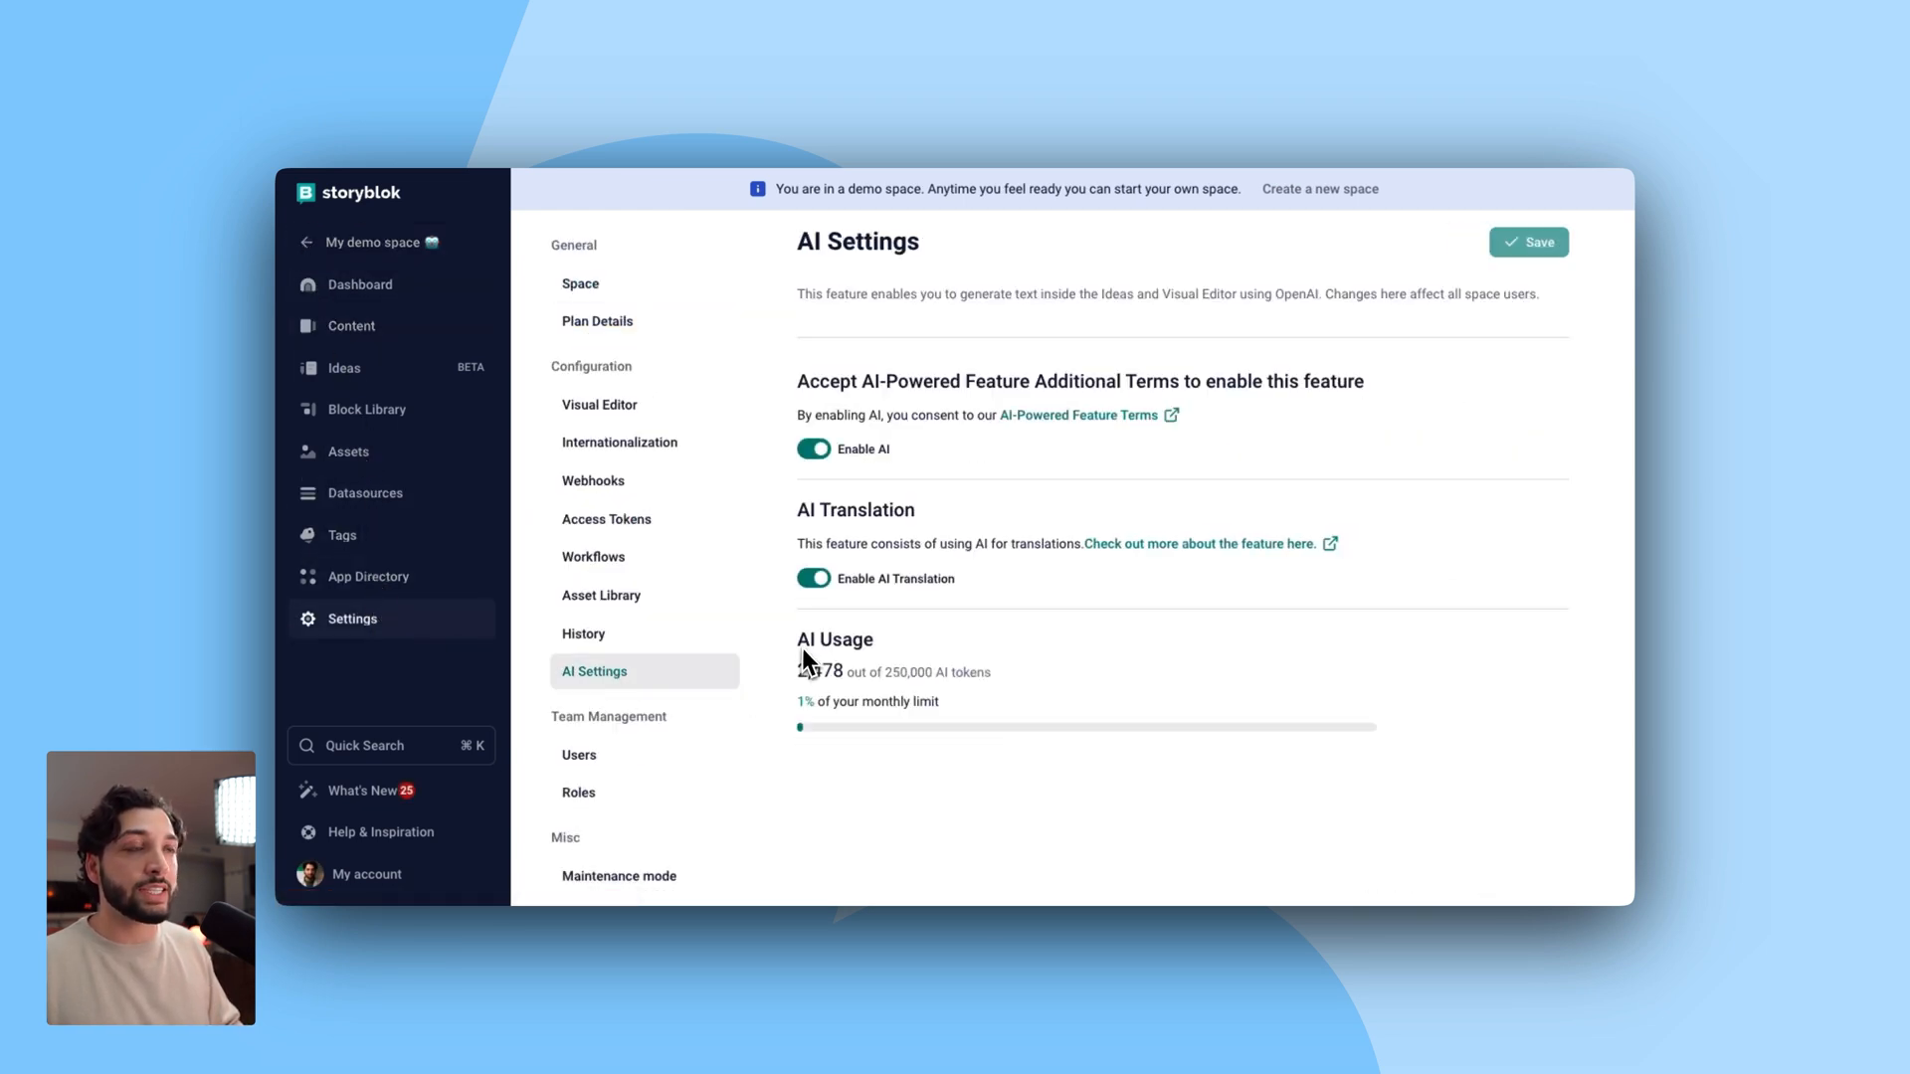
{"action": "double_click", "coordinate": [836, 640]}
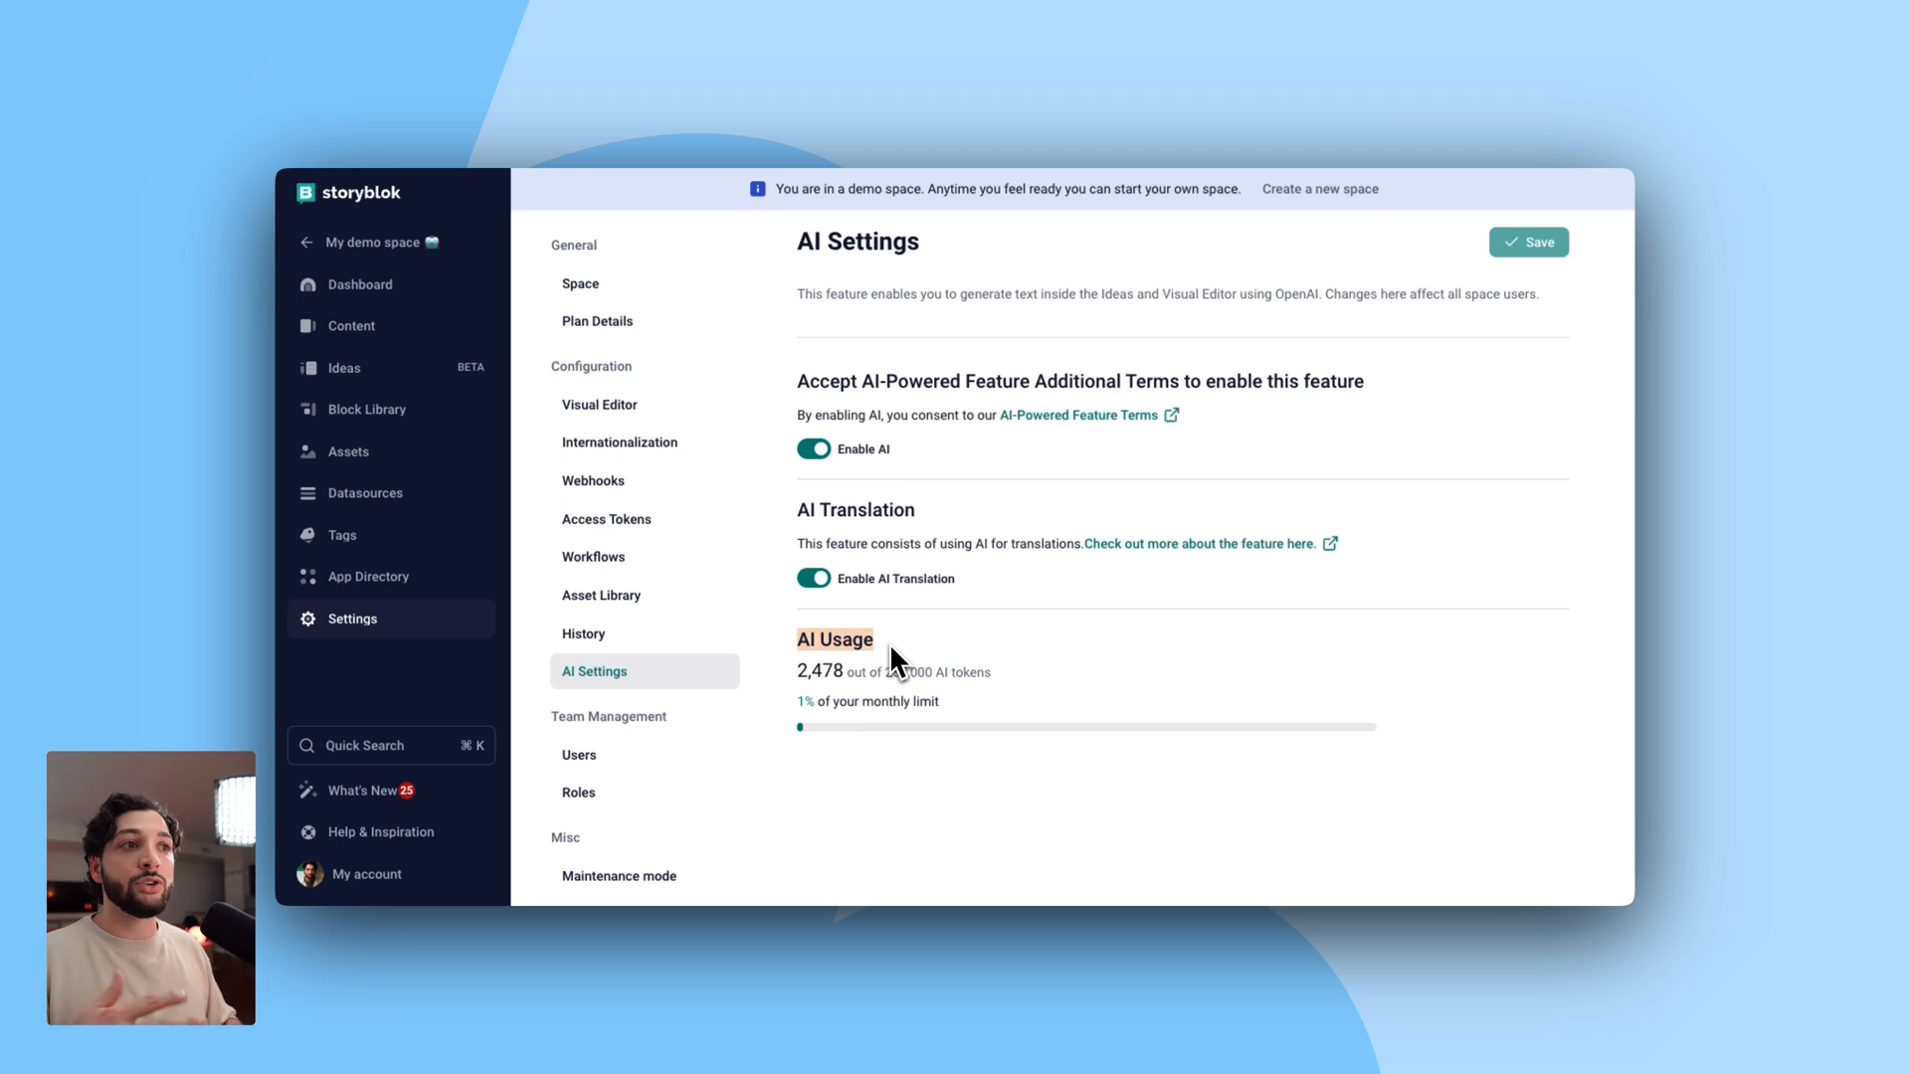